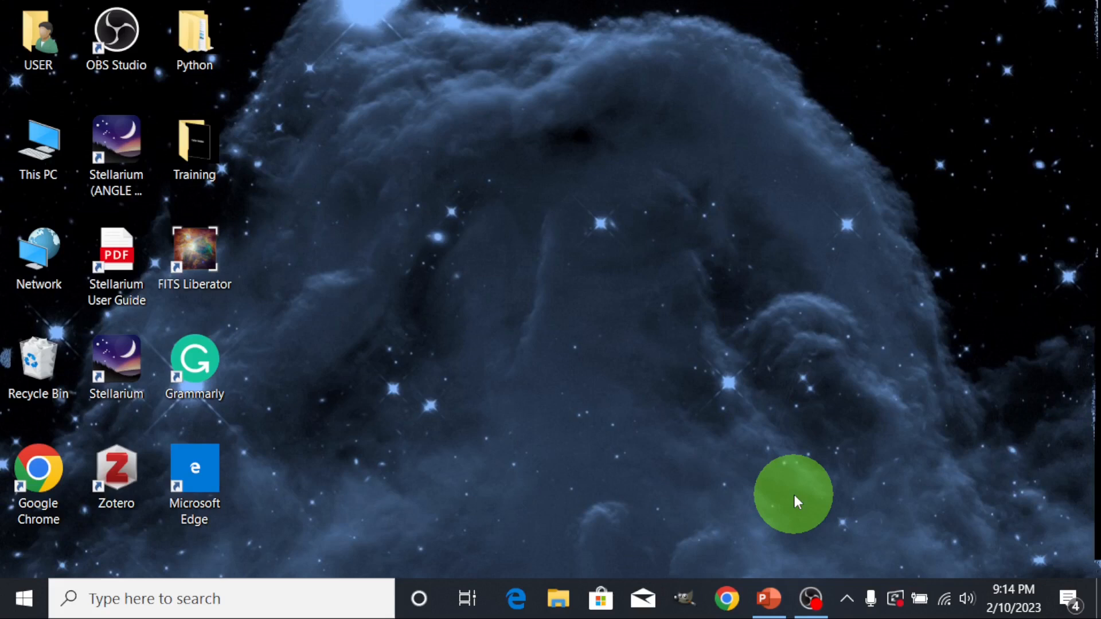
pyautogui.moveTo(729, 599)
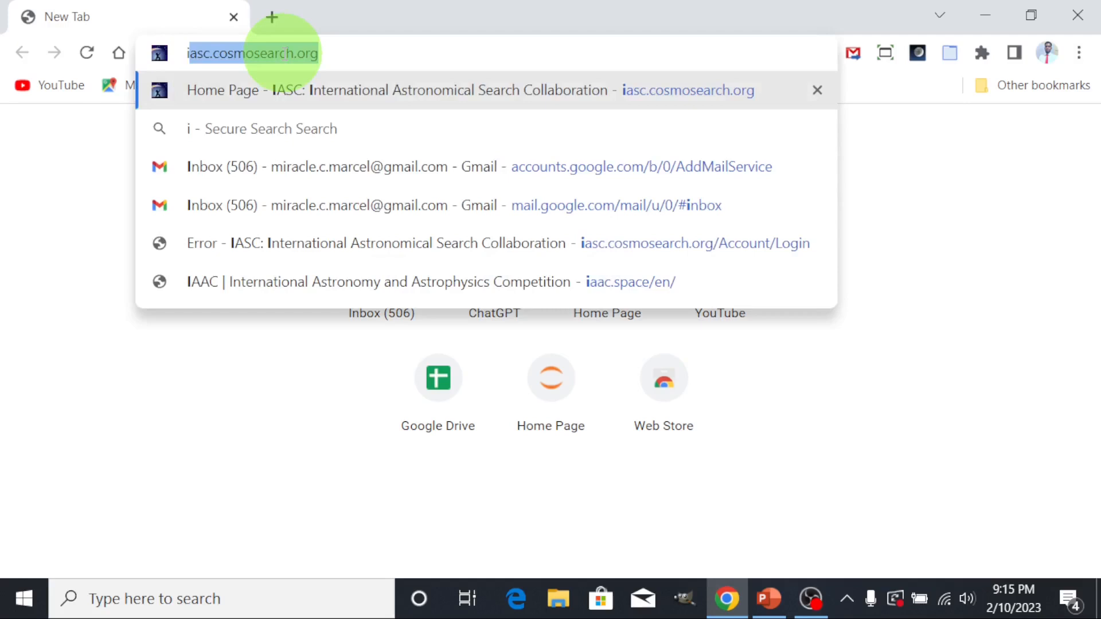
# Step: Enter 'inter' in the address bar to bring up the IASC Home Page suggestion
pyautogui.write('inte')
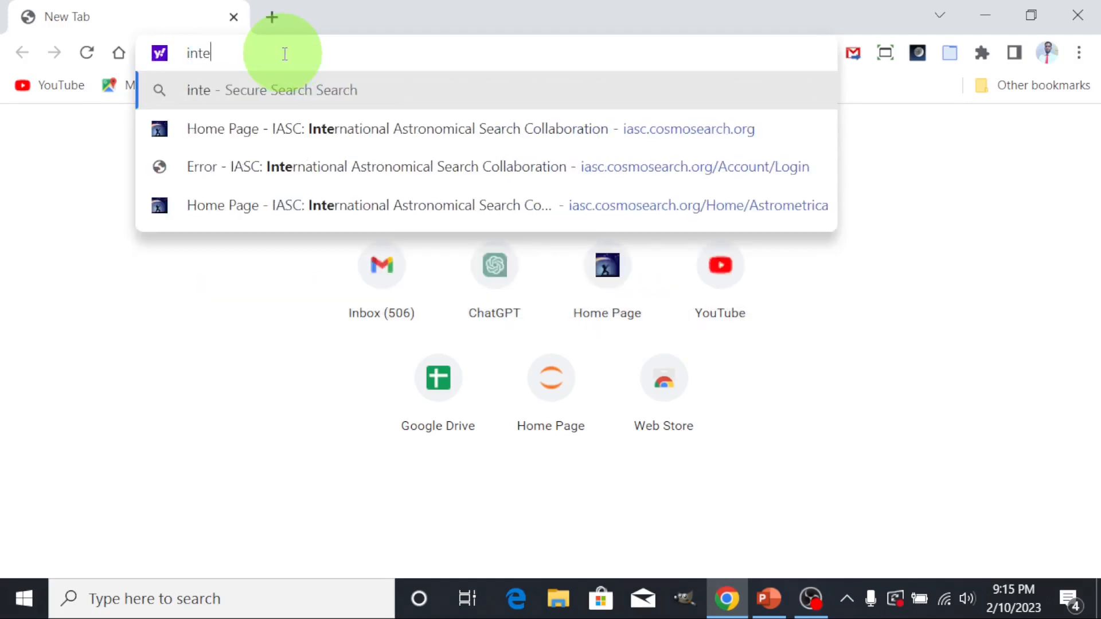
pyautogui.write('r')
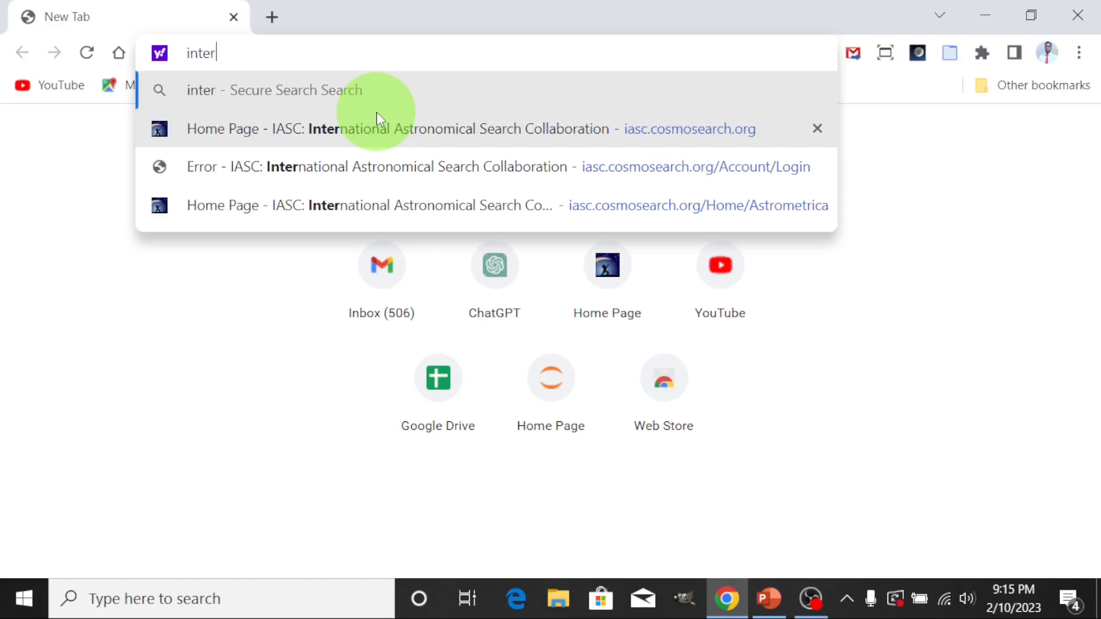
pyautogui.moveTo(392, 127)
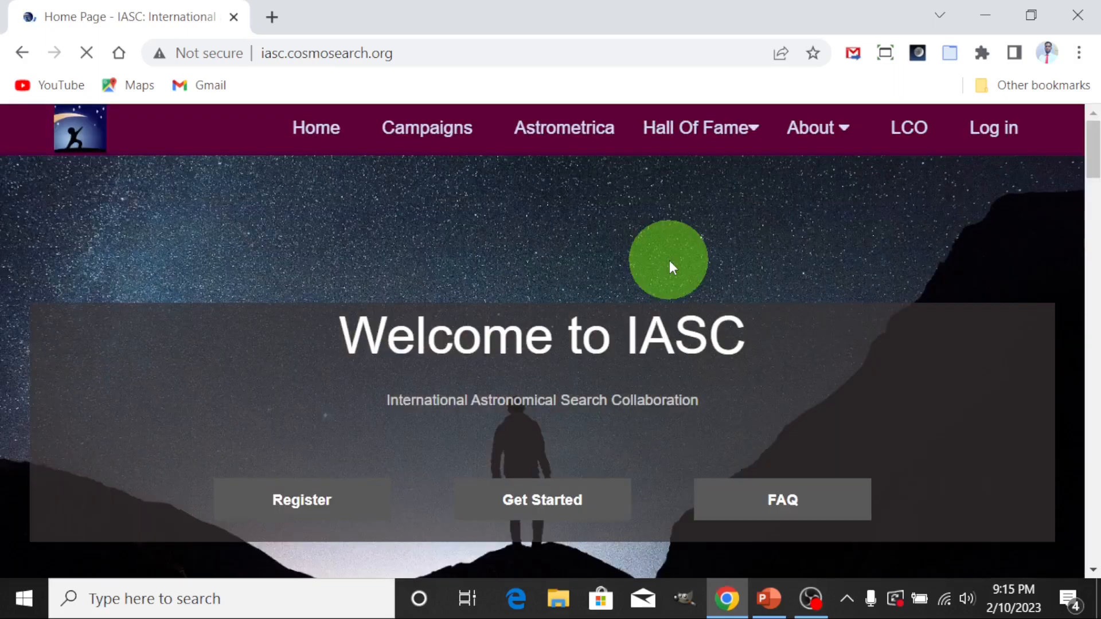
pyautogui.moveTo(815, 414)
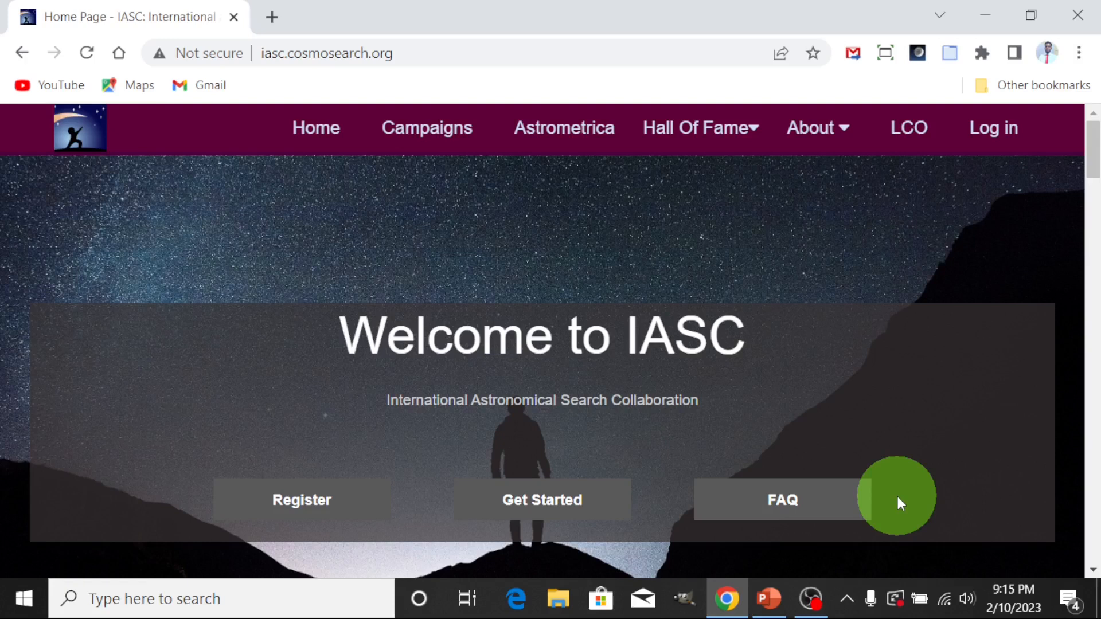
pyautogui.moveTo(1060, 221)
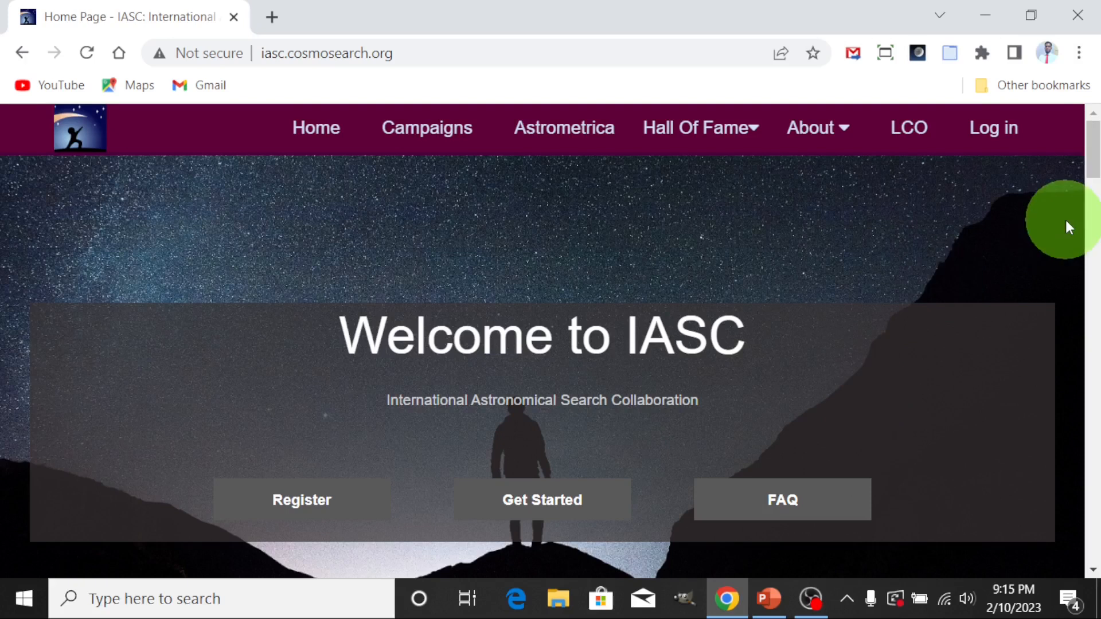
pyautogui.moveTo(404, 256)
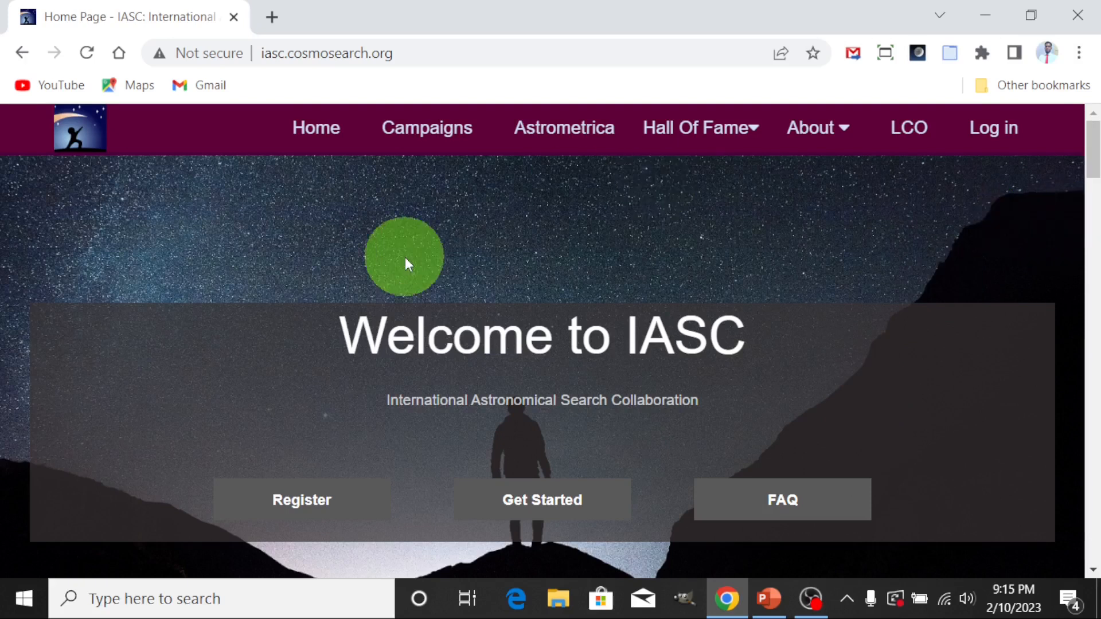
pyautogui.moveTo(608, 196)
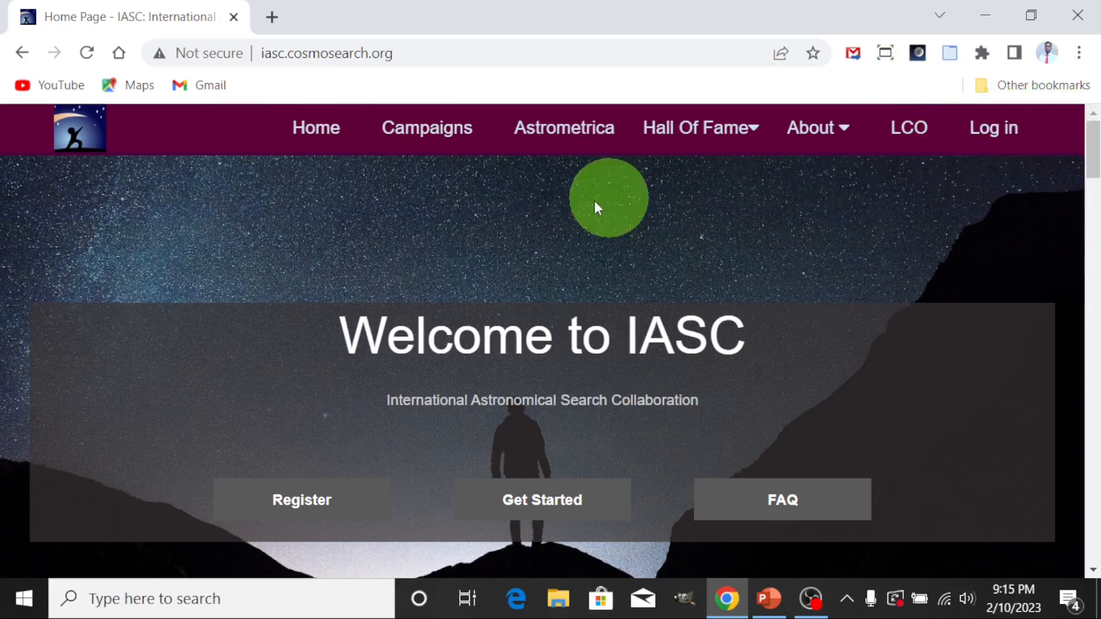
pyautogui.moveTo(580, 226)
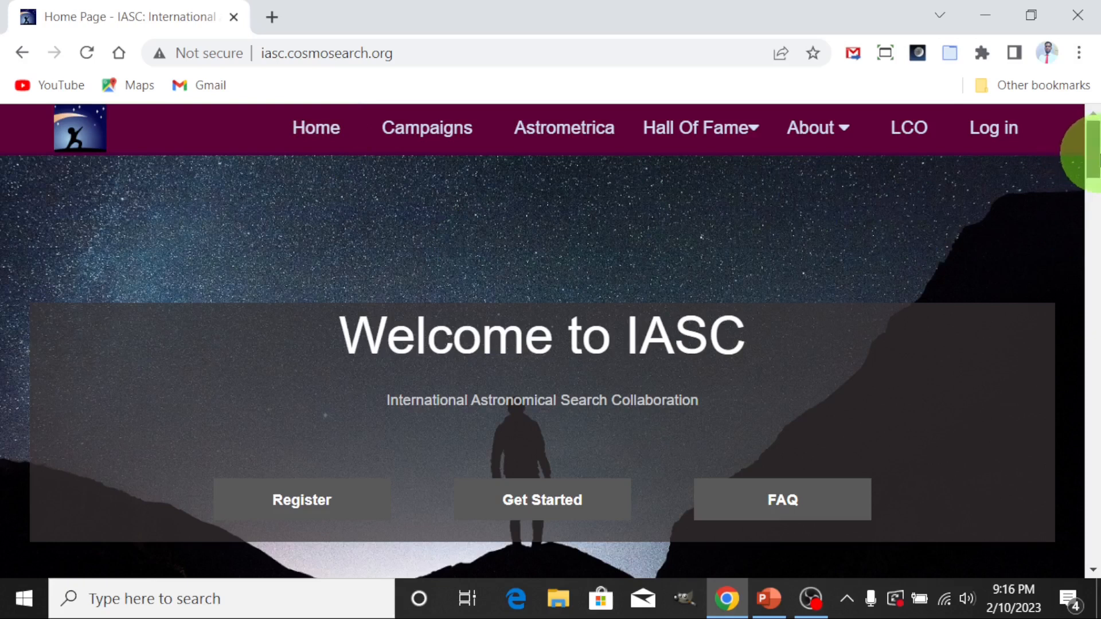
pyautogui.scroll(-3)
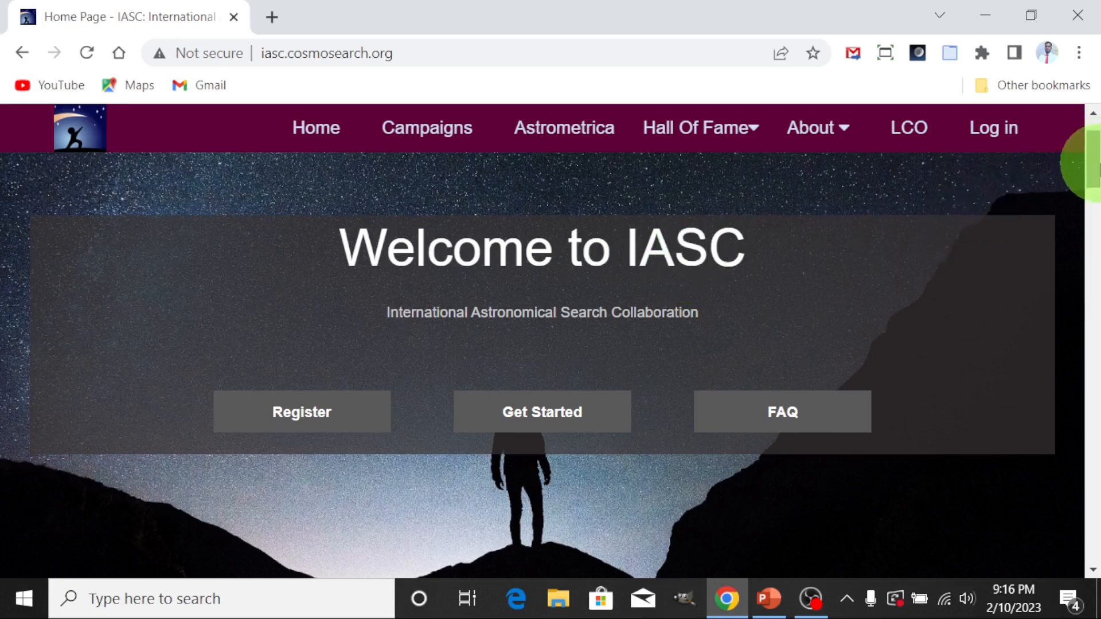
# Step: Move down the home page to the 'IASC participants around the world' photo carousel
pyautogui.scroll(-3)
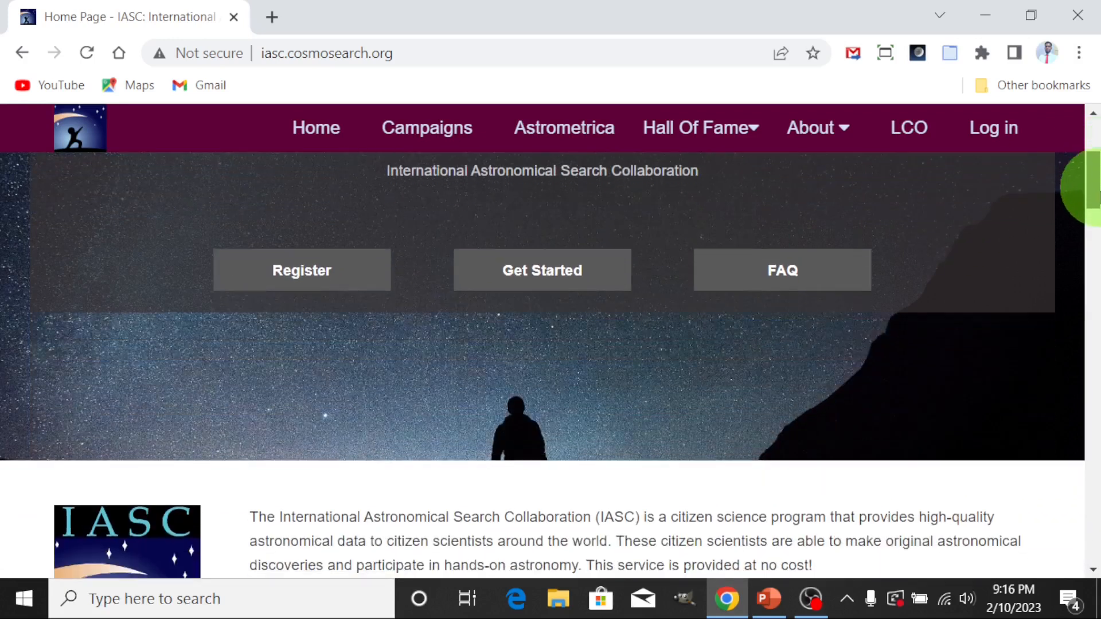
pyautogui.scroll(-3)
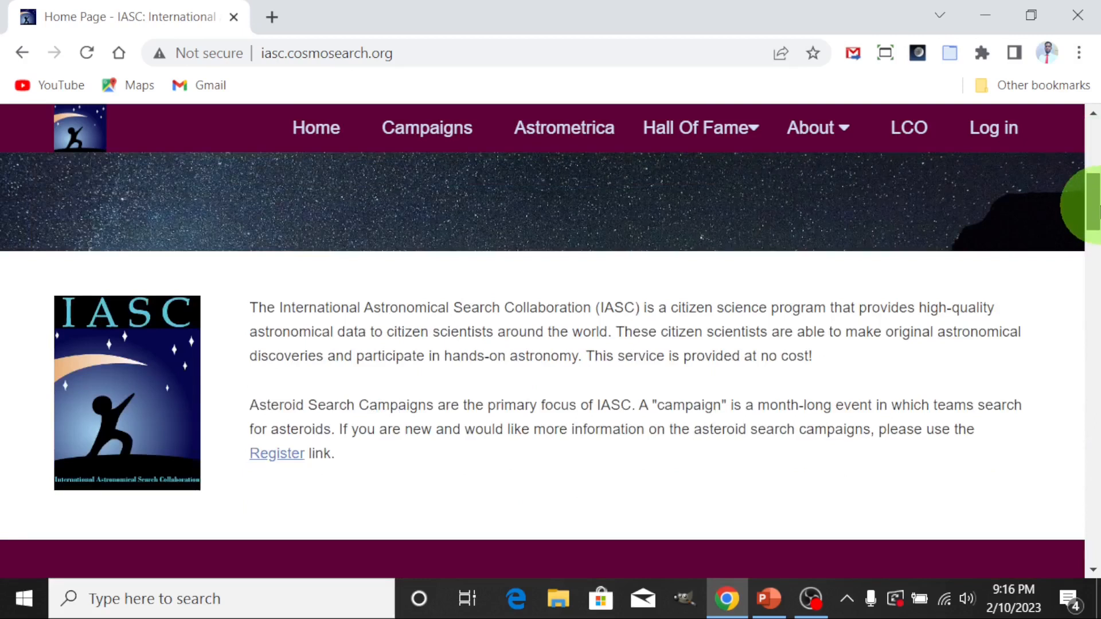
pyautogui.scroll(-3)
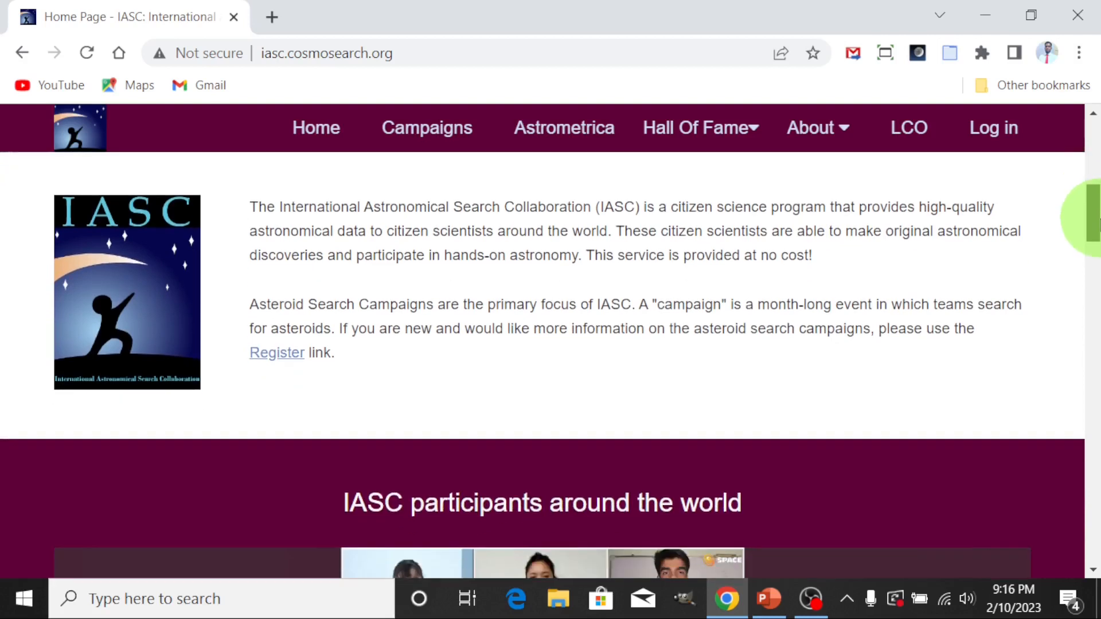
pyautogui.scroll(-3)
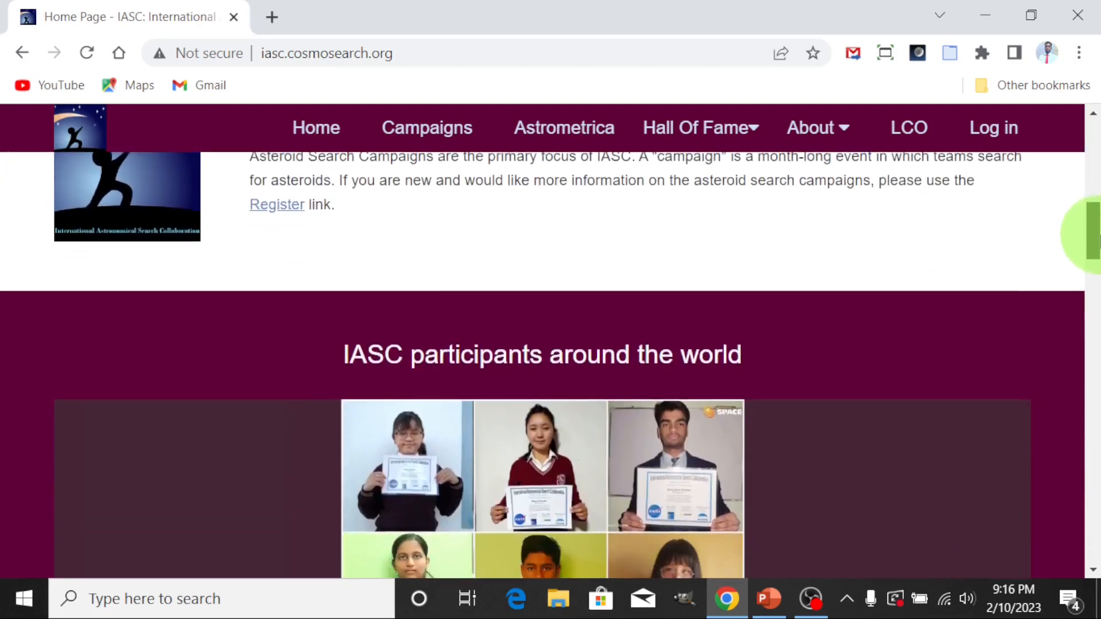
pyautogui.scroll(-3)
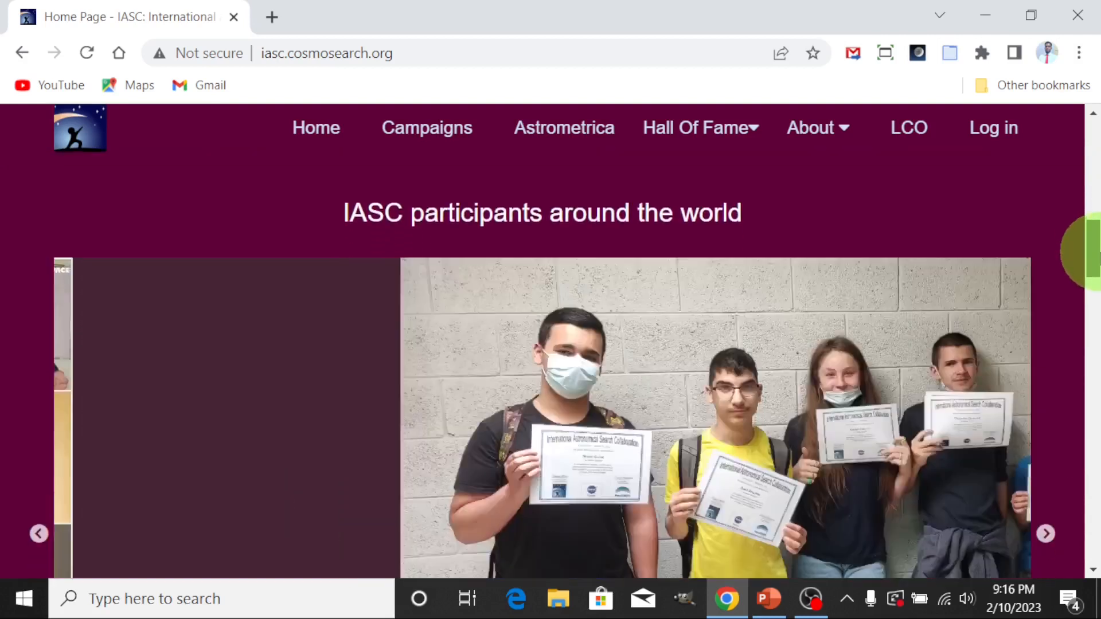
# Step: Step the carousel through several participant group photos with its next arrow
pyautogui.click(1045, 533)
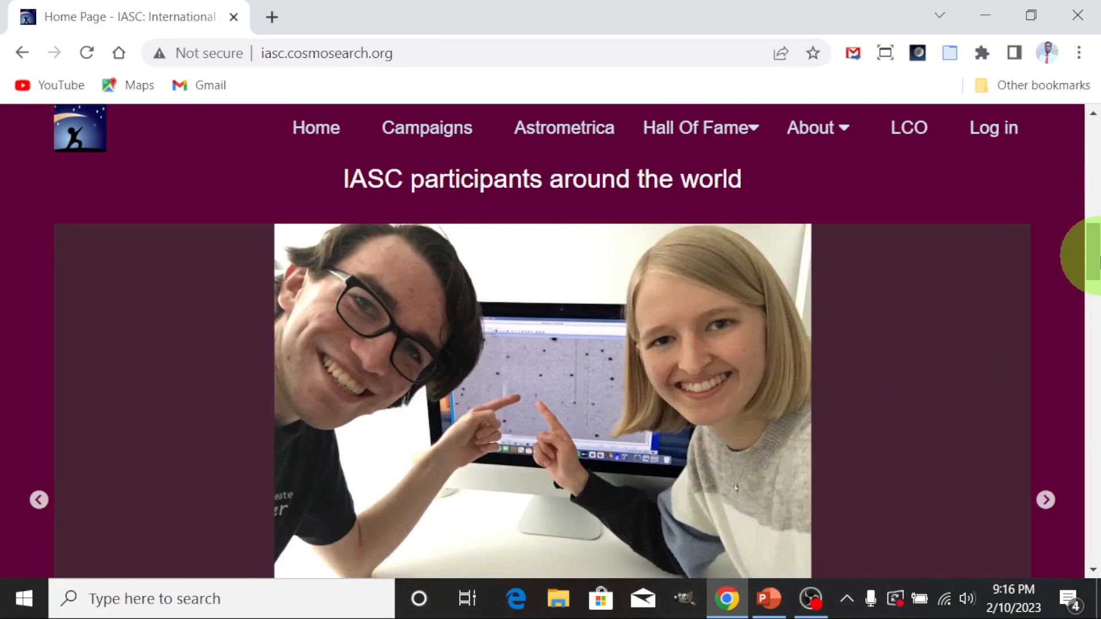
pyautogui.click(1045, 499)
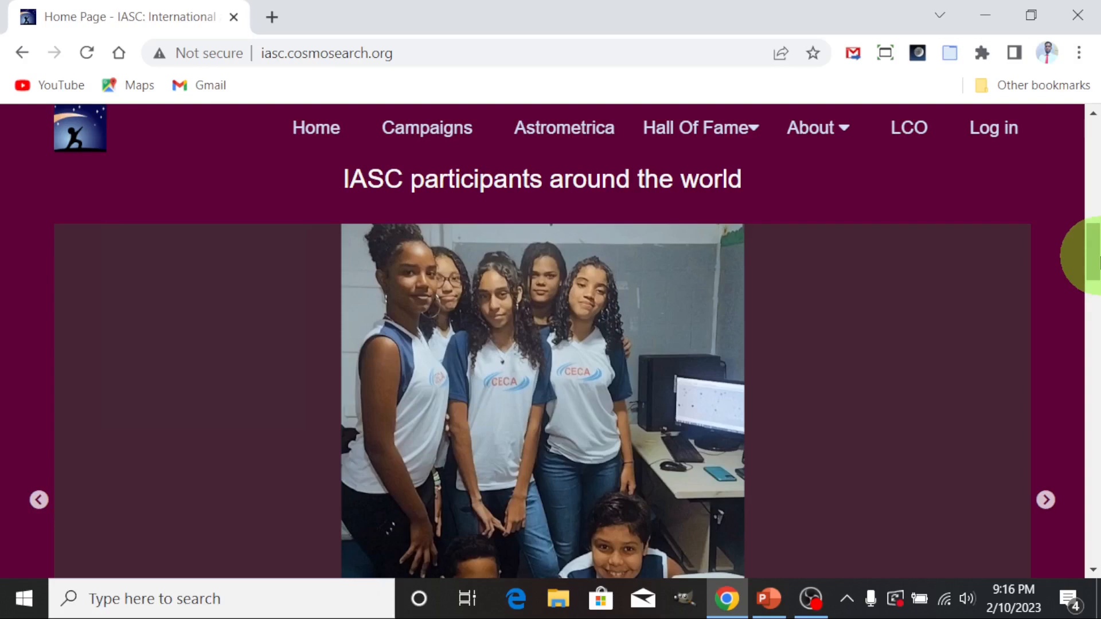
pyautogui.click(1045, 499)
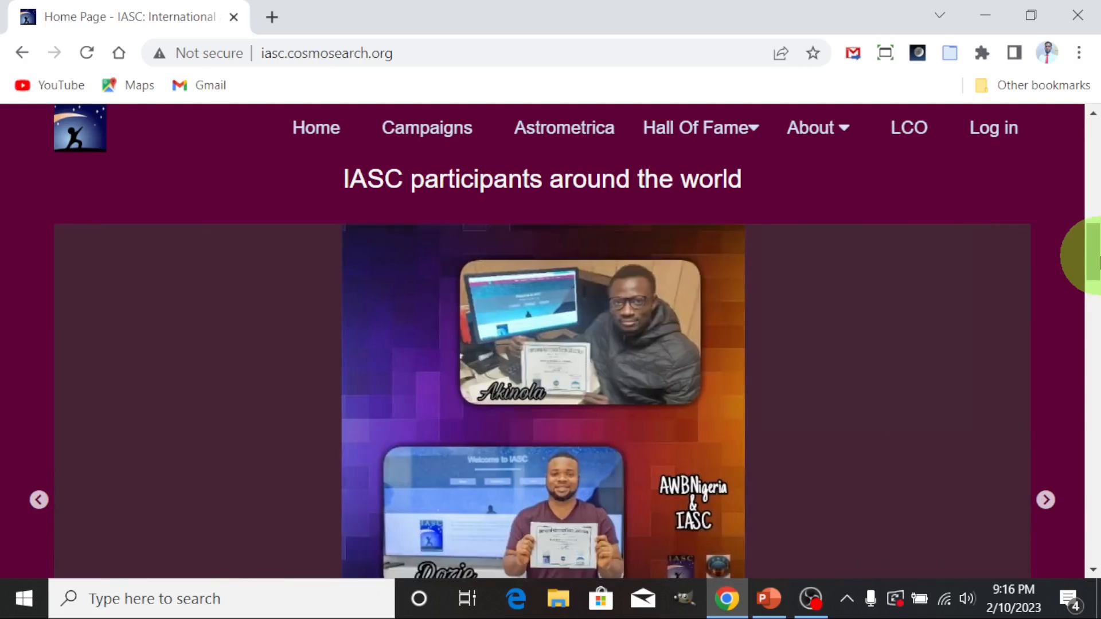
pyautogui.click(1046, 499)
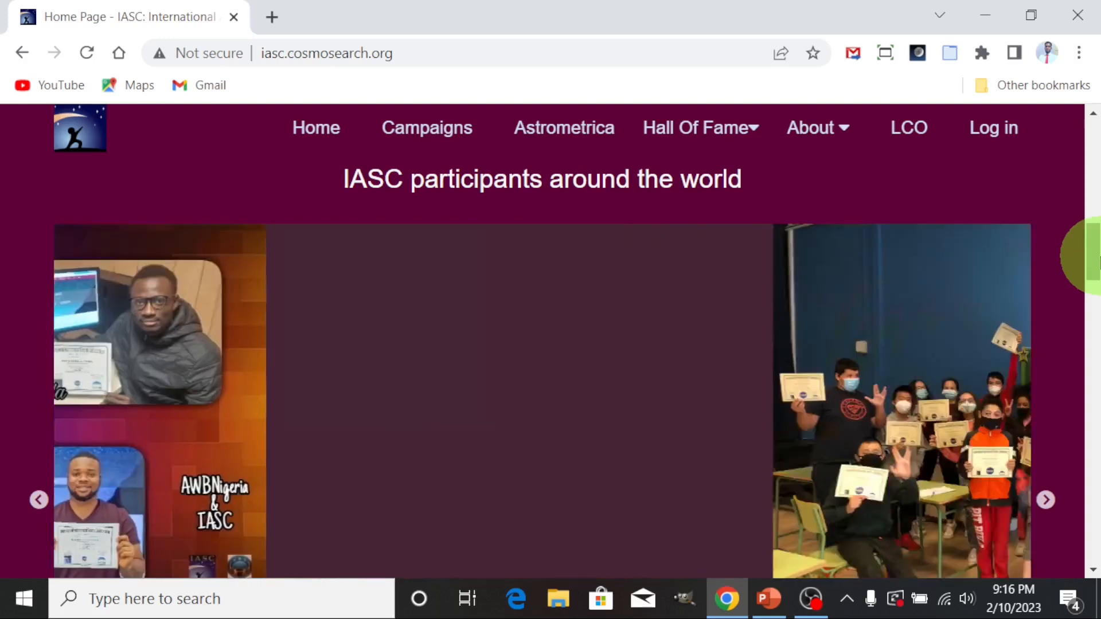
pyautogui.click(1047, 500)
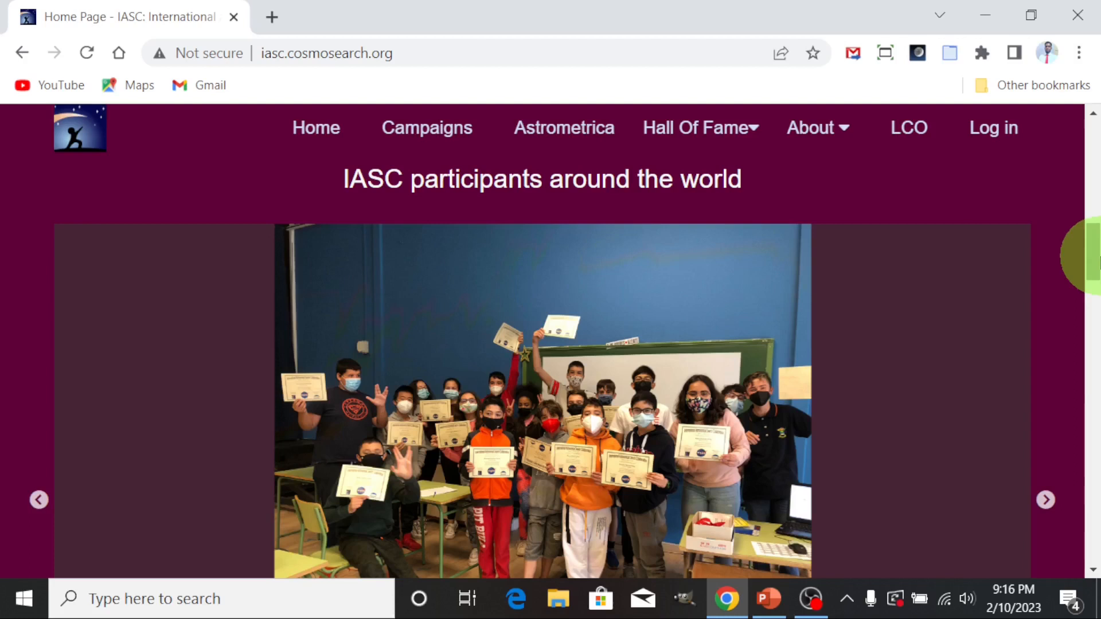
pyautogui.click(1045, 499)
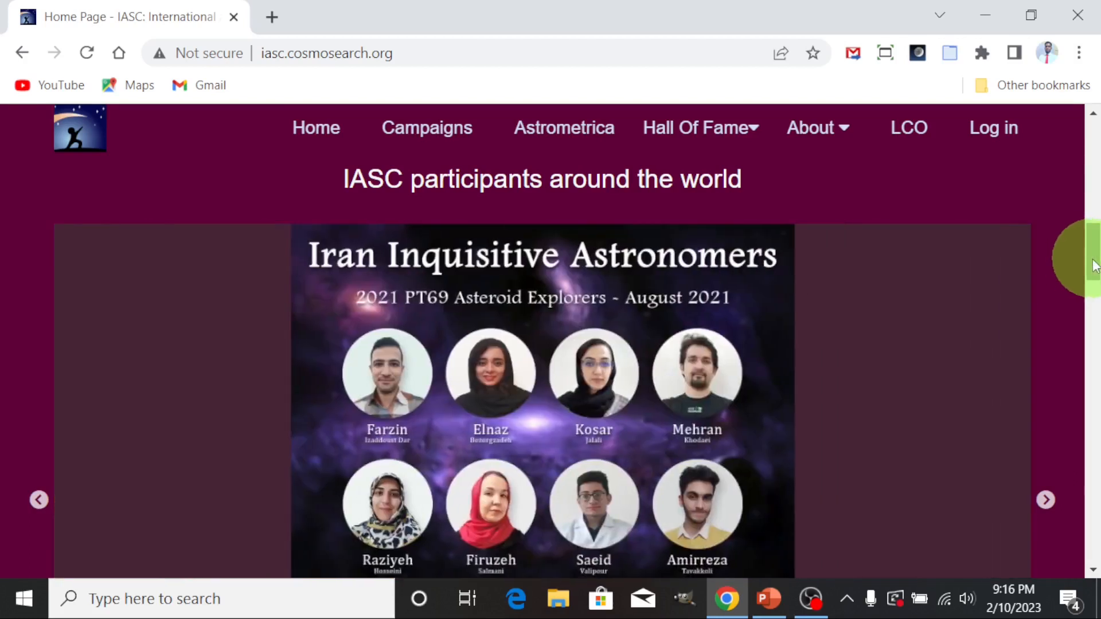
pyautogui.click(1047, 499)
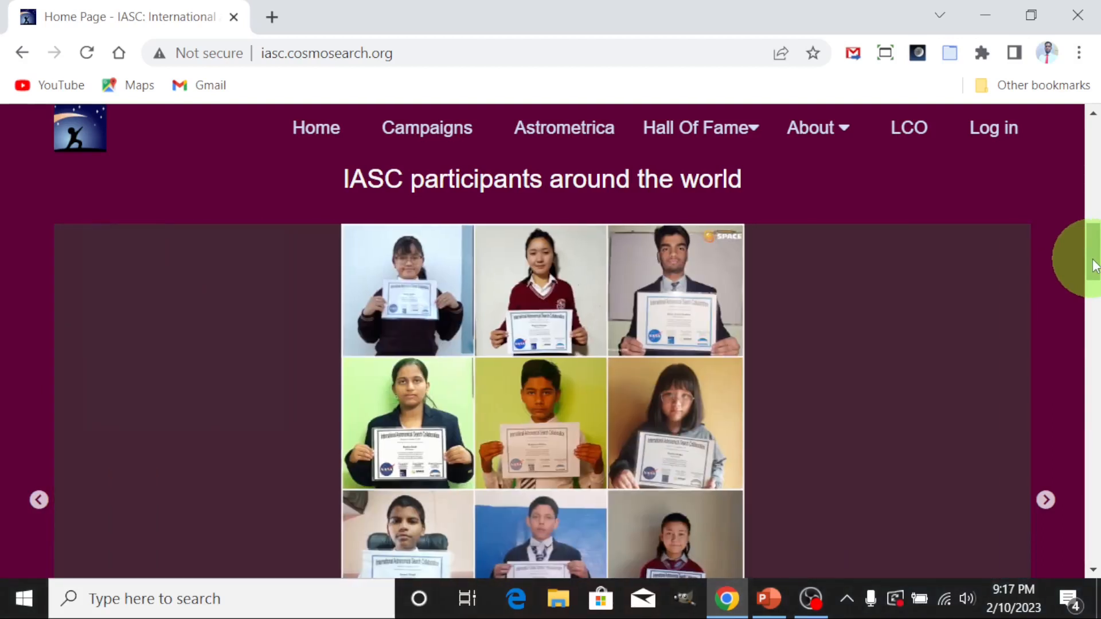
pyautogui.click(1046, 499)
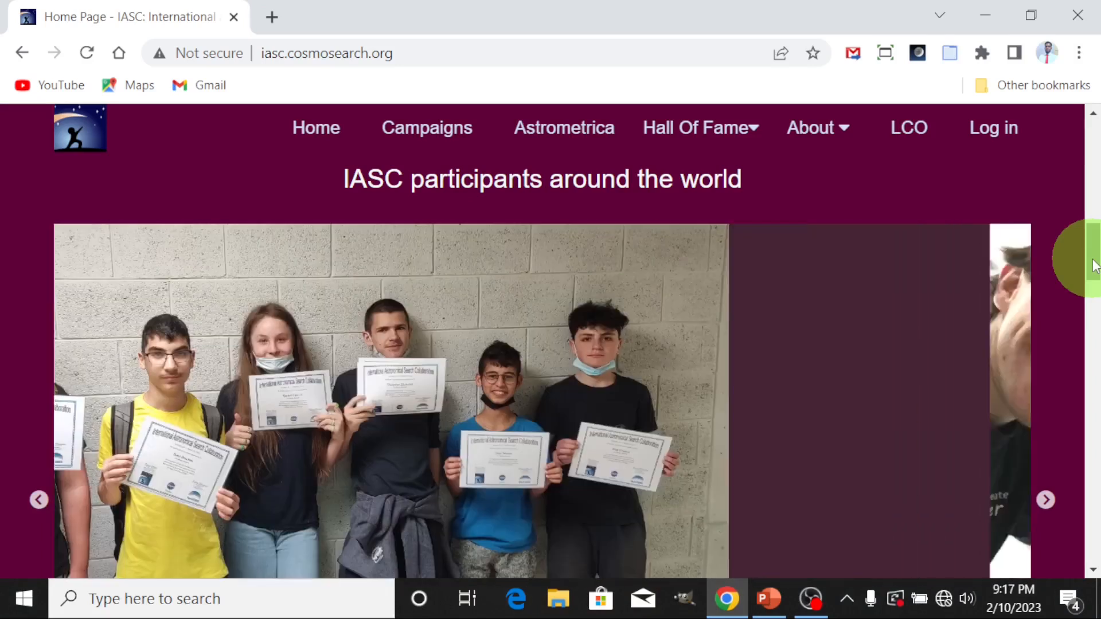
pyautogui.click(1045, 499)
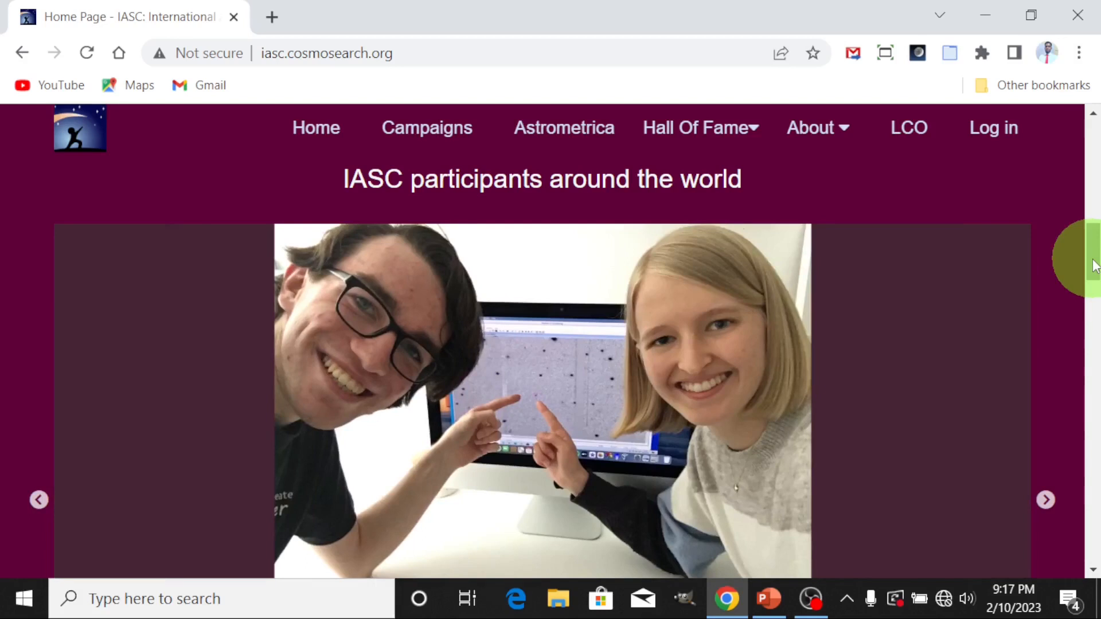
# Step: Move down past the announcements to the 'Original faint detections' counters (11581 preliminary, 67 provisional)
pyautogui.scroll(-3)
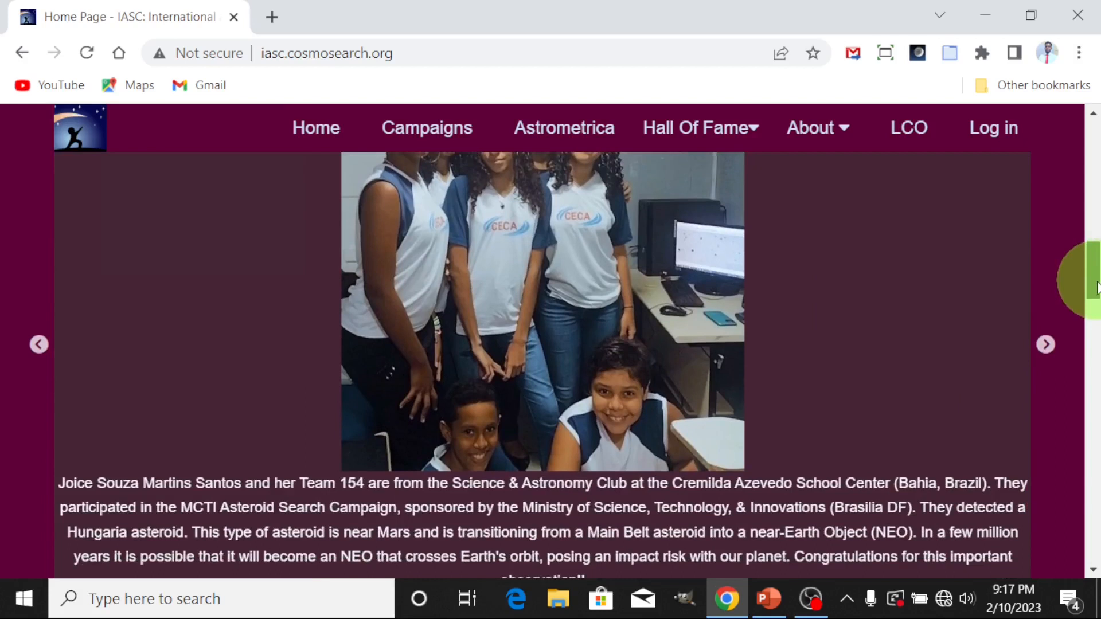
pyautogui.scroll(-3)
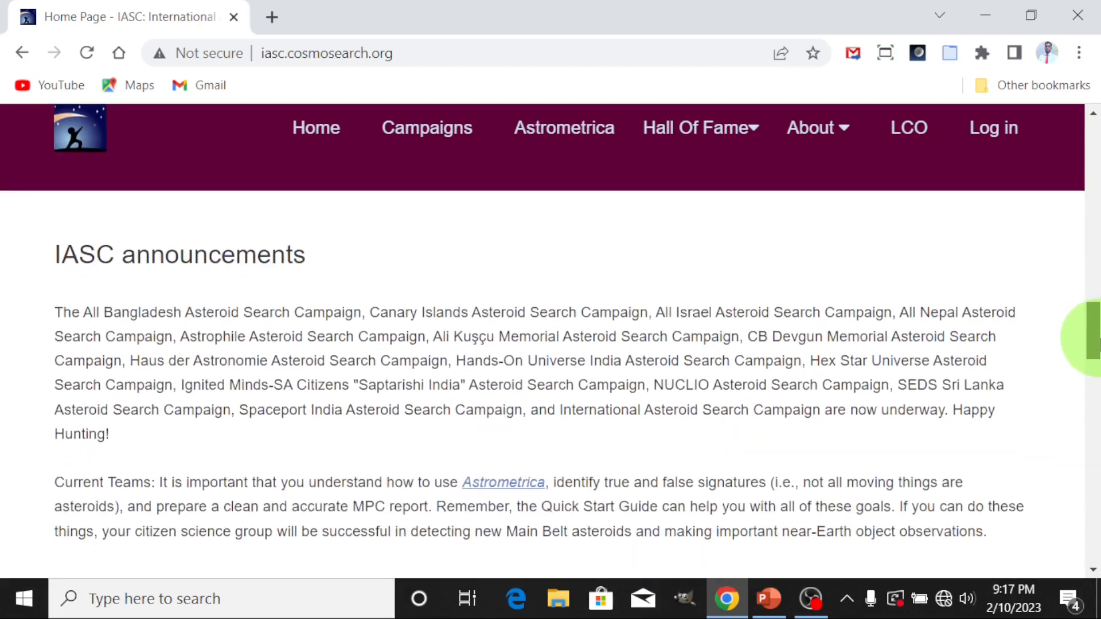
pyautogui.scroll(-3)
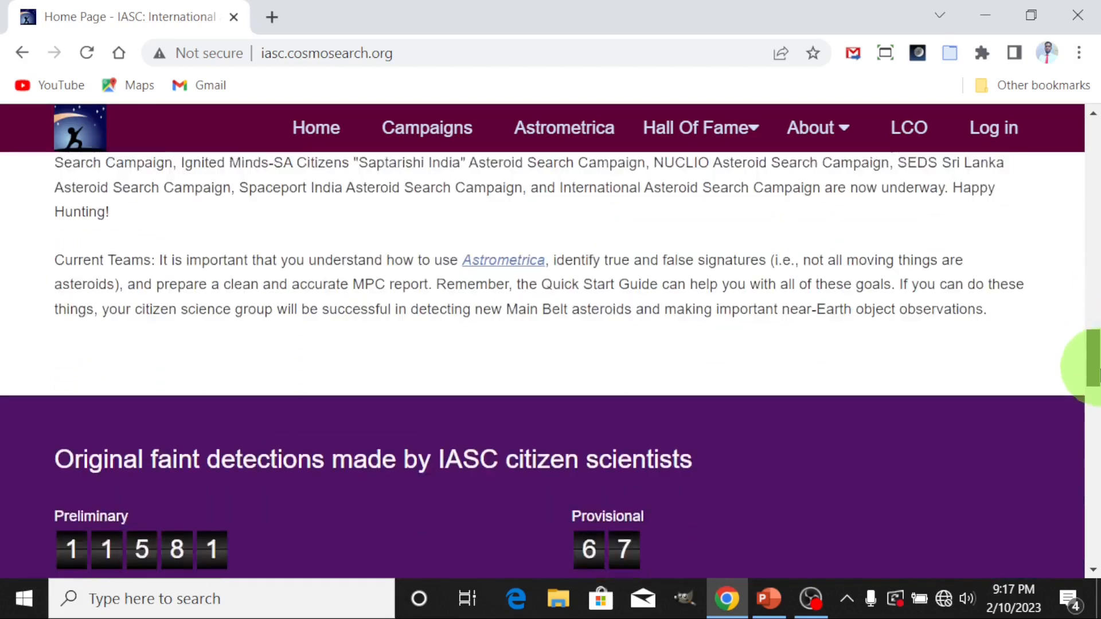
pyautogui.scroll(-3)
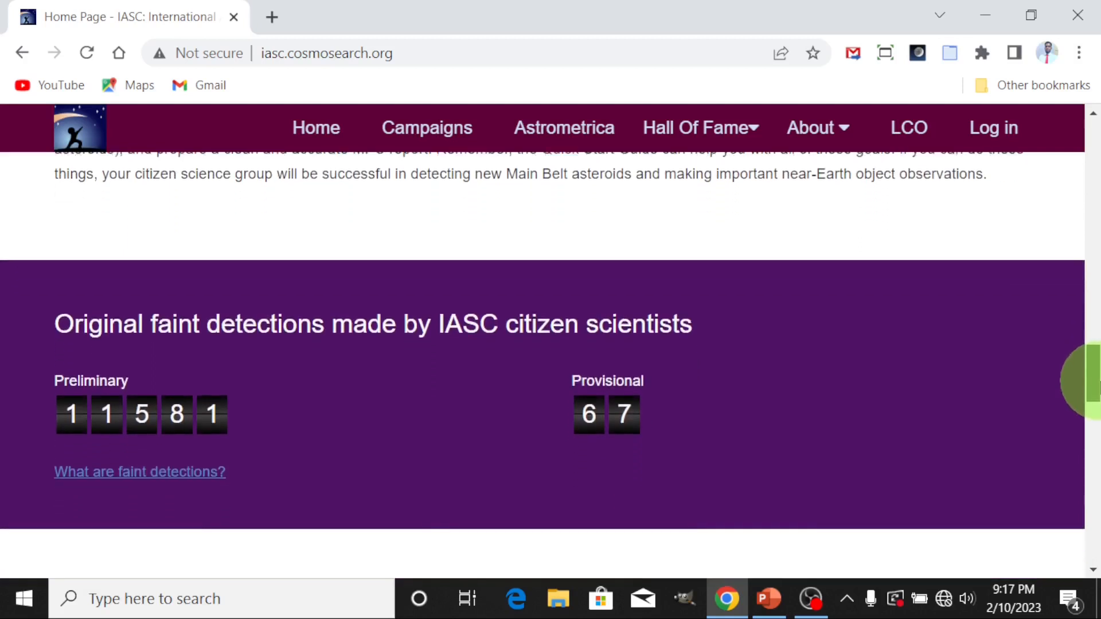
pyautogui.scroll(-3)
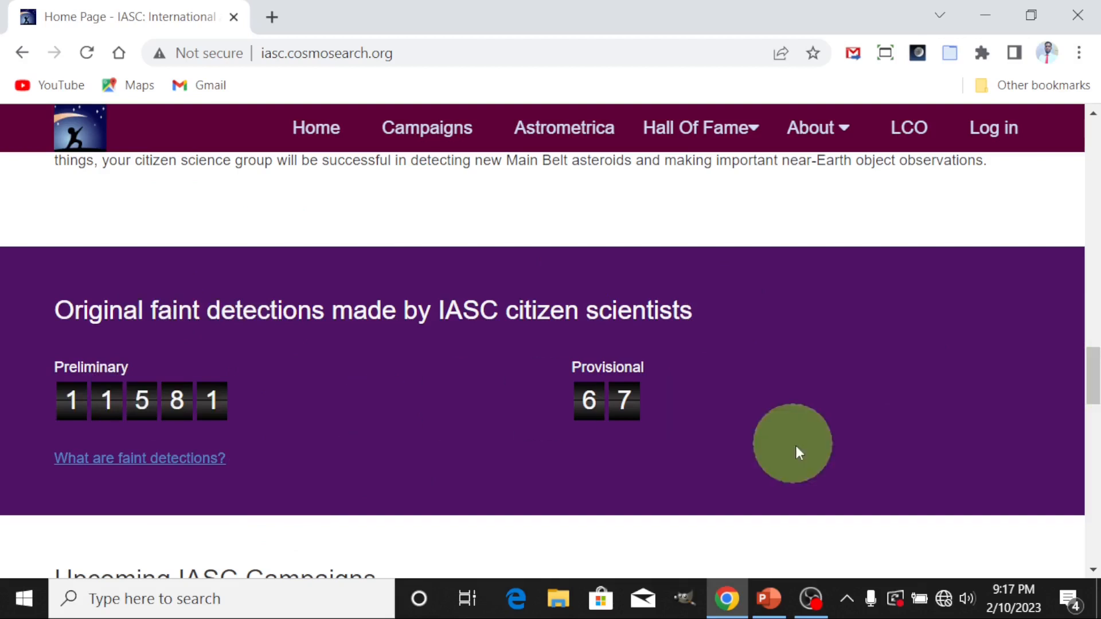
pyautogui.moveTo(811, 464)
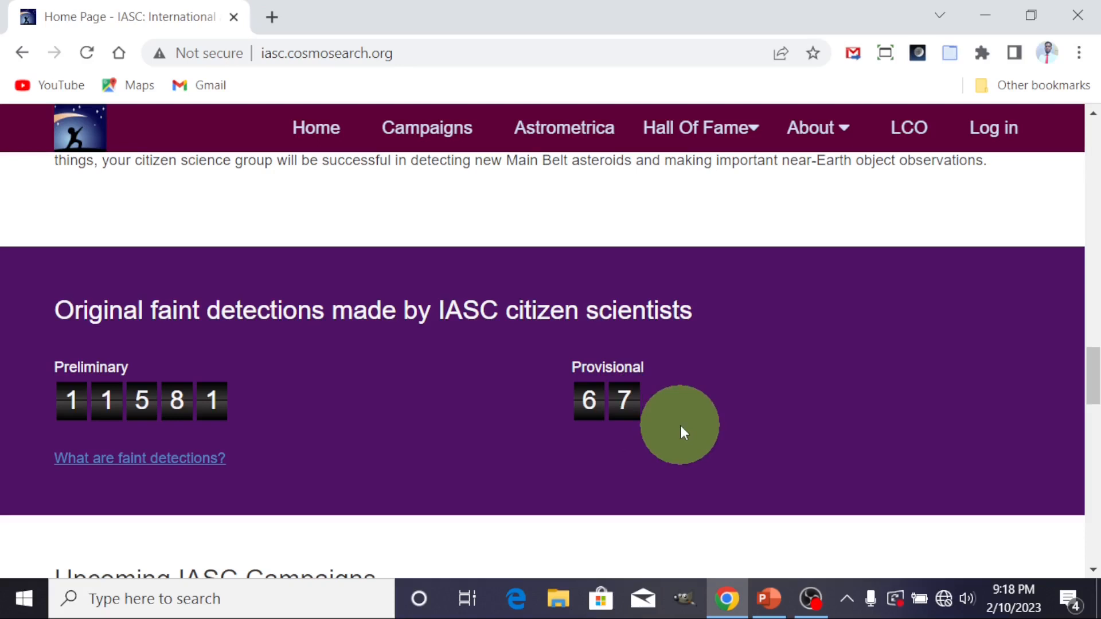
pyautogui.moveTo(354, 481)
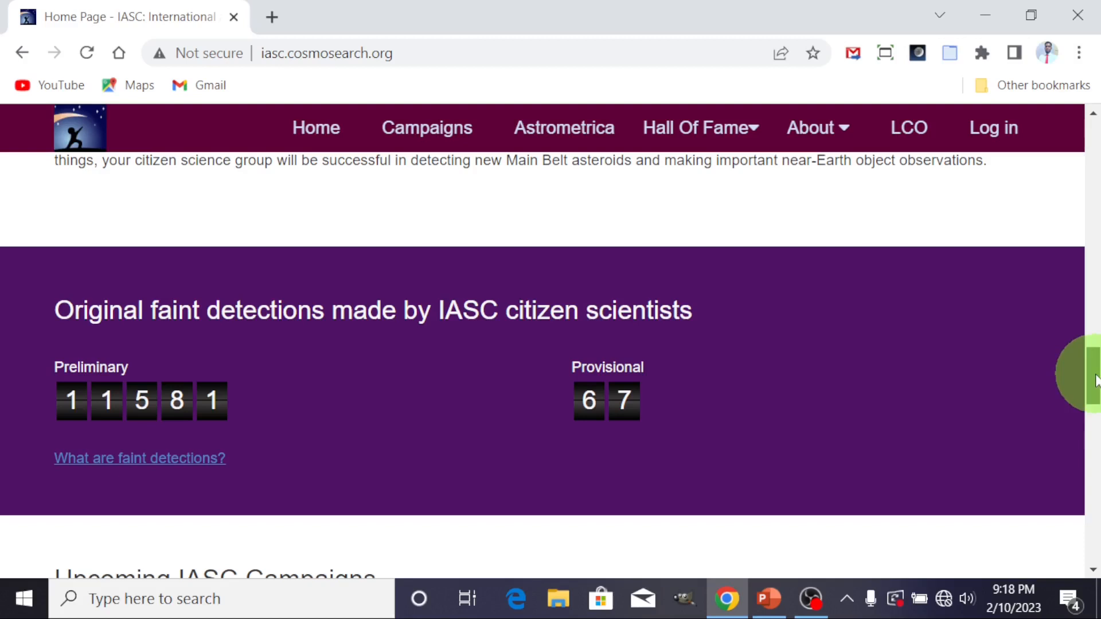
# Step: Read down the Upcoming IASC Campaigns table to the 30-days-early registration note and NASA logo
pyautogui.scroll(-3)
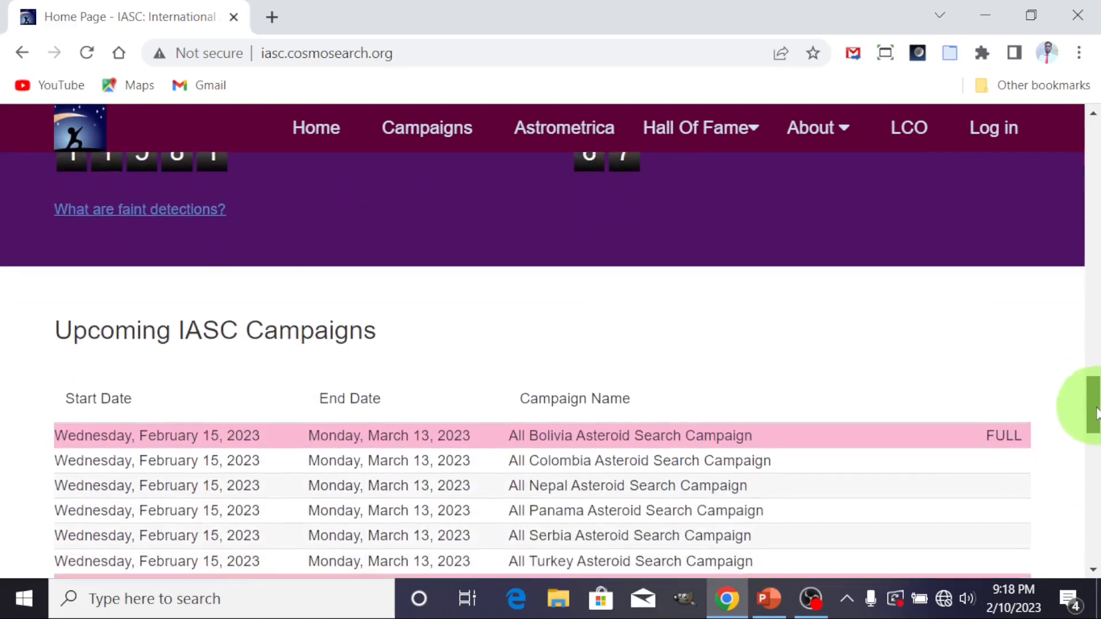
pyautogui.scroll(-3)
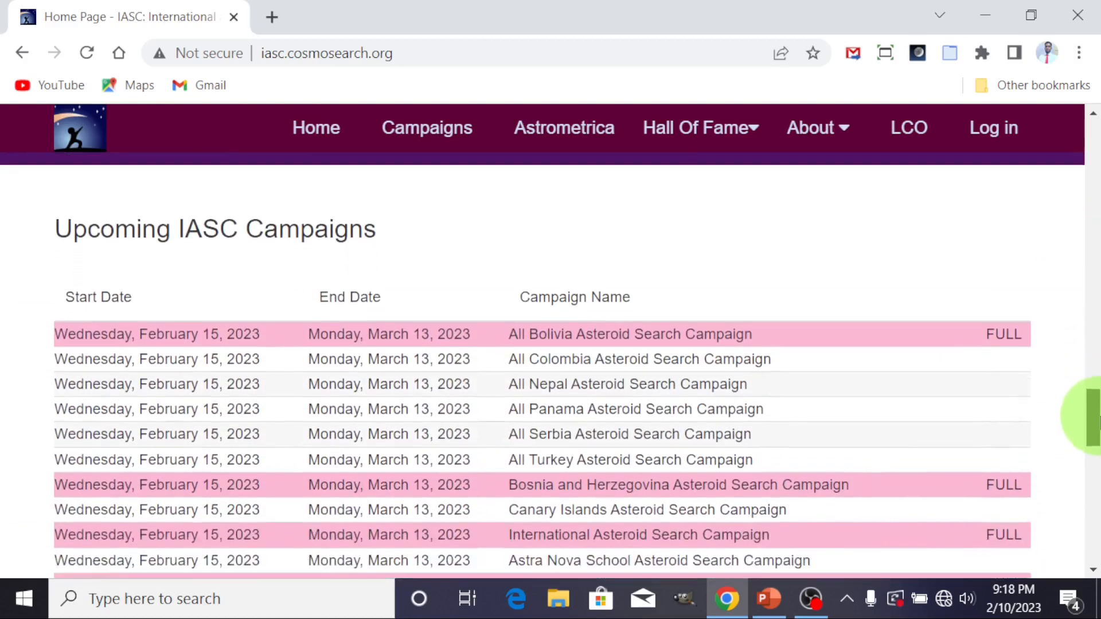
pyautogui.scroll(-3)
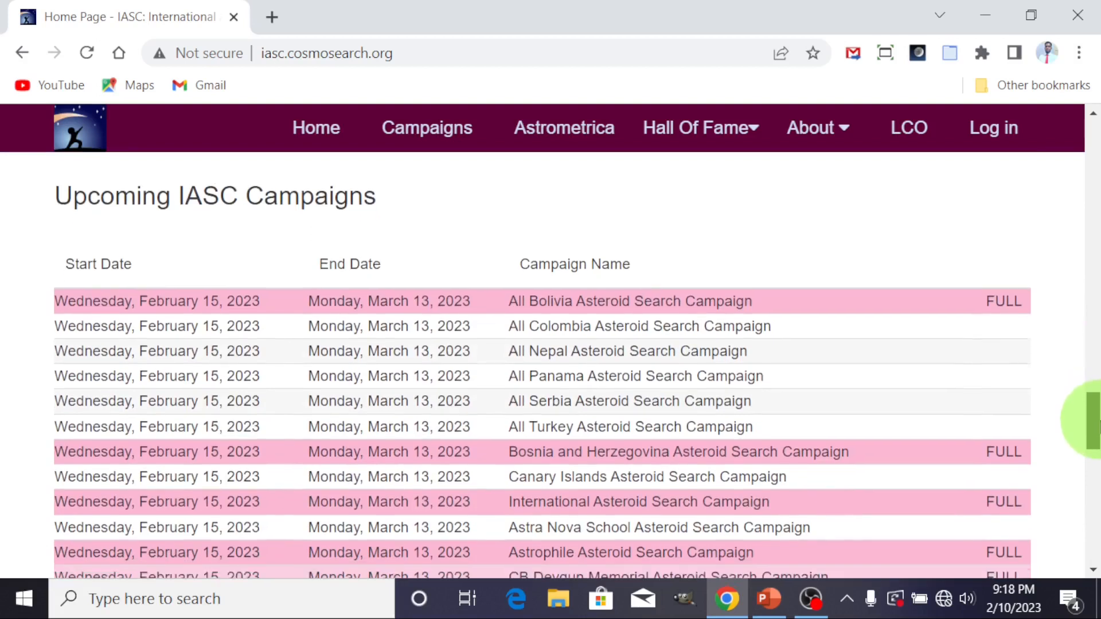
pyautogui.scroll(-3)
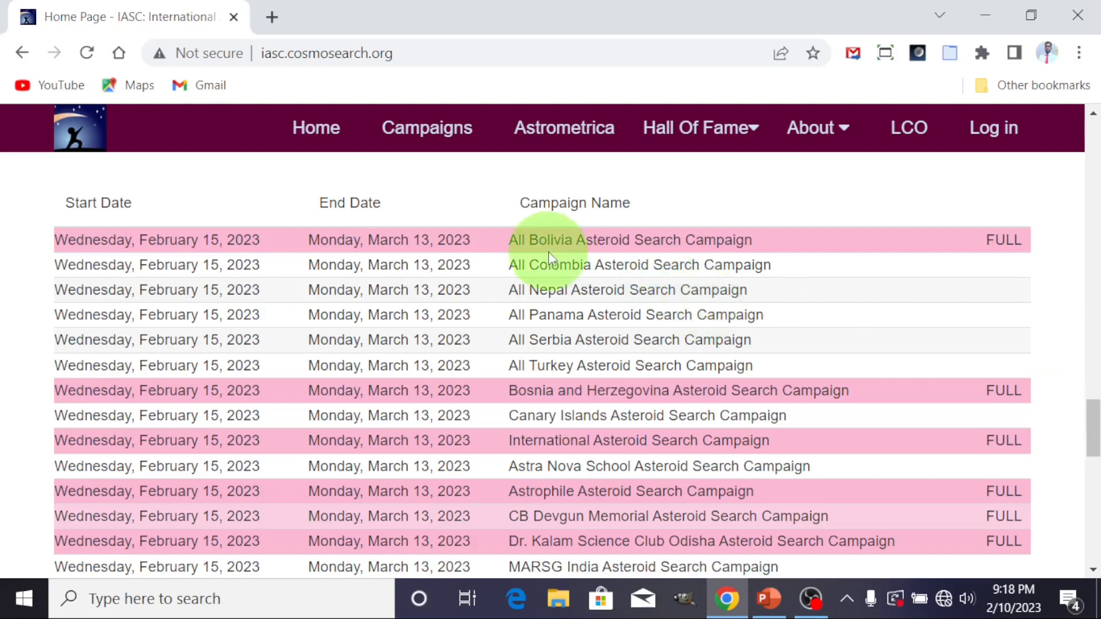
pyautogui.moveTo(661, 308)
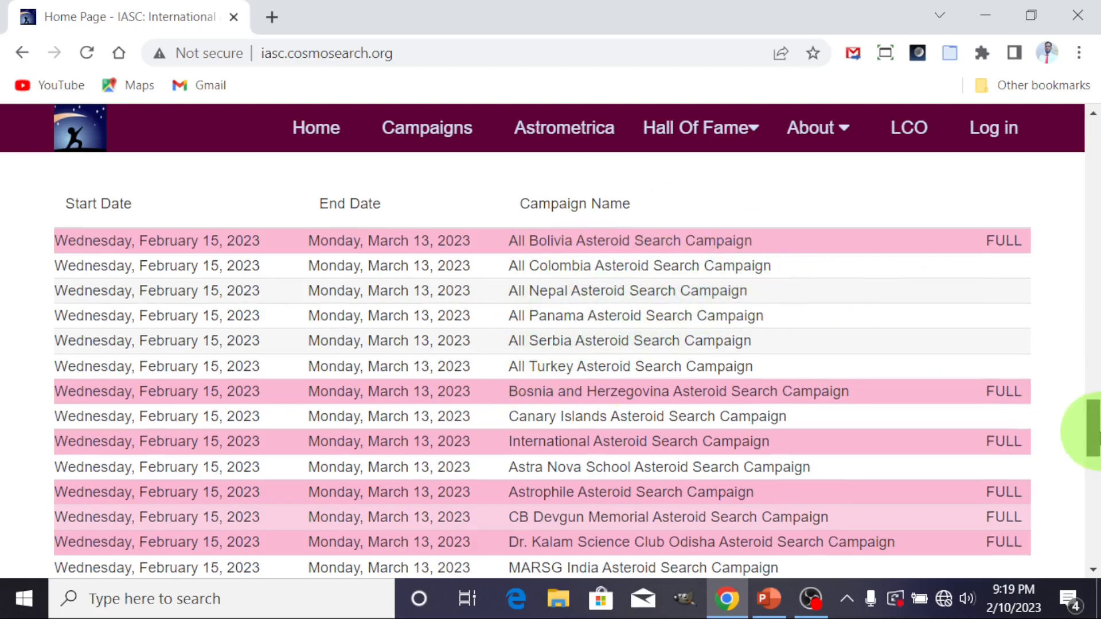
pyautogui.scroll(-3)
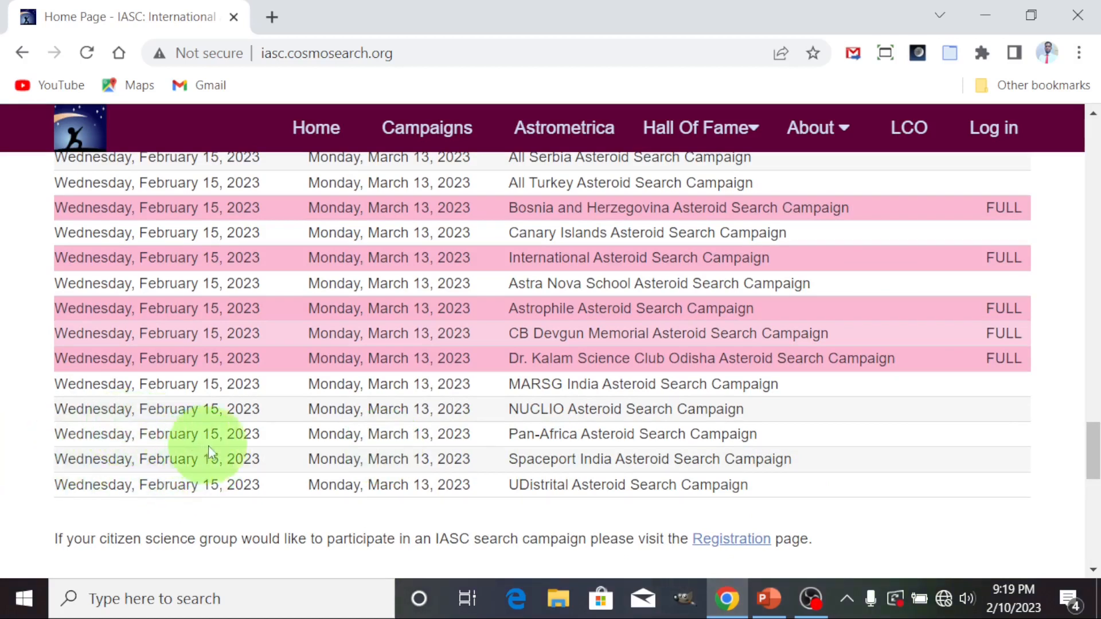
pyautogui.moveTo(1039, 460)
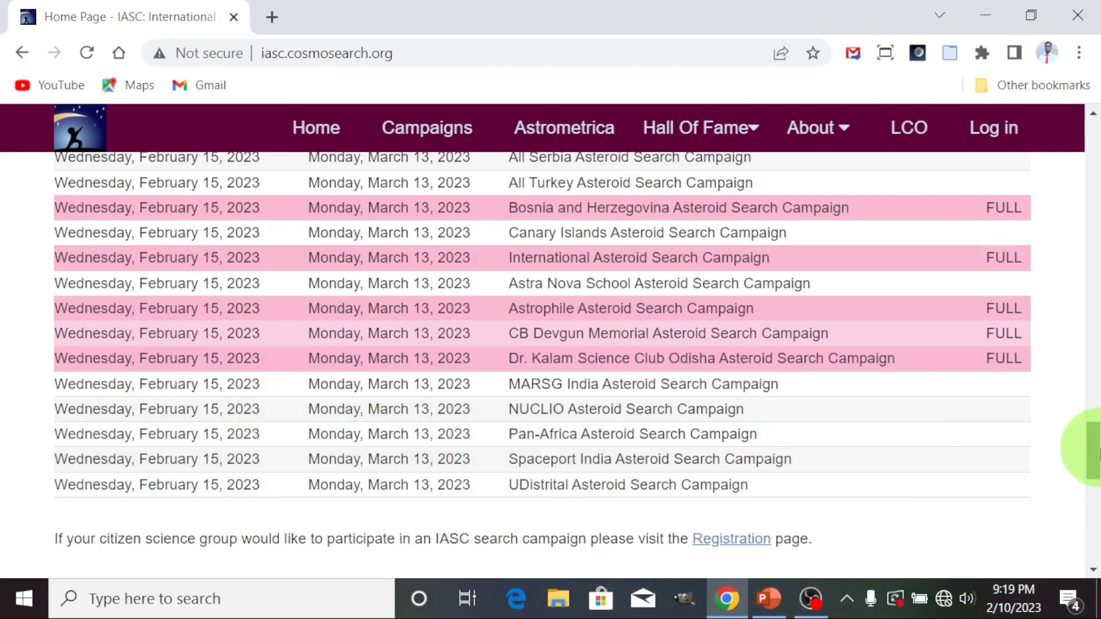
pyautogui.scroll(-3)
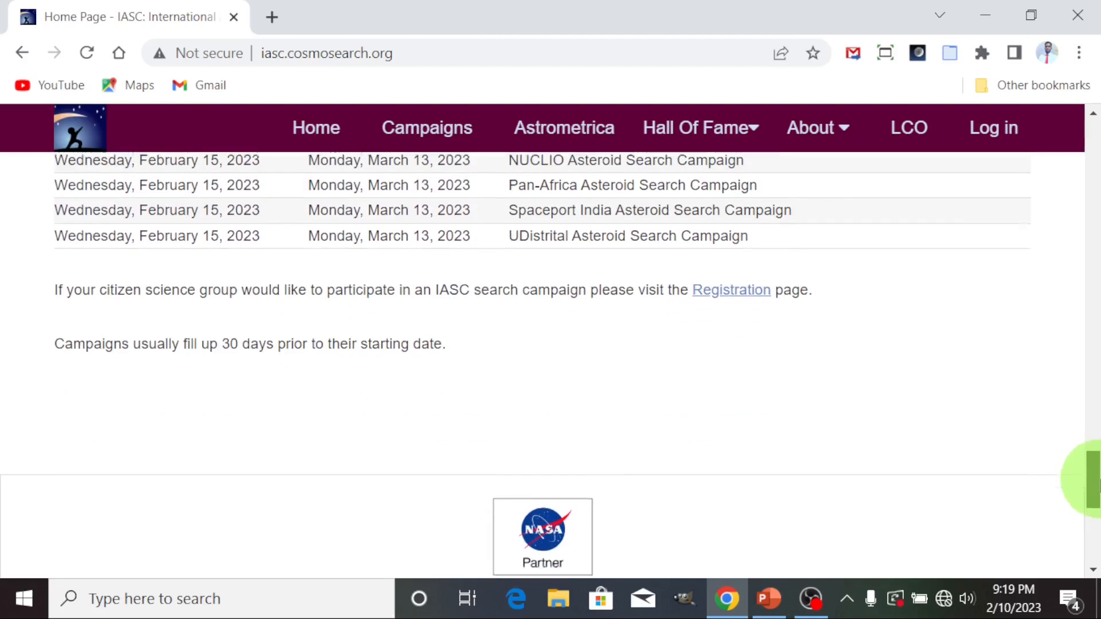
# Step: Return to the top of the home page at the Welcome to IASC banner
pyautogui.scroll(-3)
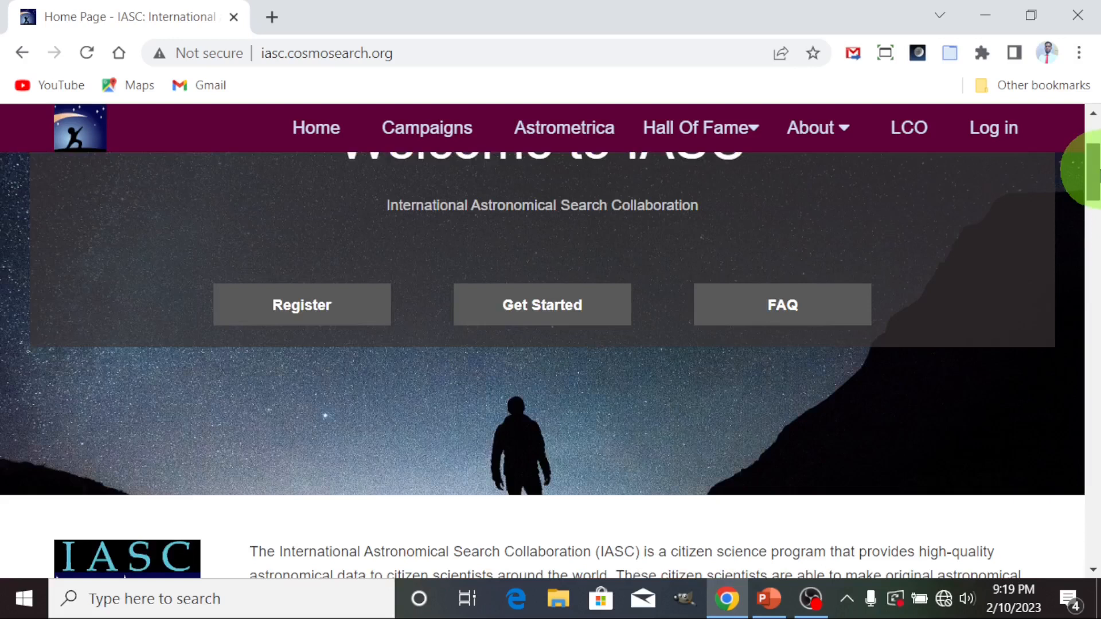
pyautogui.scroll(3)
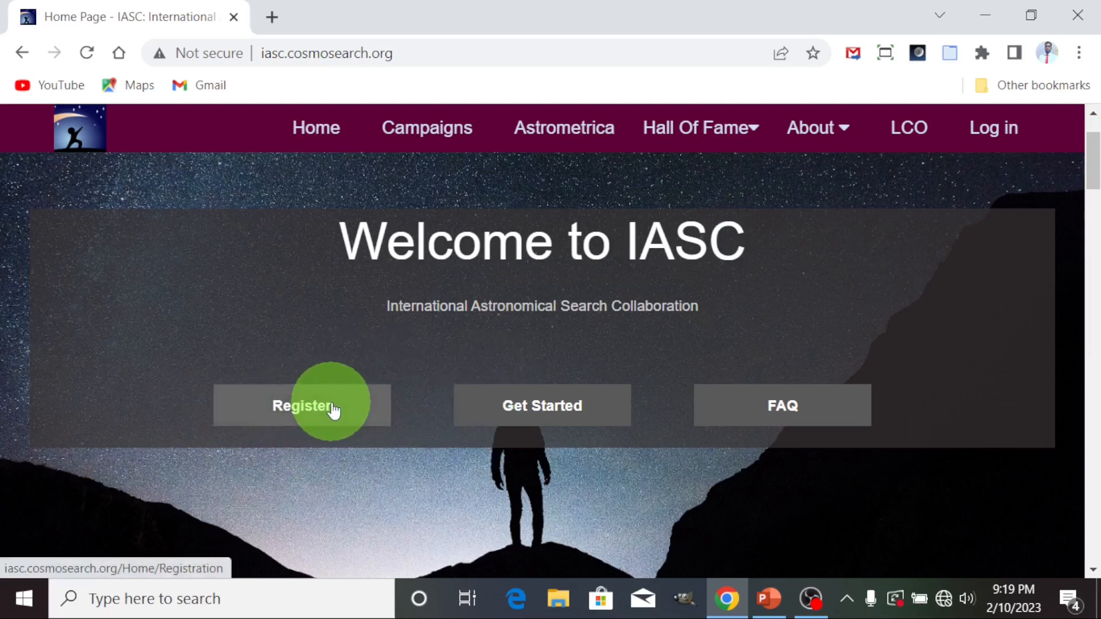
# Step: Go to the Registration page from the Register option on the home banner
pyautogui.click(302, 405)
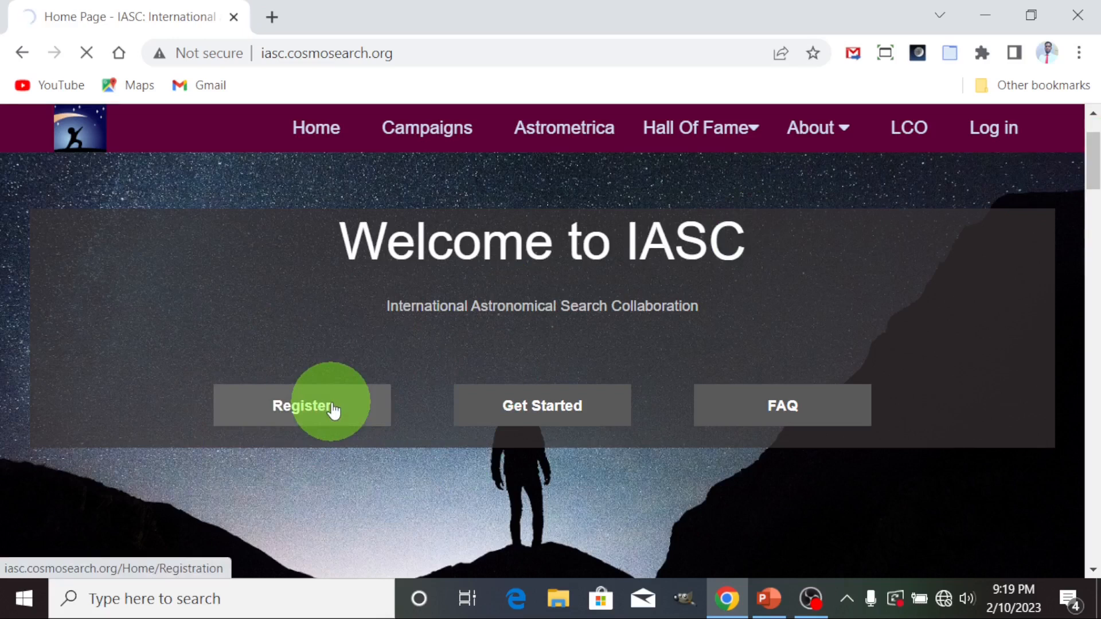
pyautogui.click(302, 406)
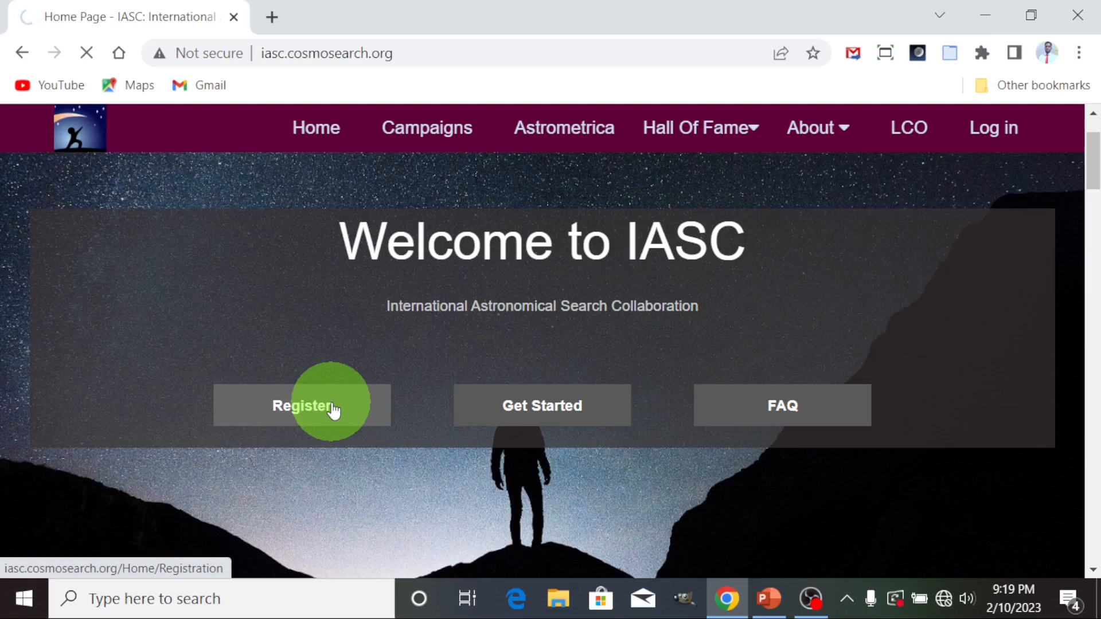
pyautogui.click(302, 407)
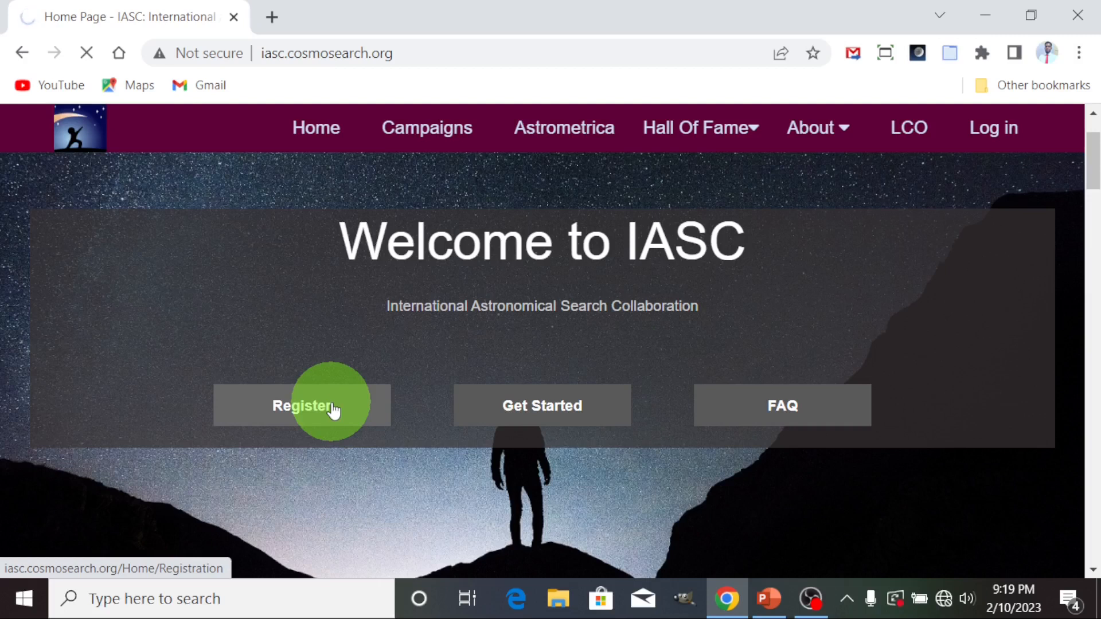
pyautogui.click(301, 407)
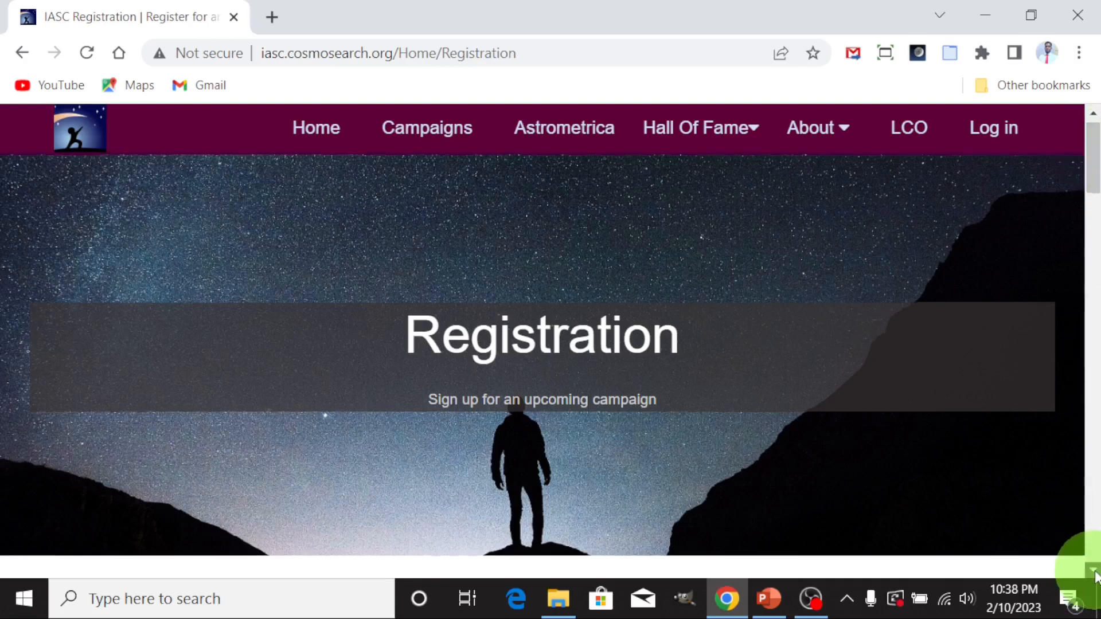
# Step: Read down the Registration page to the Register for a Campaign link and processing-time note
pyautogui.scroll(-3)
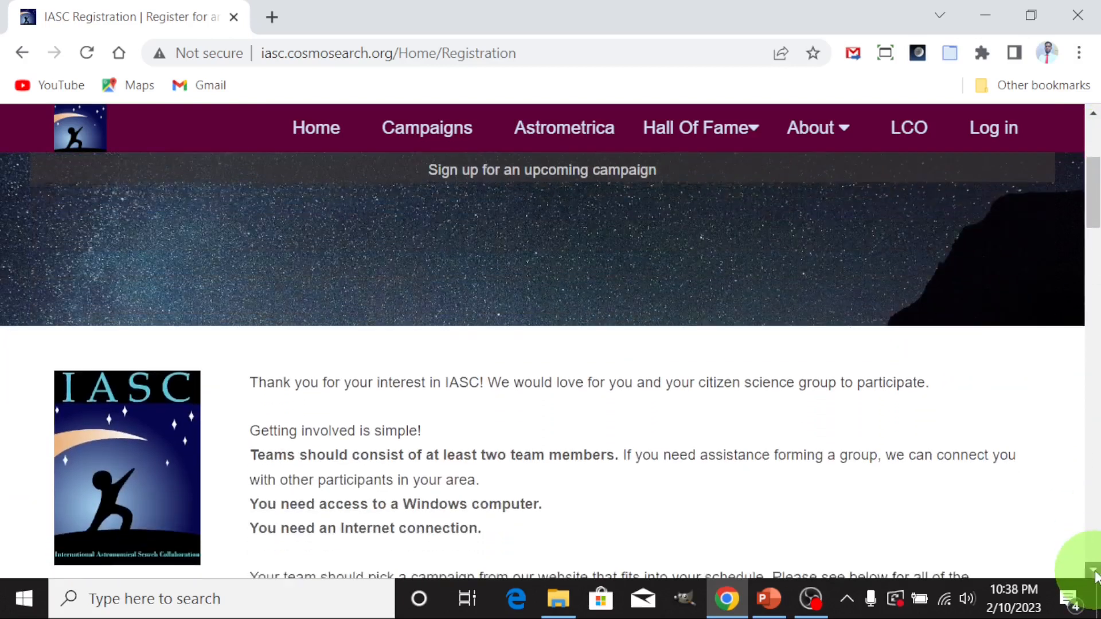
pyautogui.scroll(-3)
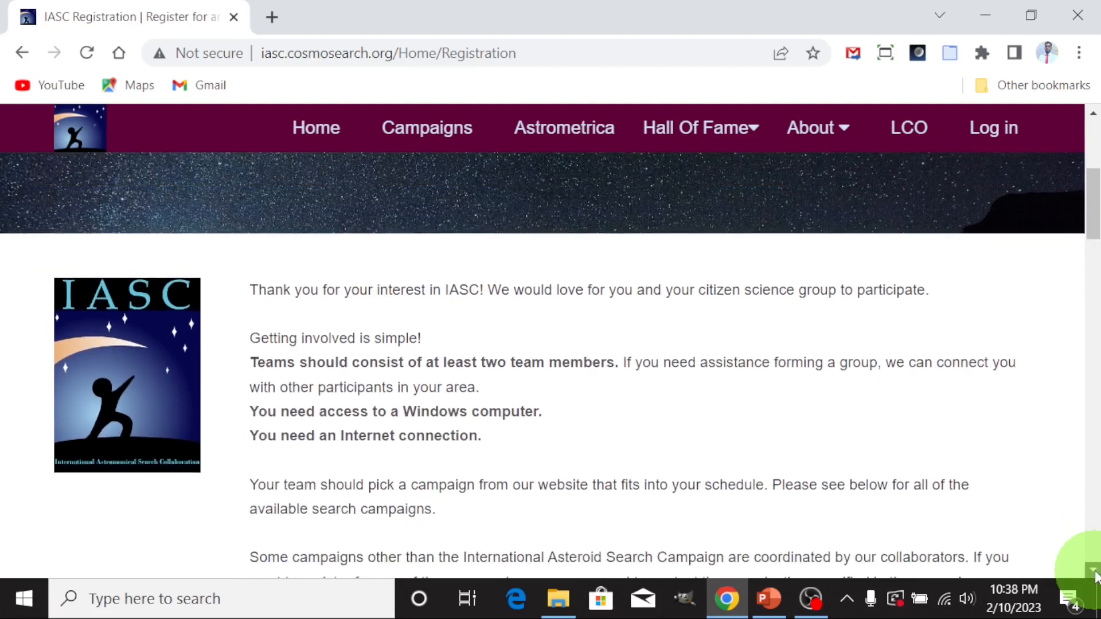
pyautogui.scroll(-3)
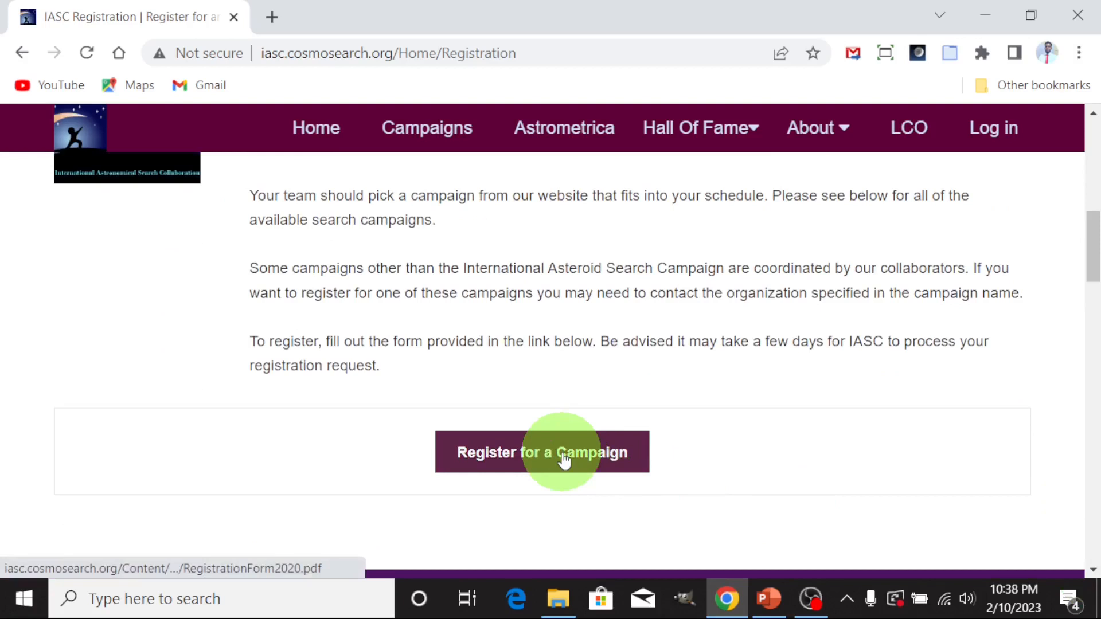
# Step: Open RegistrationForm2020.pdf via Register for a Campaign, look through it and return to the Team Name field
pyautogui.click(541, 452)
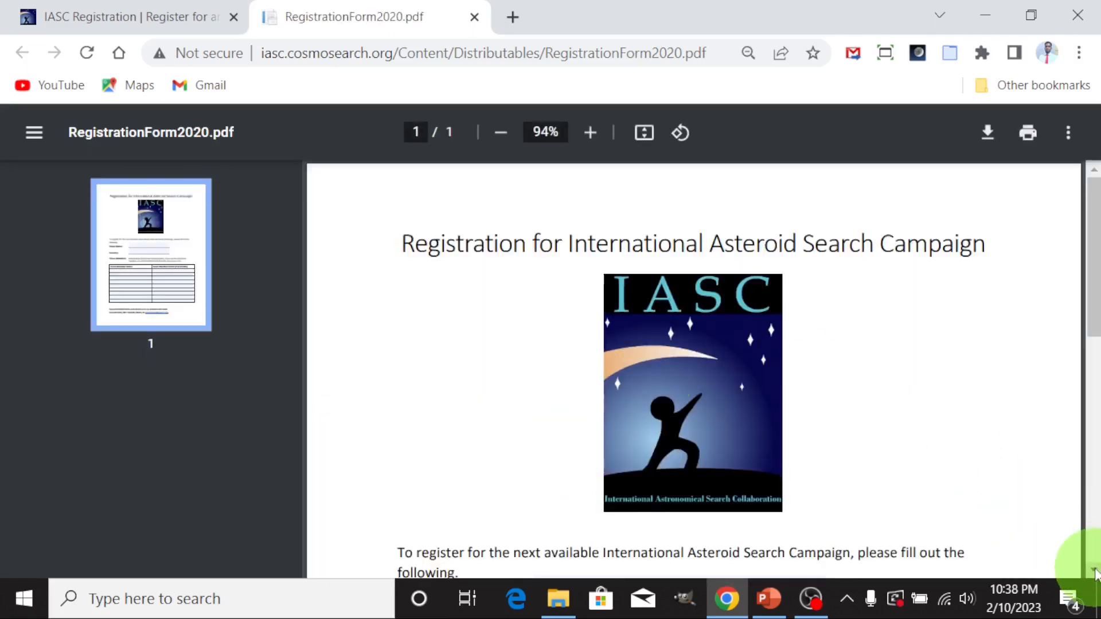
pyautogui.scroll(-3)
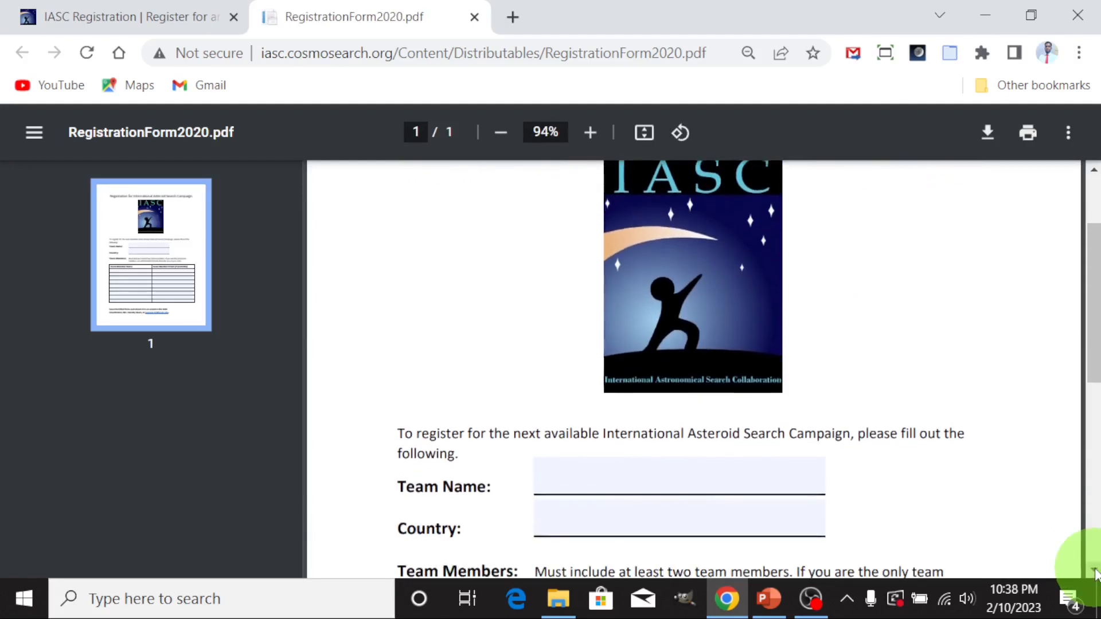
pyautogui.scroll(-3)
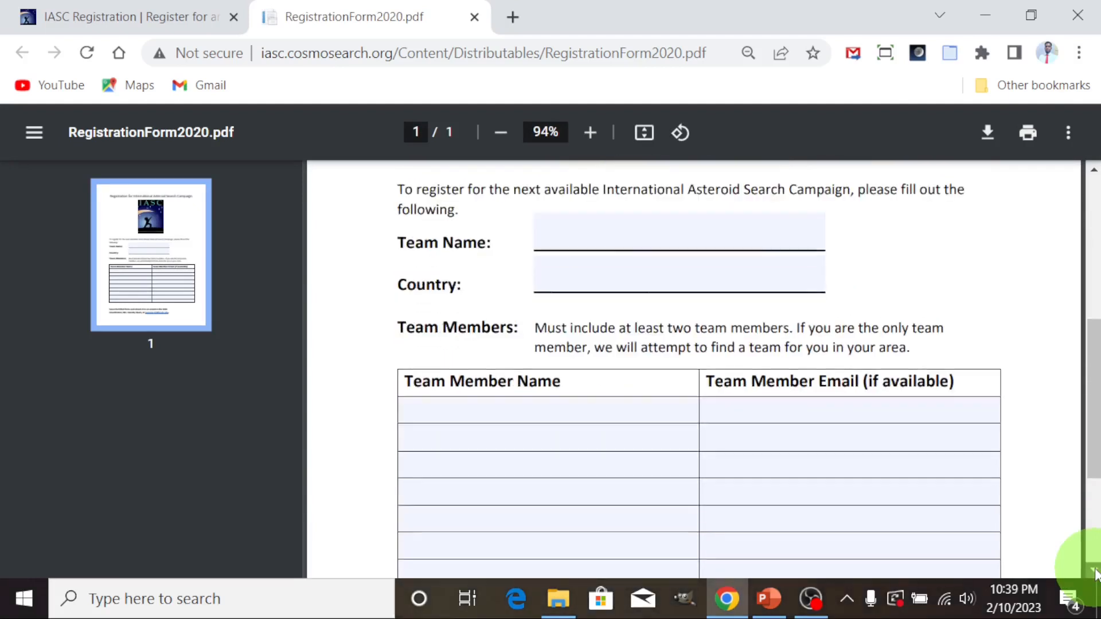
pyautogui.scroll(-3)
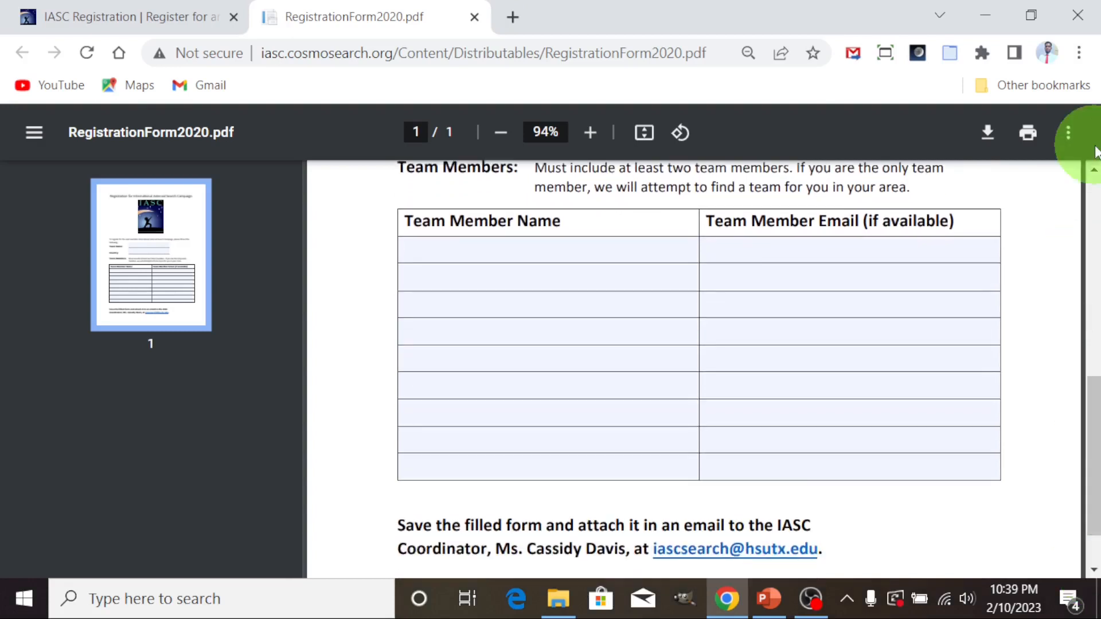
pyautogui.scroll(3)
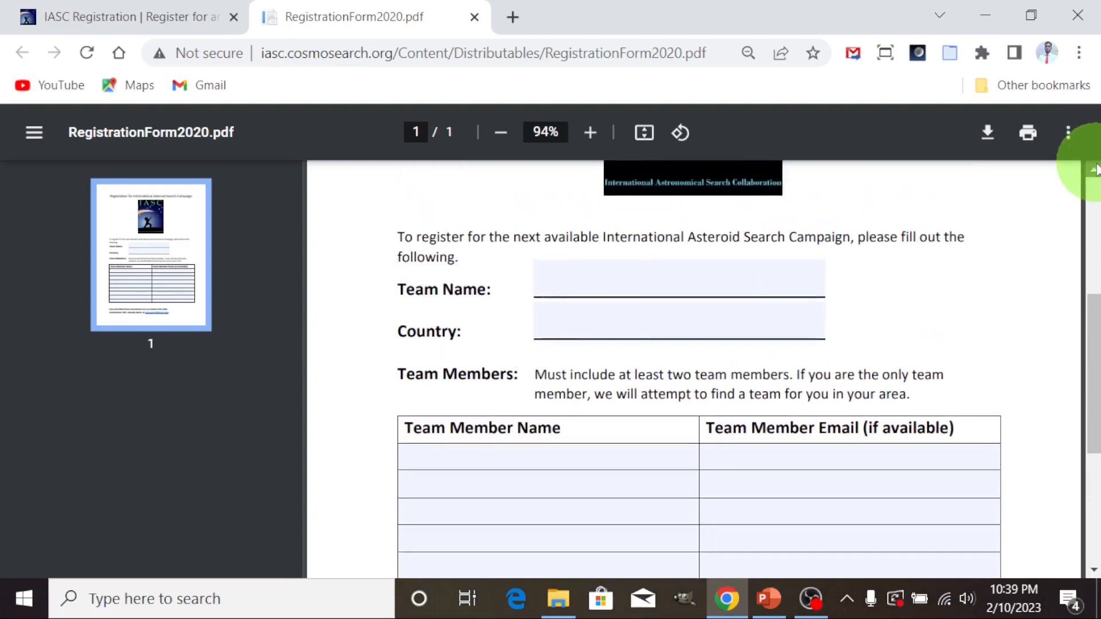
pyautogui.scroll(3)
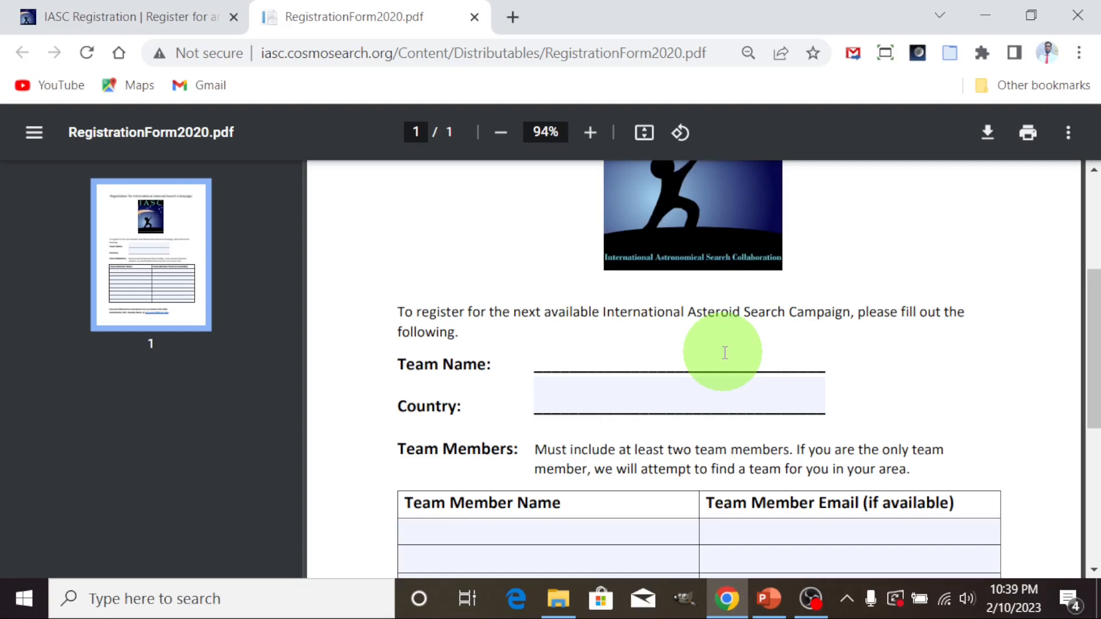
# Step: Fill in team name 'AWB Nigeria' and country 'Nigeria' on the registration form
pyautogui.write('AW')
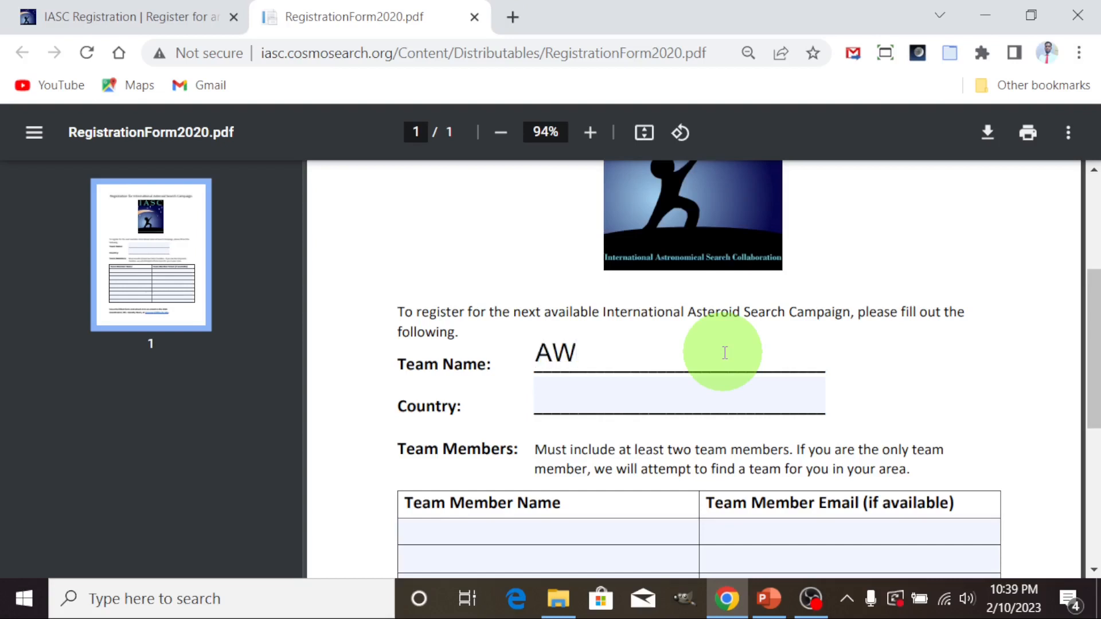
pyautogui.write('B')
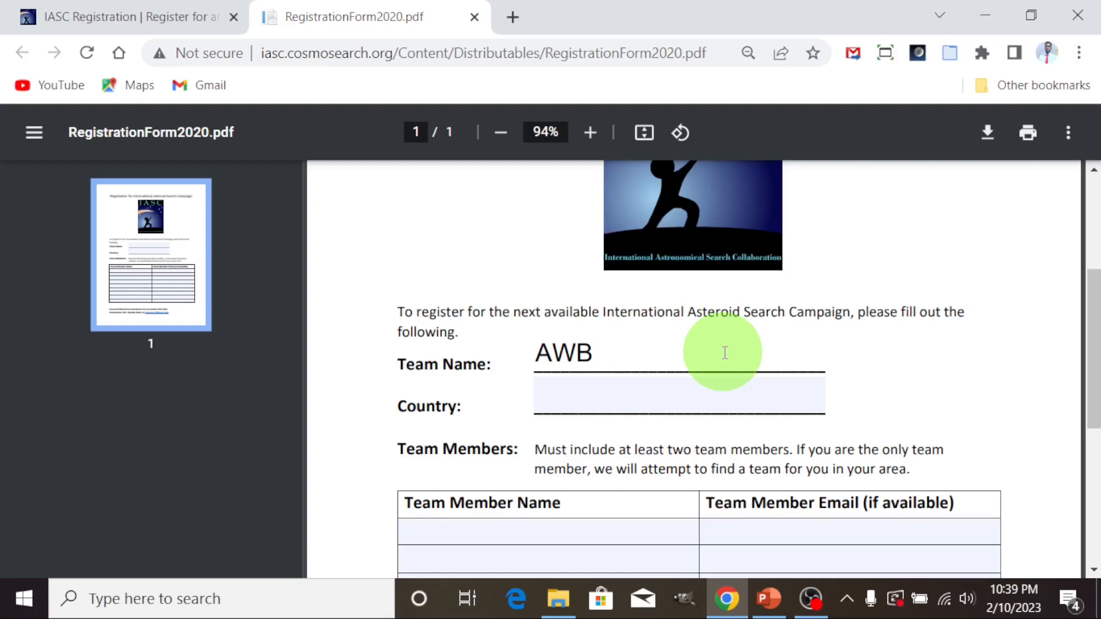
pyautogui.write('N')
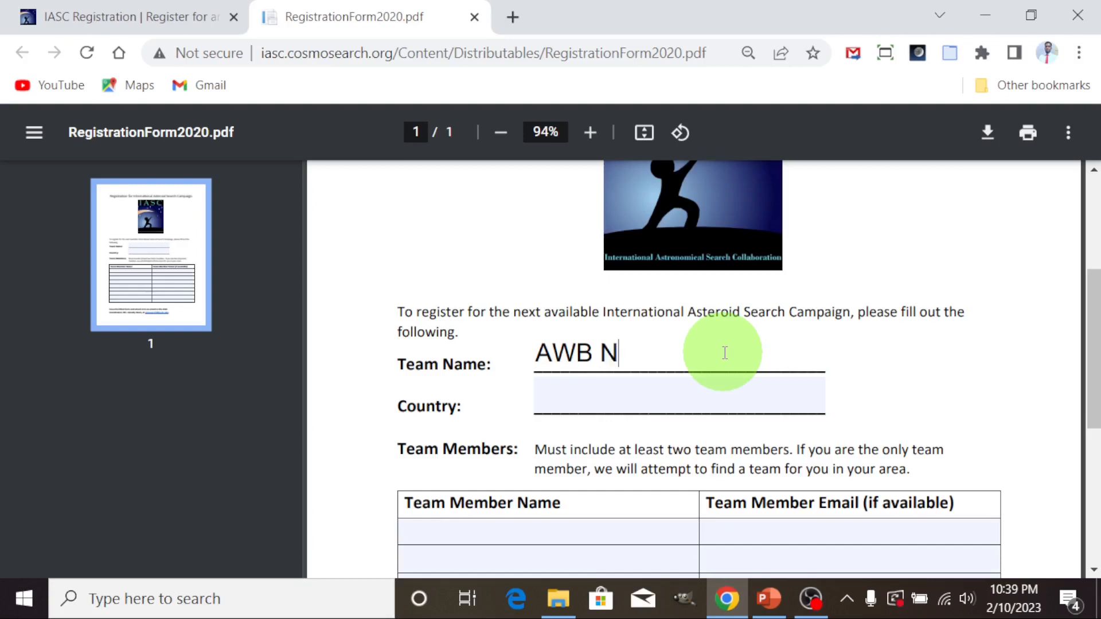
pyautogui.write('iger')
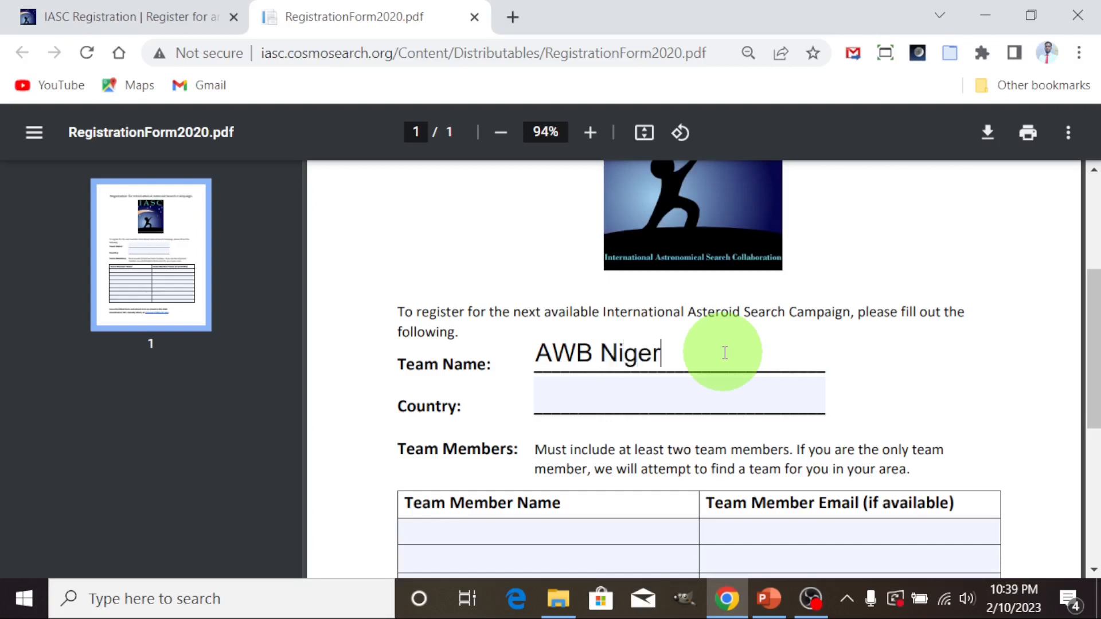
pyautogui.write('ia')
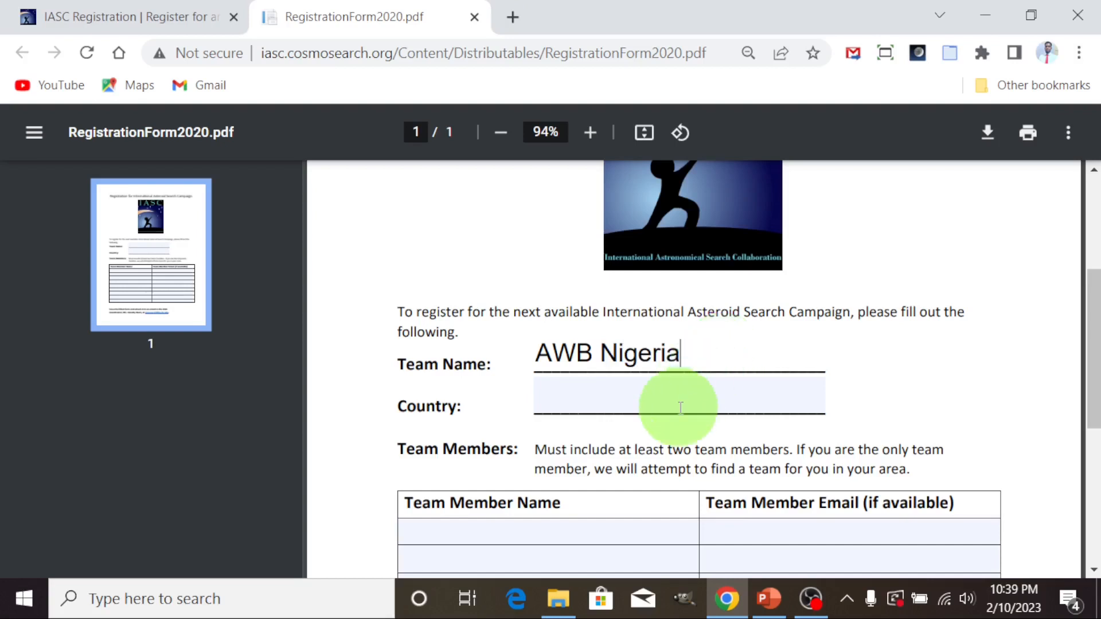
pyautogui.write('Ni')
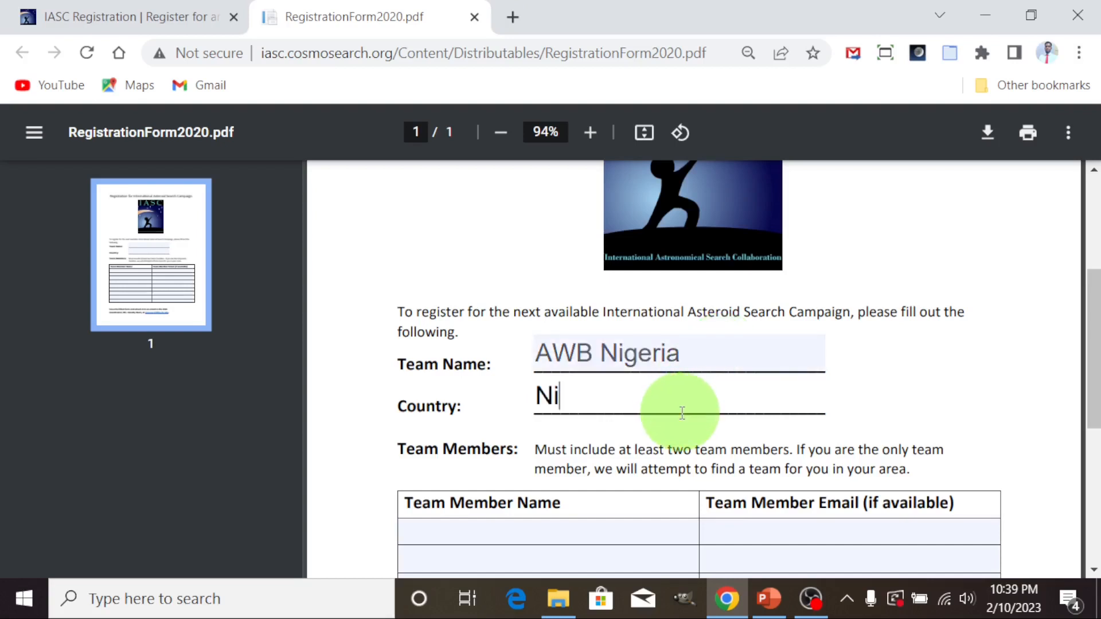
pyautogui.write('geria')
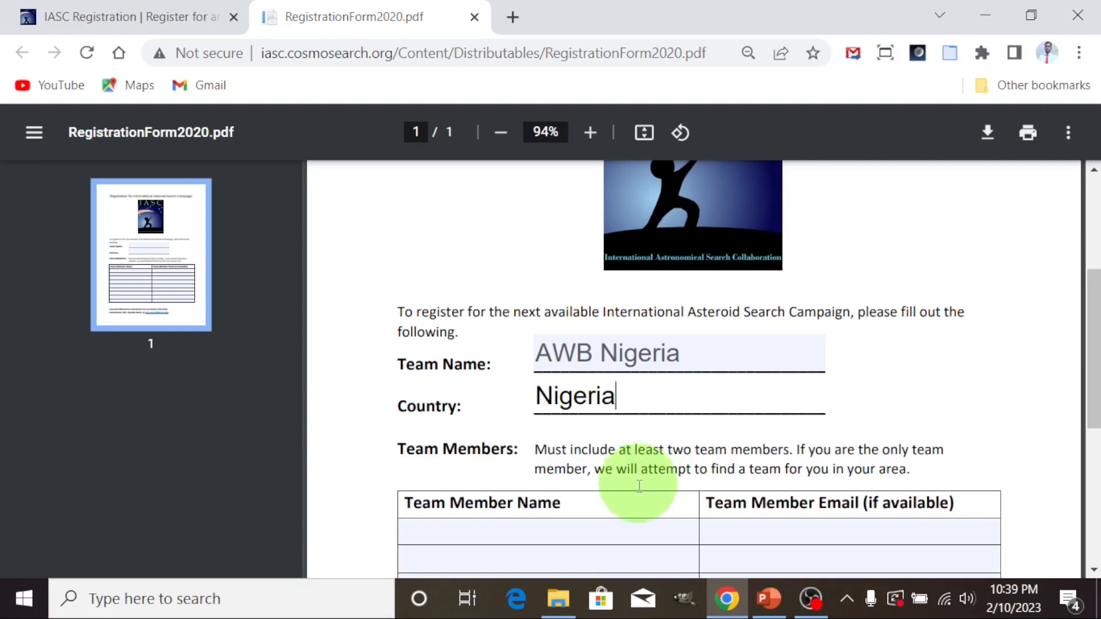
pyautogui.moveTo(1082, 562)
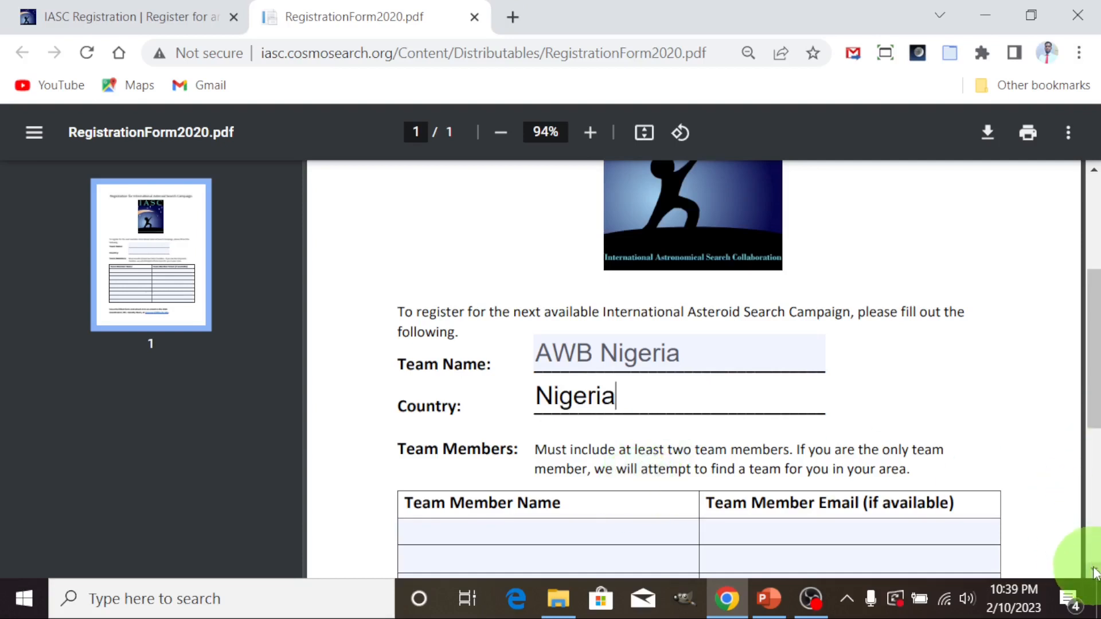
# Step: Fill in the first team member's name and their gmail.com e-mail address
pyautogui.scroll(-3)
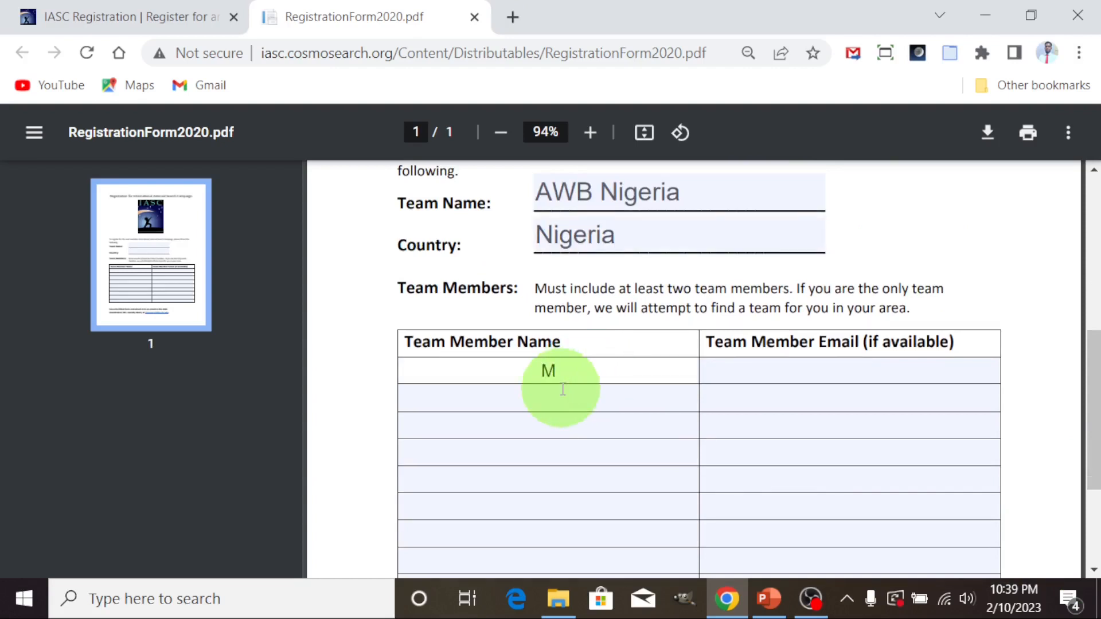
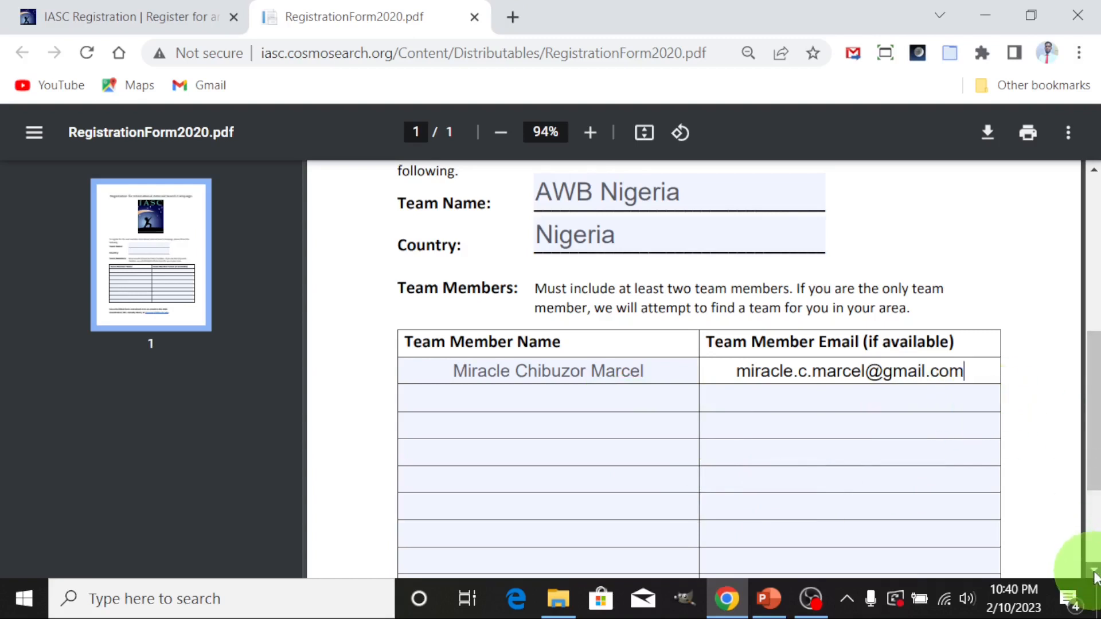
pyautogui.scroll(-3)
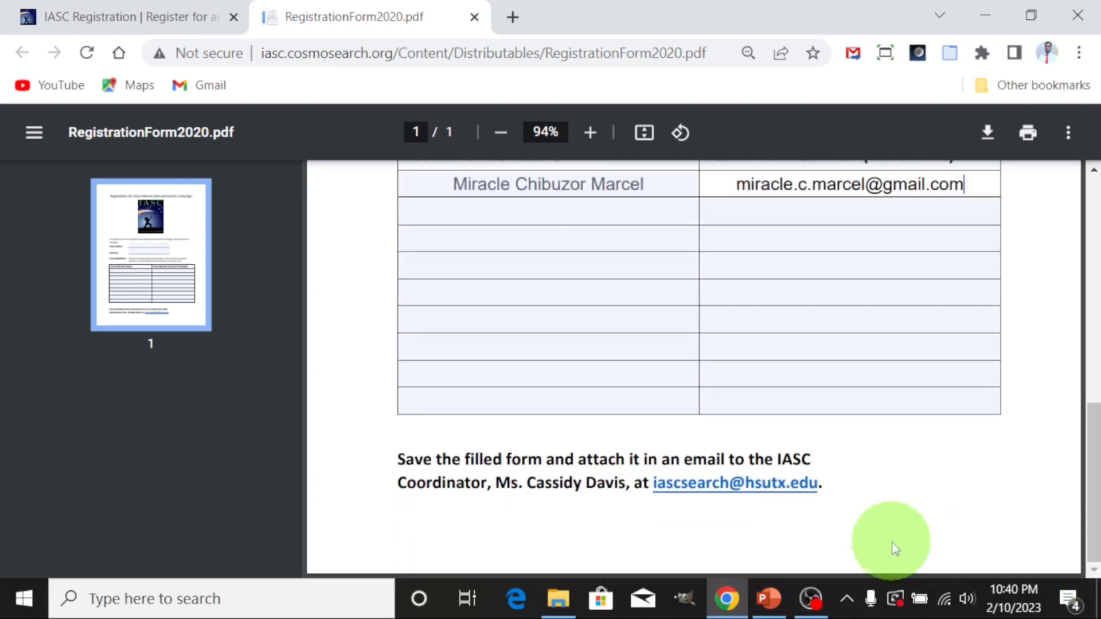
pyautogui.moveTo(729, 437)
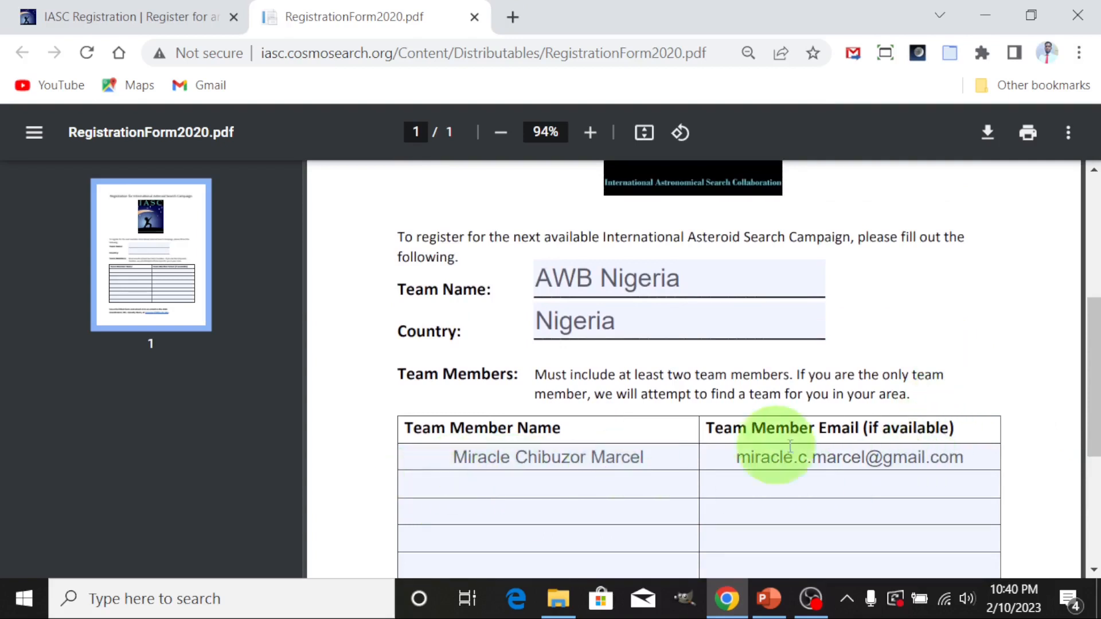
pyautogui.moveTo(467, 463)
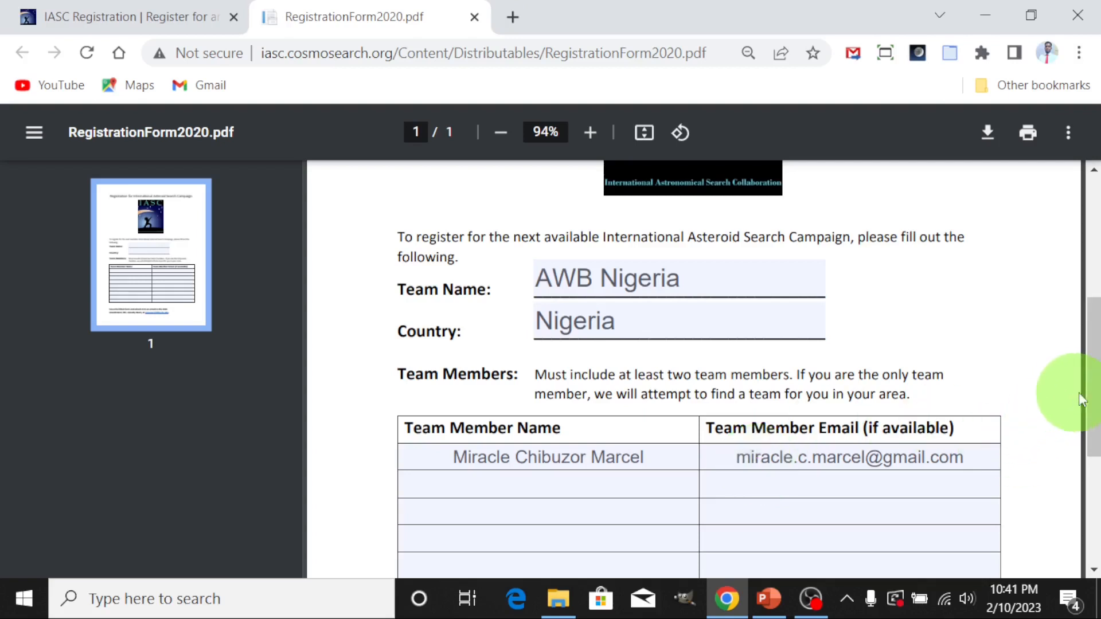
pyautogui.moveTo(1081, 399)
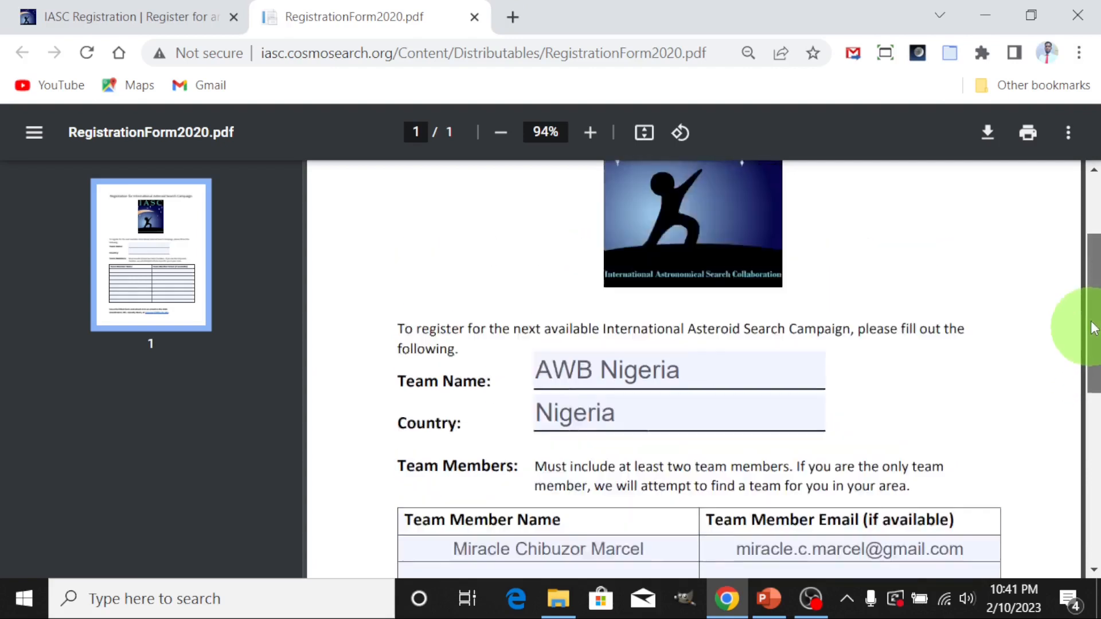
pyautogui.scroll(3)
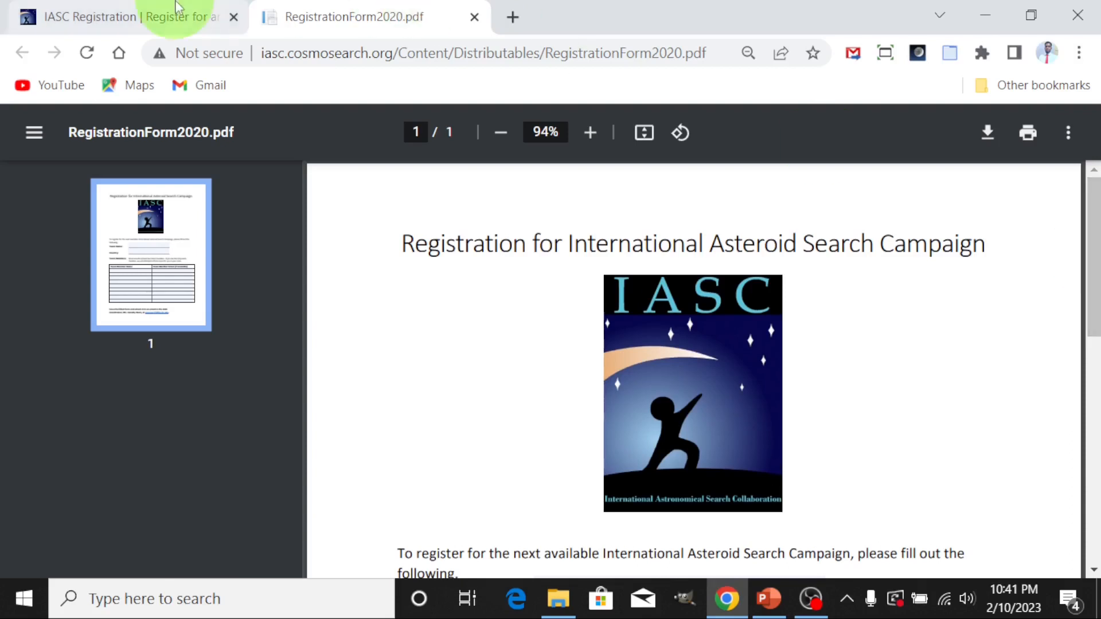
# Step: Switch back to the IASC Registration tab and go back to the Welcome to IASC home page, heading for Current Campaigns
pyautogui.click(119, 16)
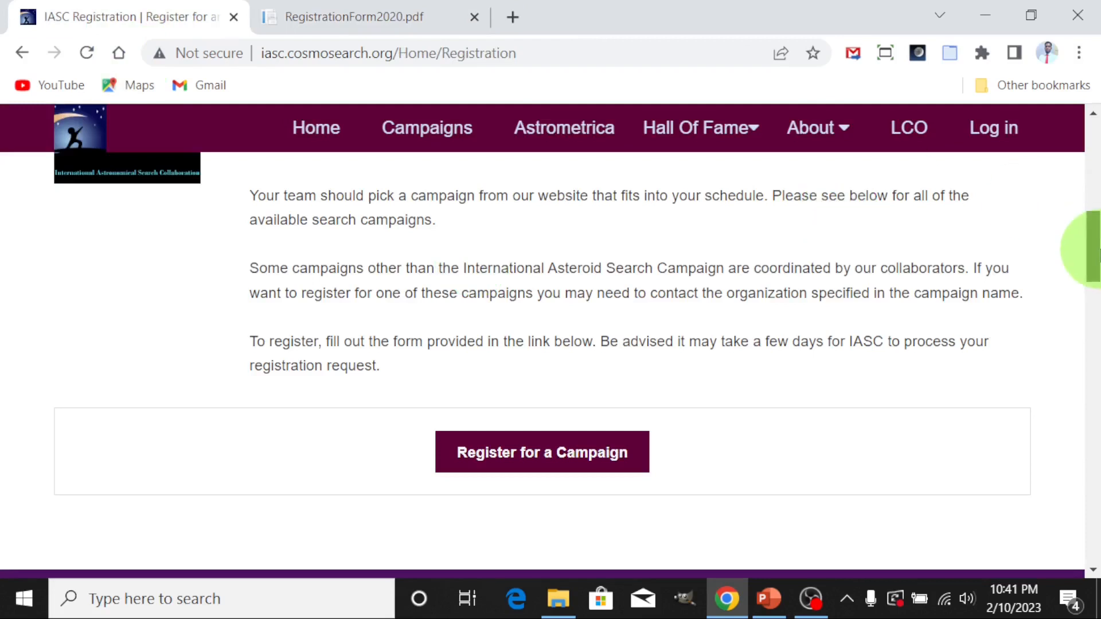
pyautogui.scroll(3)
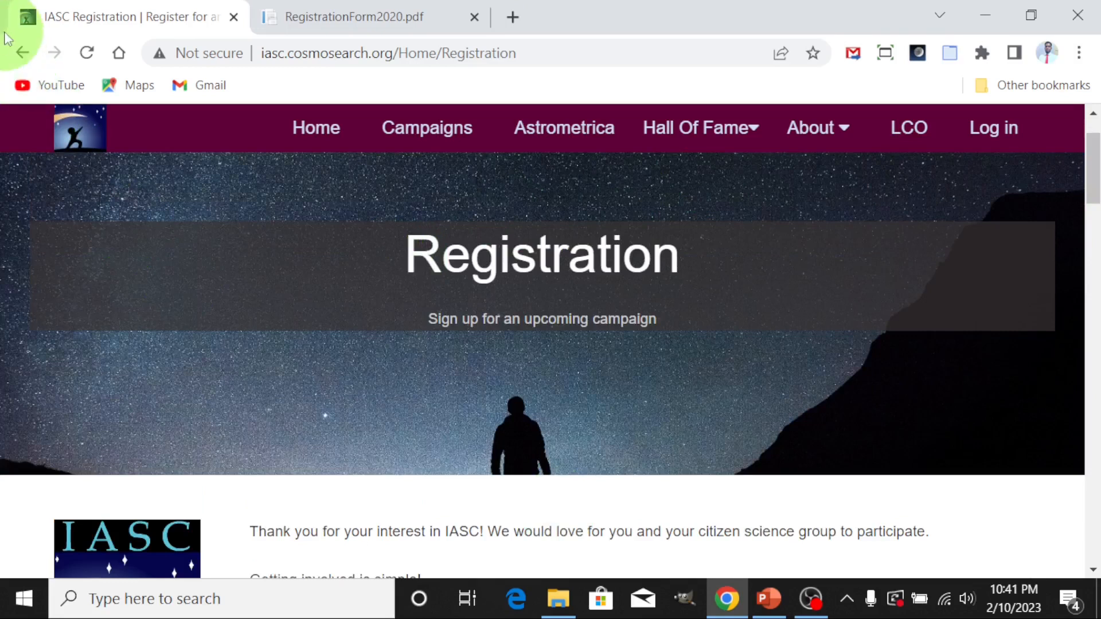
pyautogui.click(23, 53)
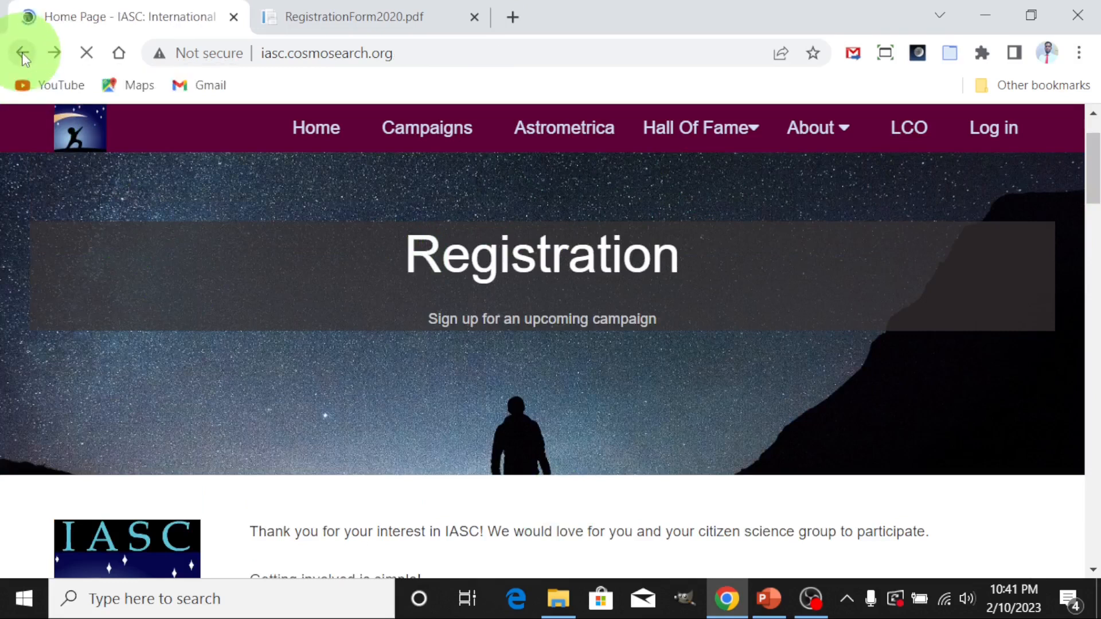
pyautogui.click(23, 54)
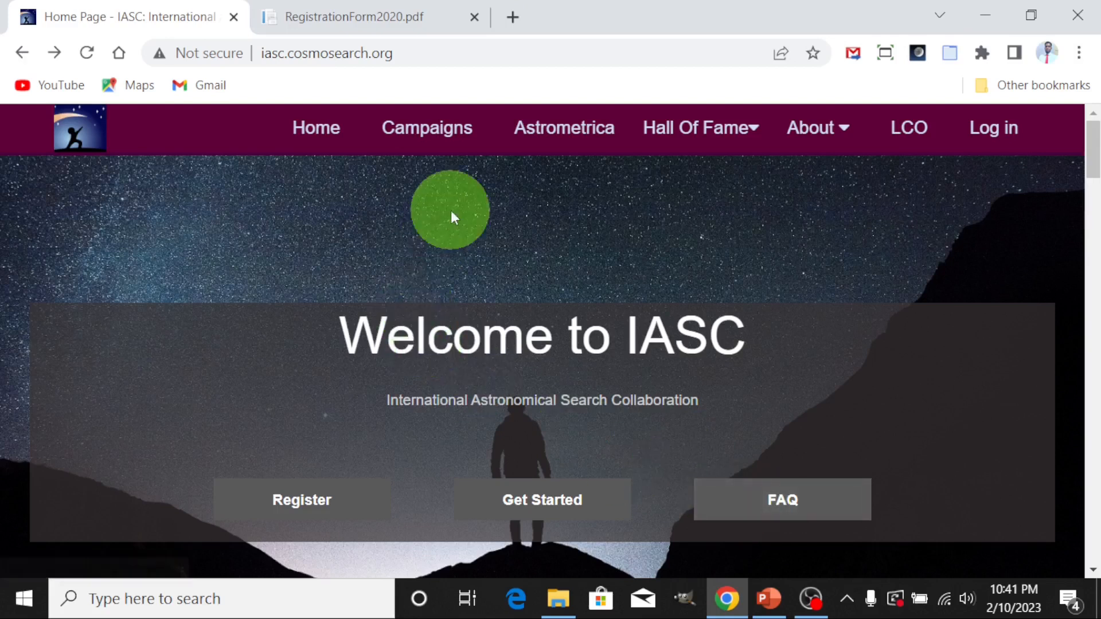
pyautogui.click(427, 128)
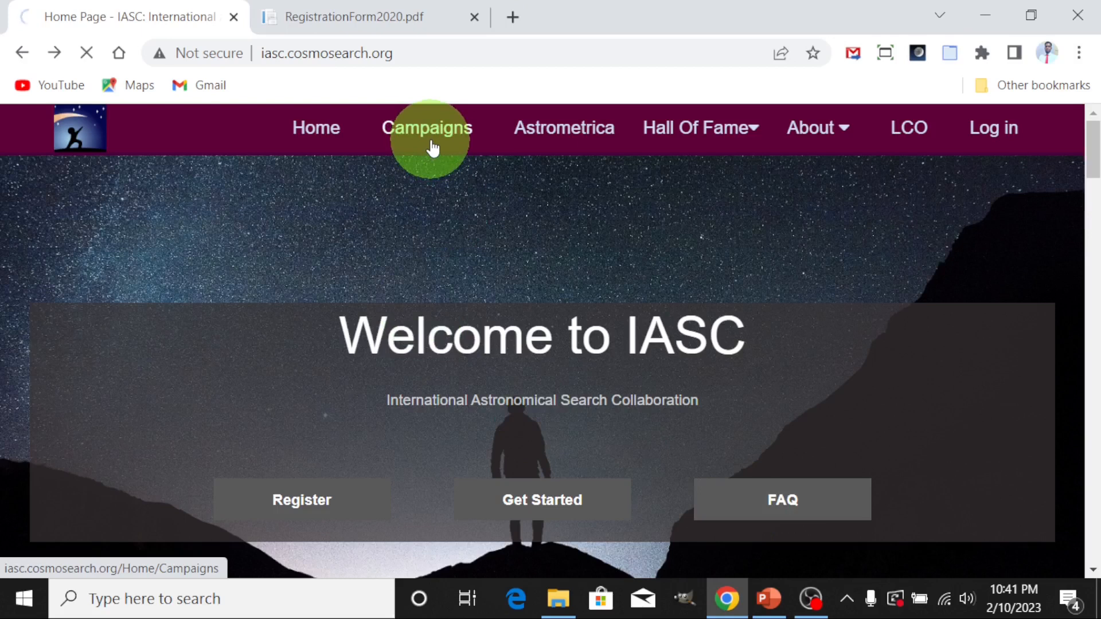
# Step: Open the Current IASC Campaigns page and read through its campaign-by-team table
pyautogui.click(426, 127)
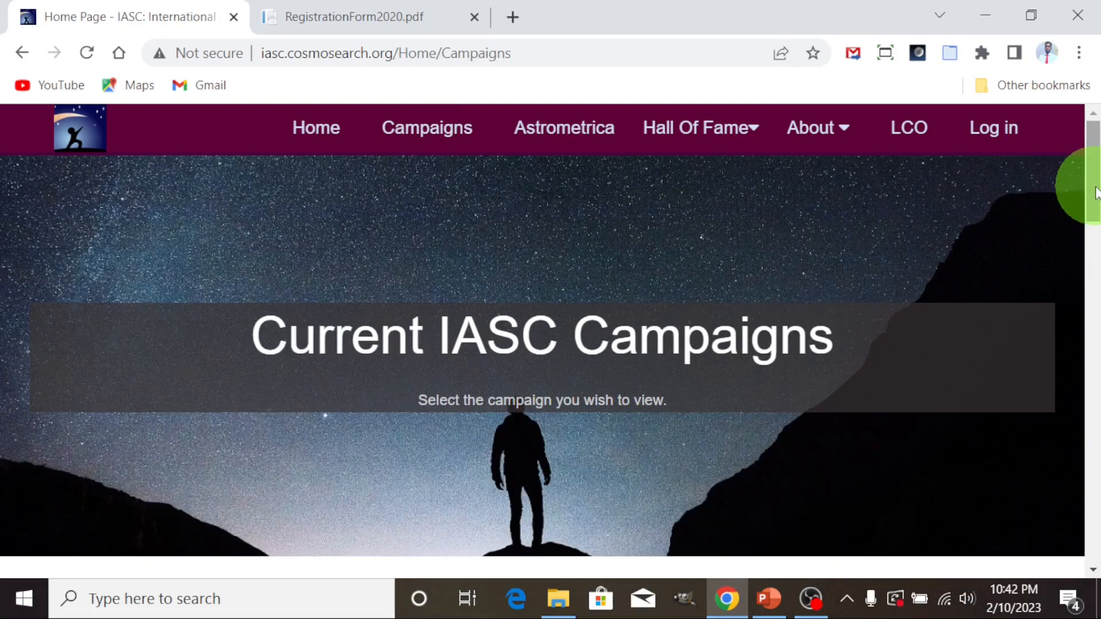
pyautogui.scroll(-3)
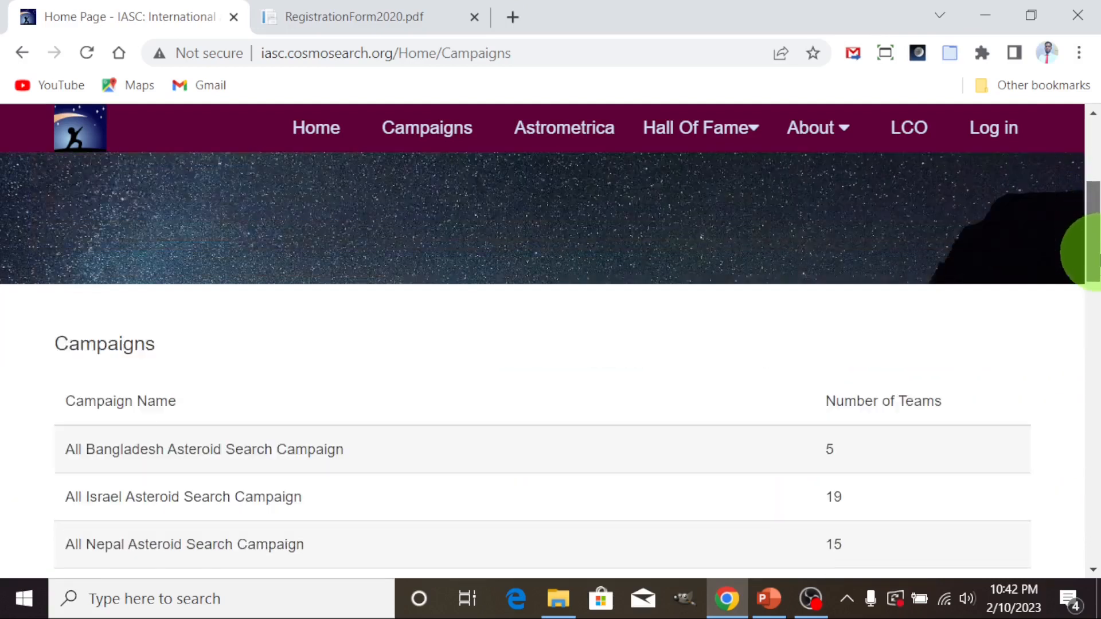
pyautogui.scroll(-3)
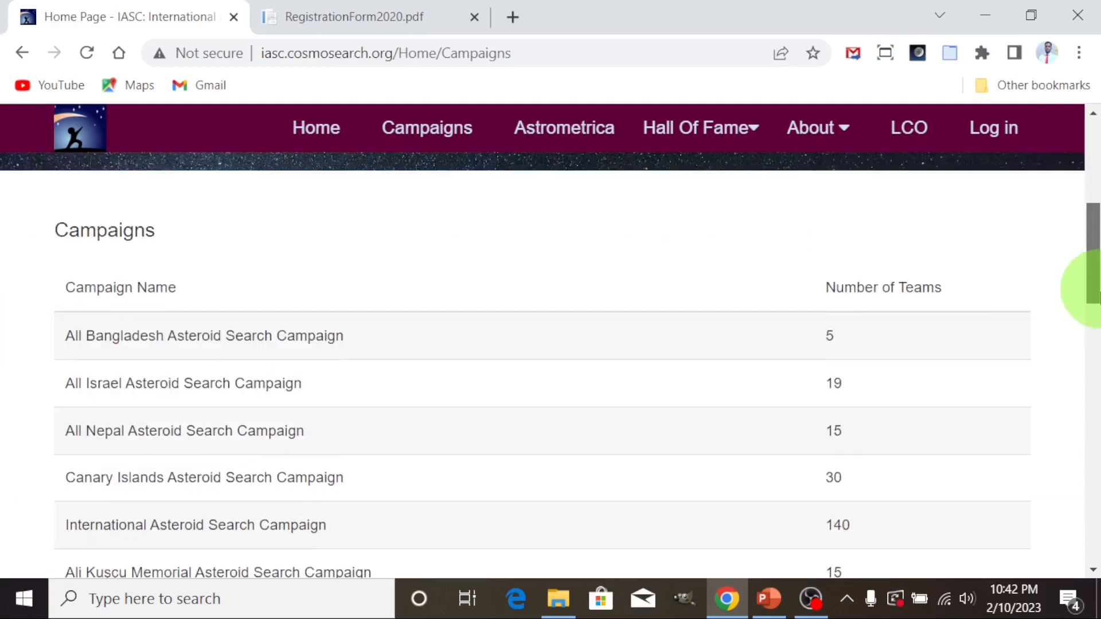
pyautogui.scroll(-3)
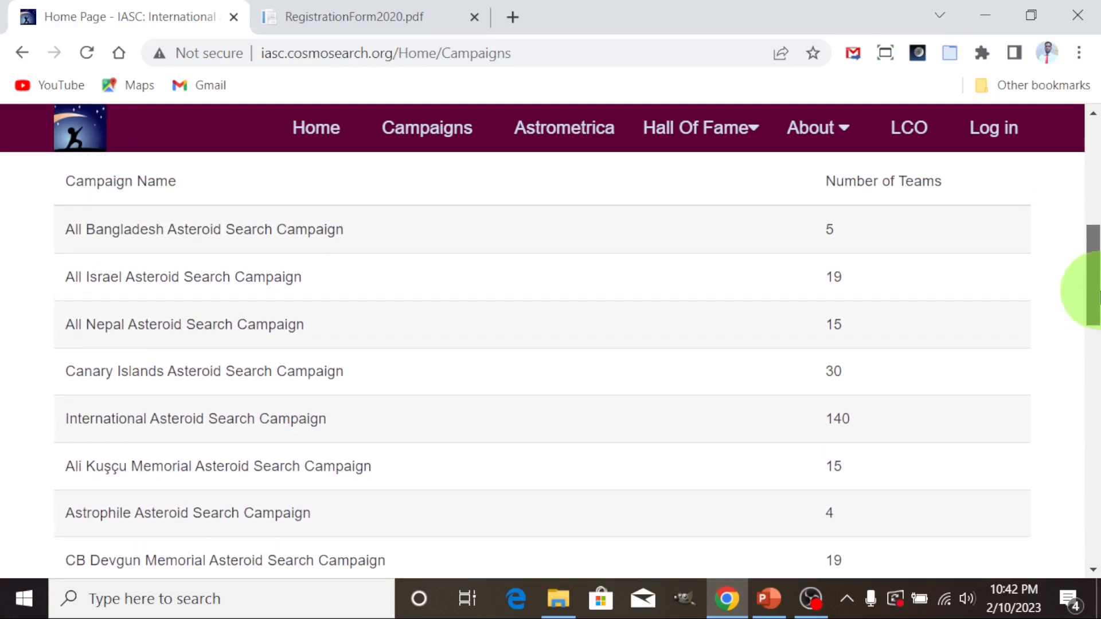
pyautogui.scroll(-3)
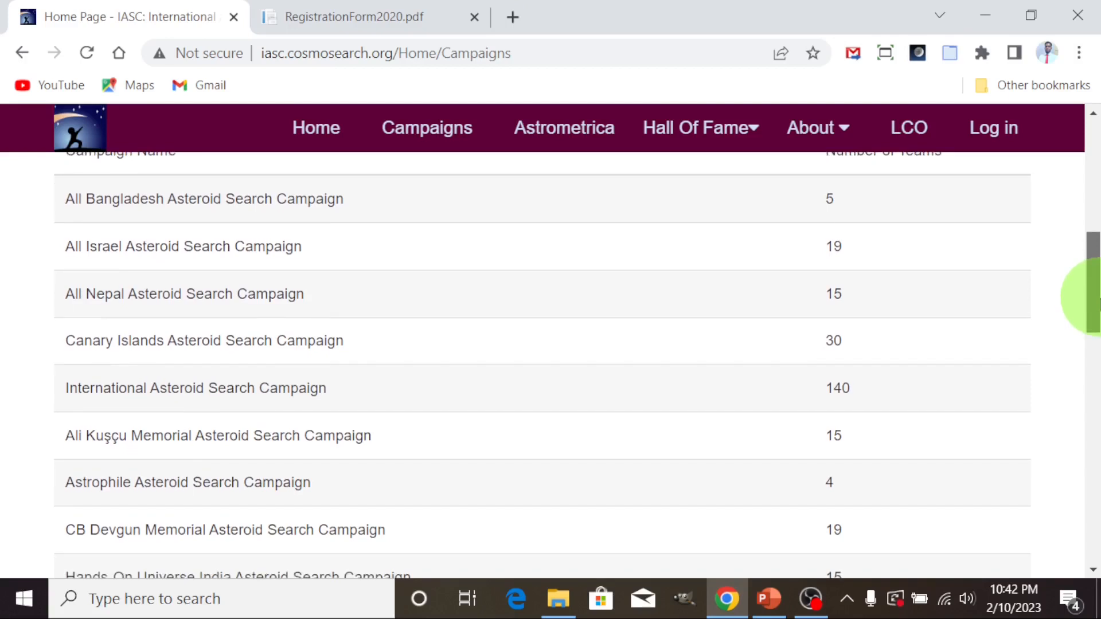
pyautogui.scroll(-3)
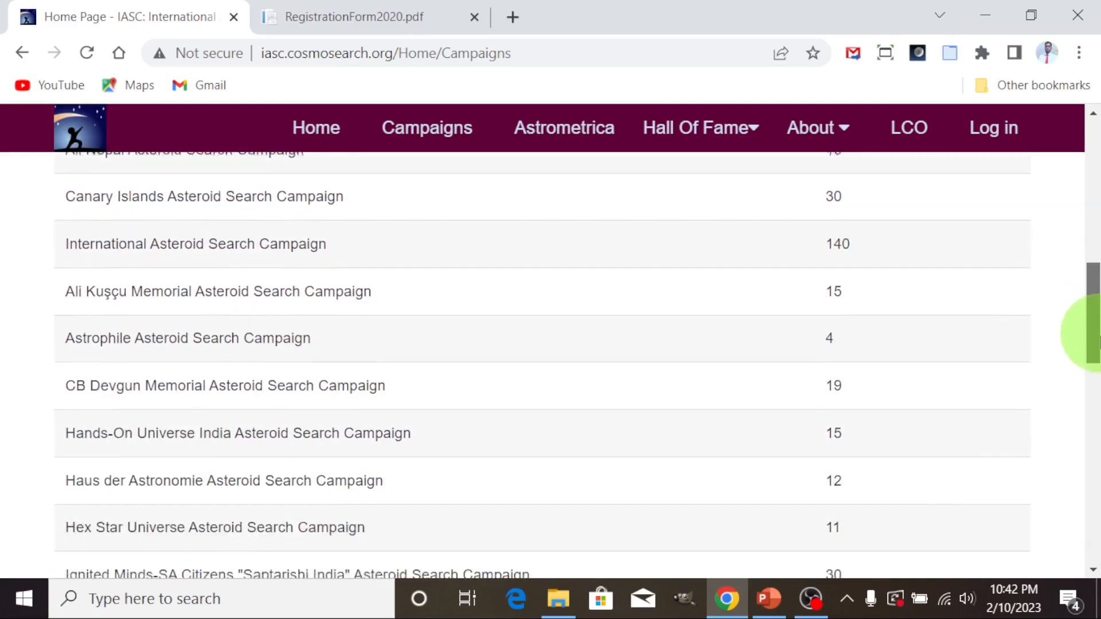
pyautogui.scroll(-3)
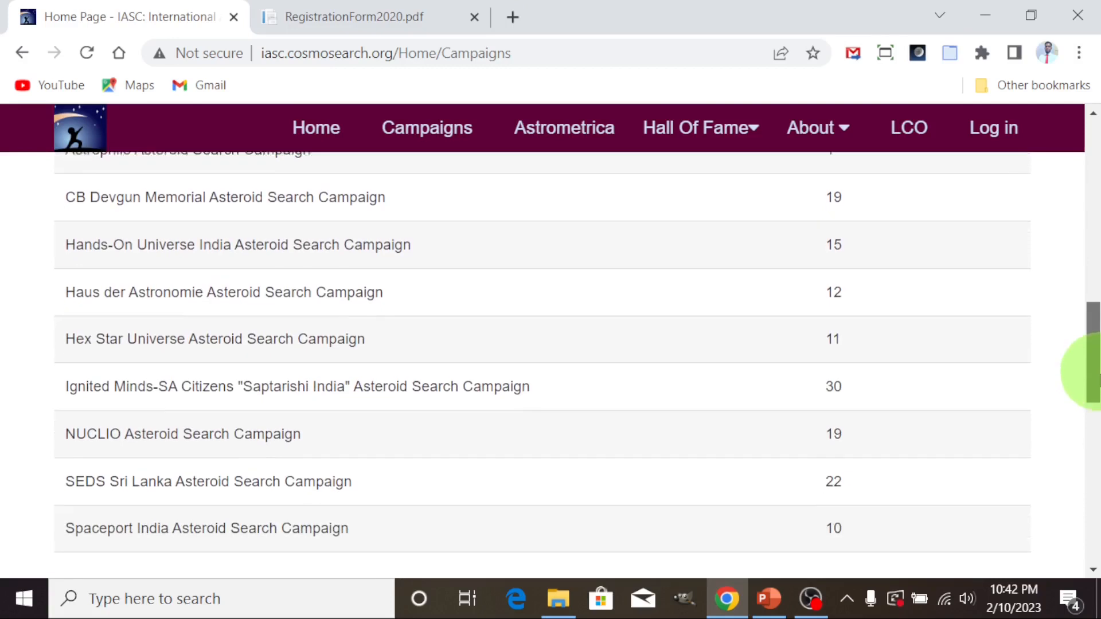
pyautogui.scroll(-3)
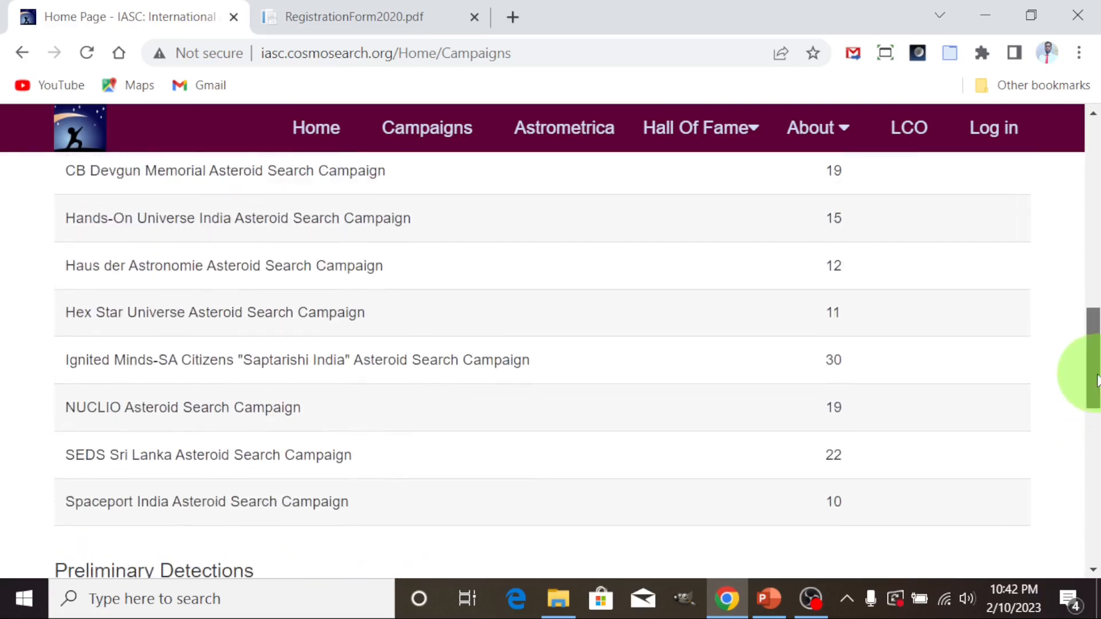
# Step: Return to the page banner and go to the Astrometrica page from the top navigation
pyautogui.scroll(3)
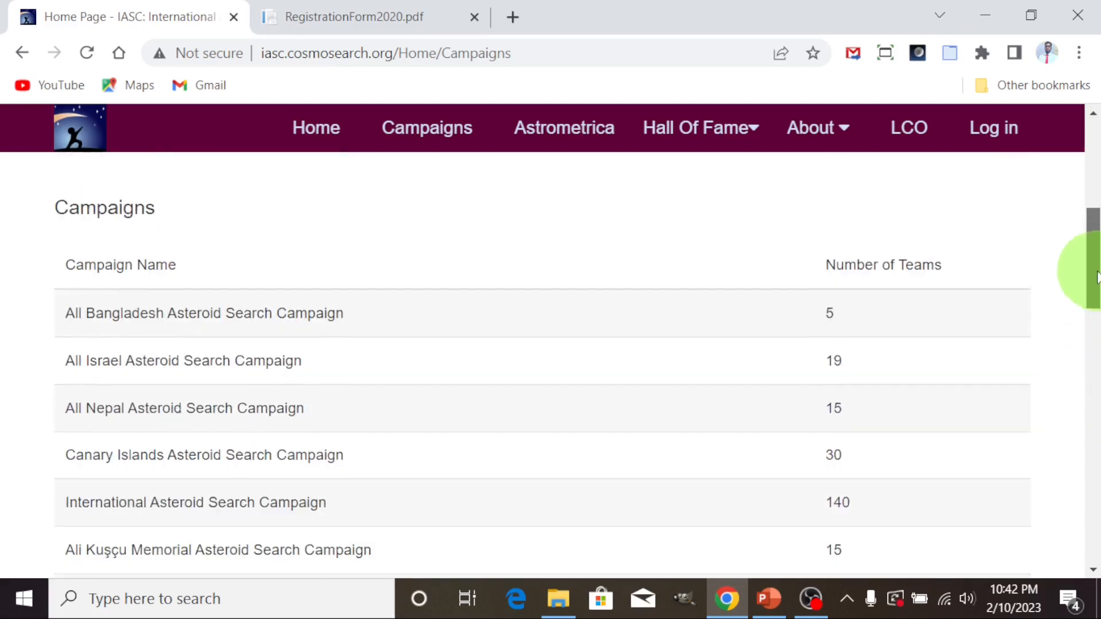
pyautogui.scroll(3)
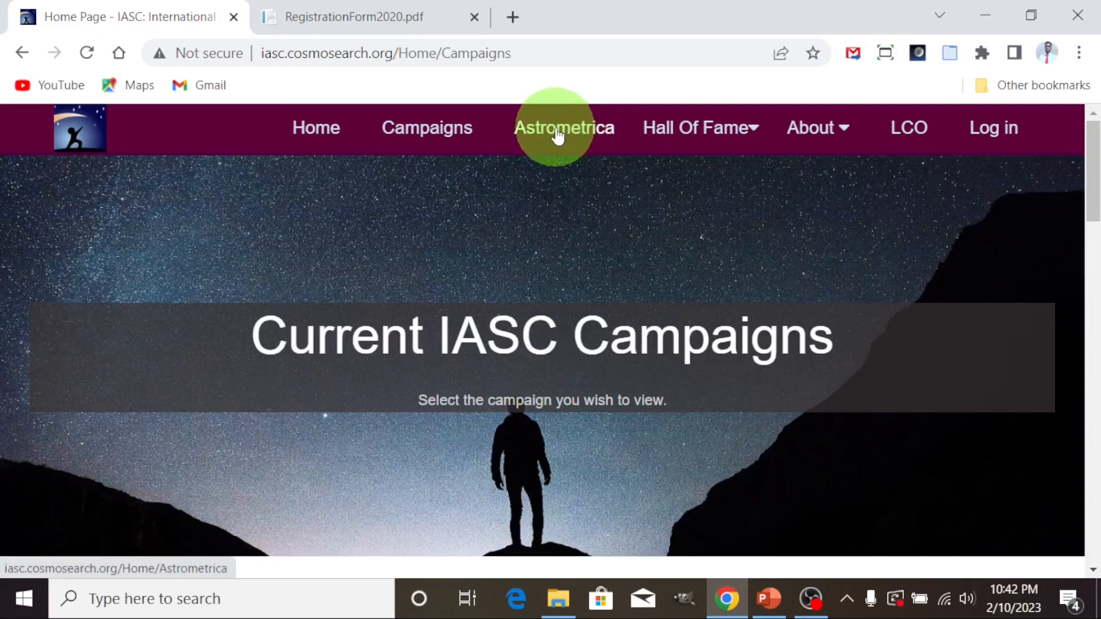
pyautogui.click(563, 127)
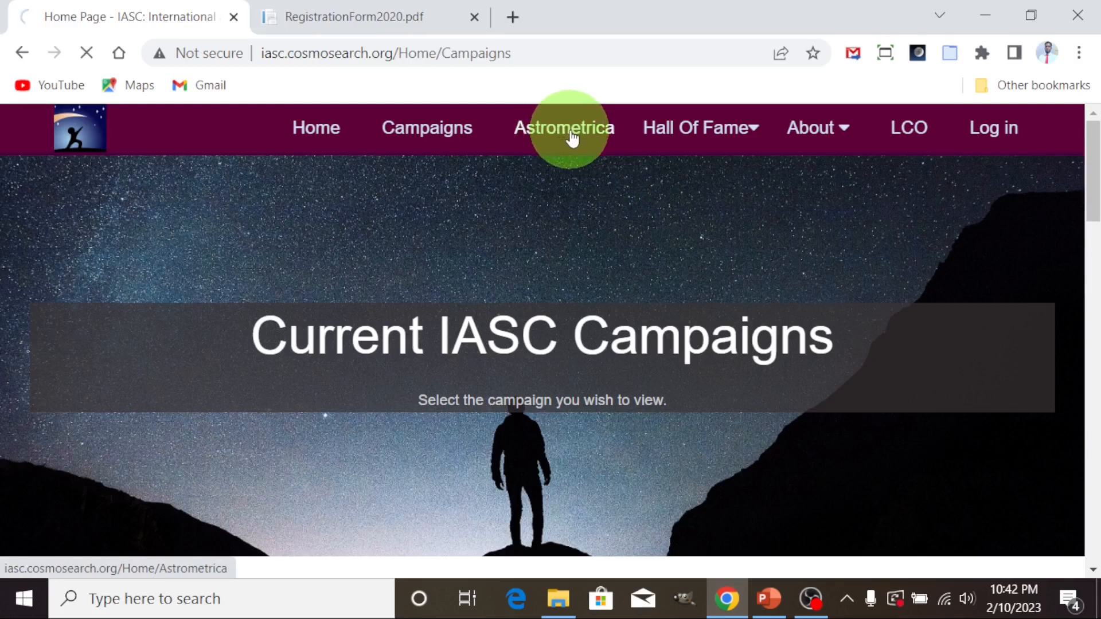
# Step: Read down the Astrometrica page past the setup download to the guides and practice image sets
pyautogui.click(563, 128)
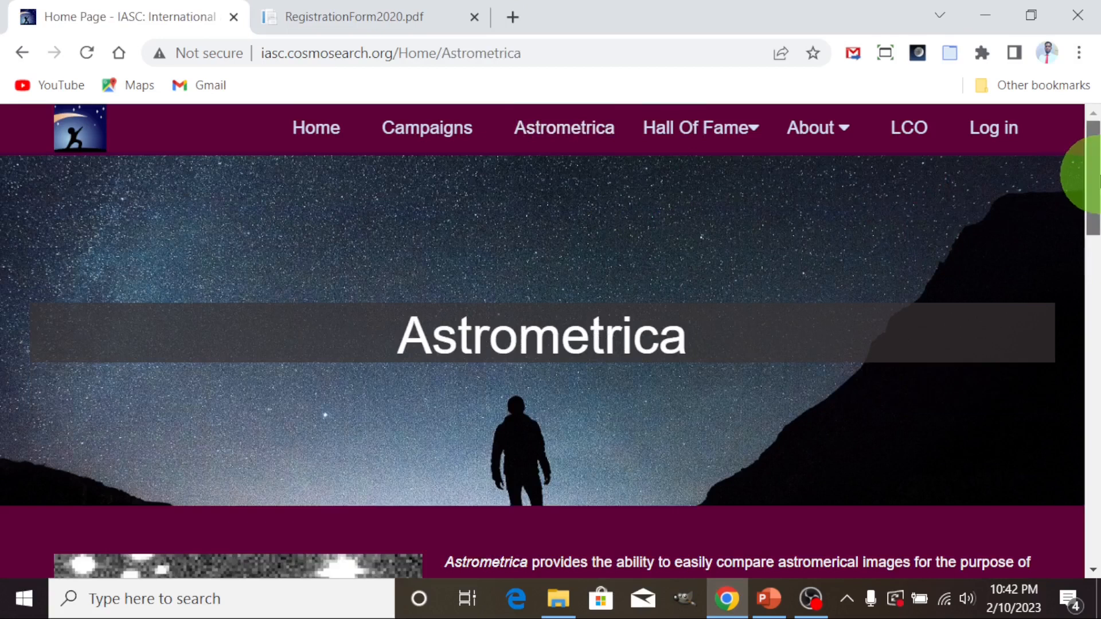
pyautogui.scroll(-3)
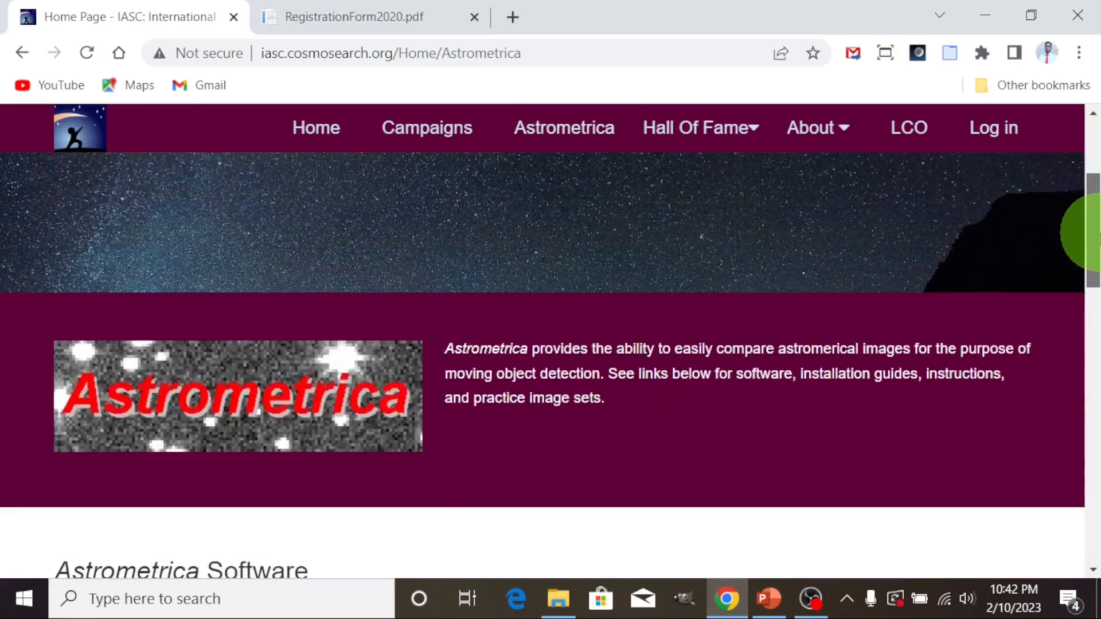
pyautogui.scroll(-3)
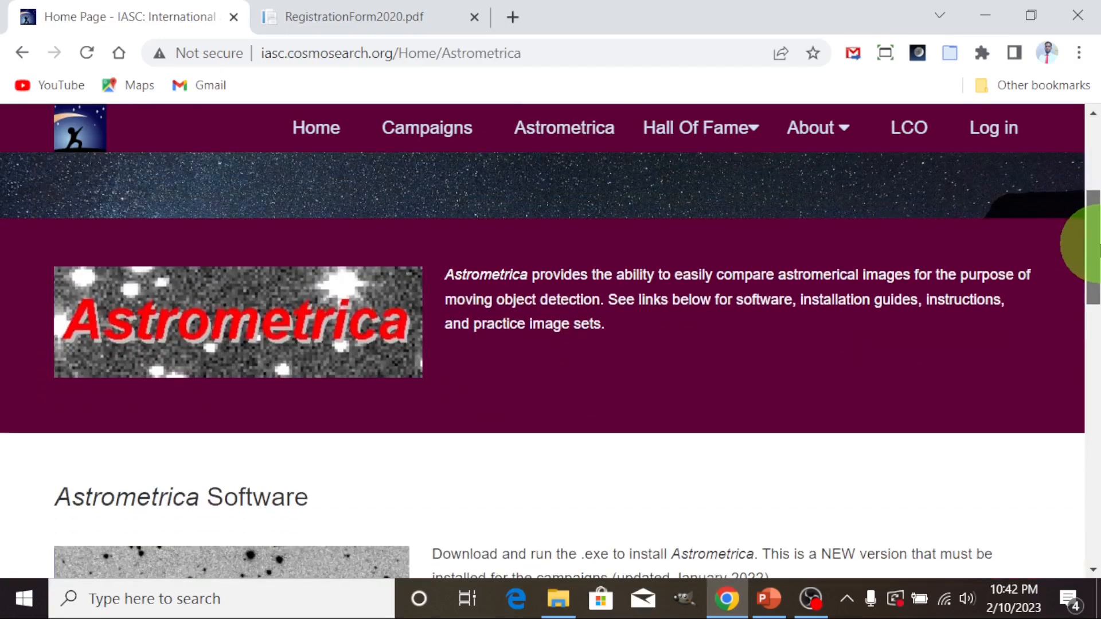
pyautogui.scroll(-3)
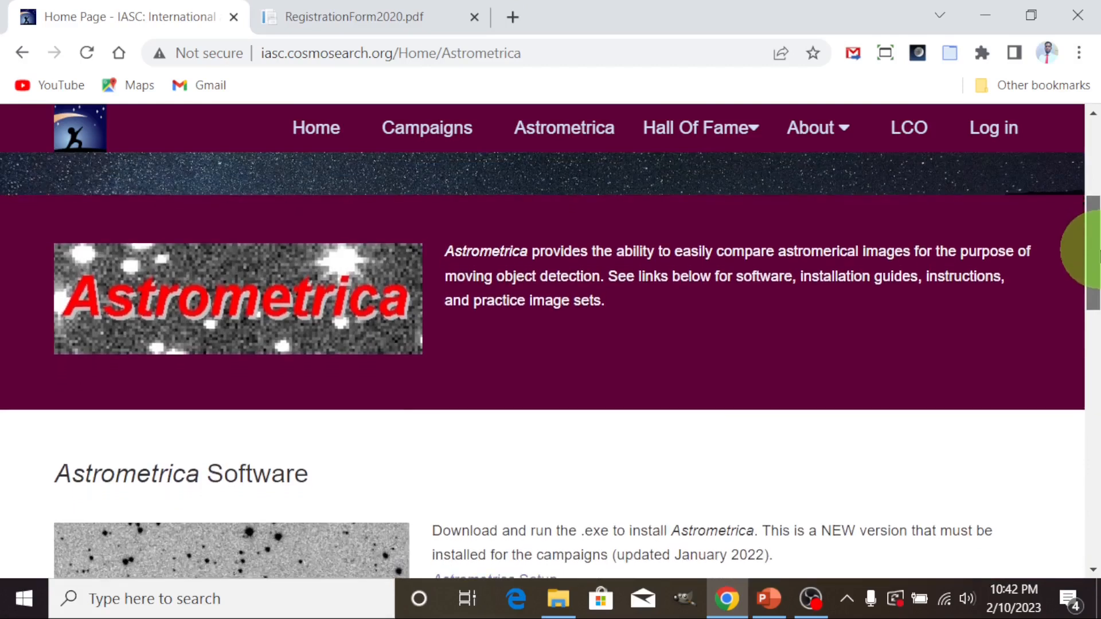
pyautogui.scroll(-3)
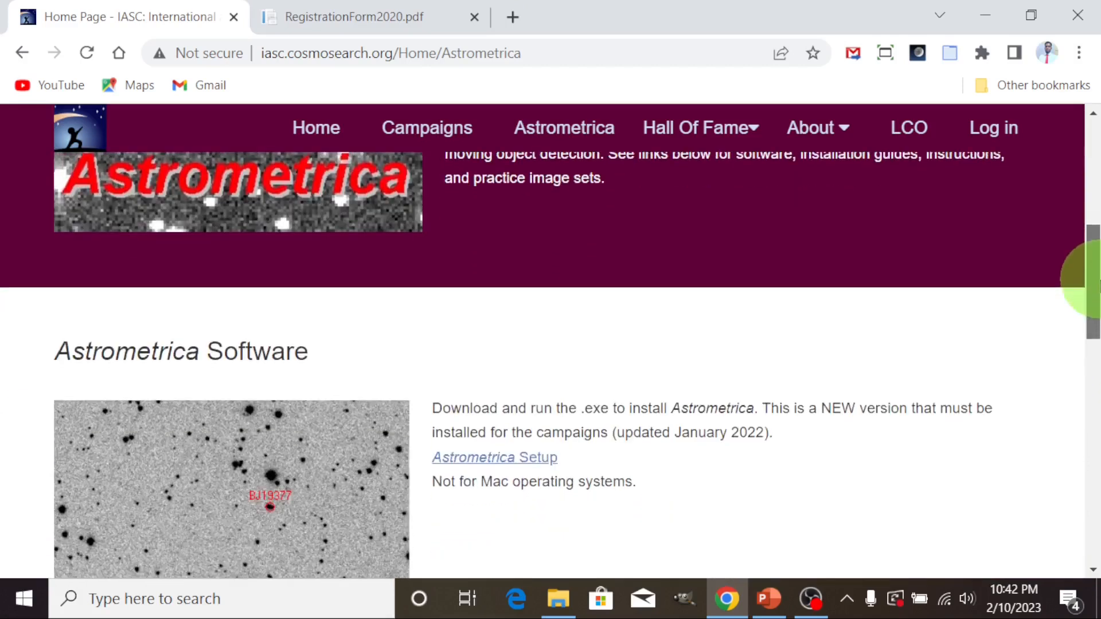
pyautogui.scroll(-3)
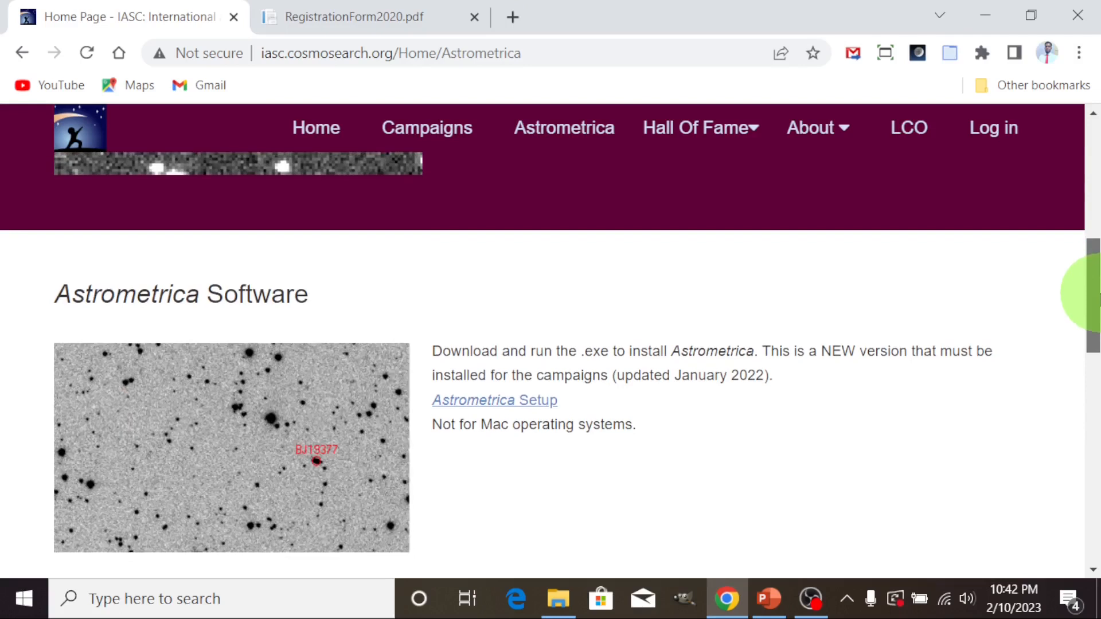
pyautogui.scroll(-3)
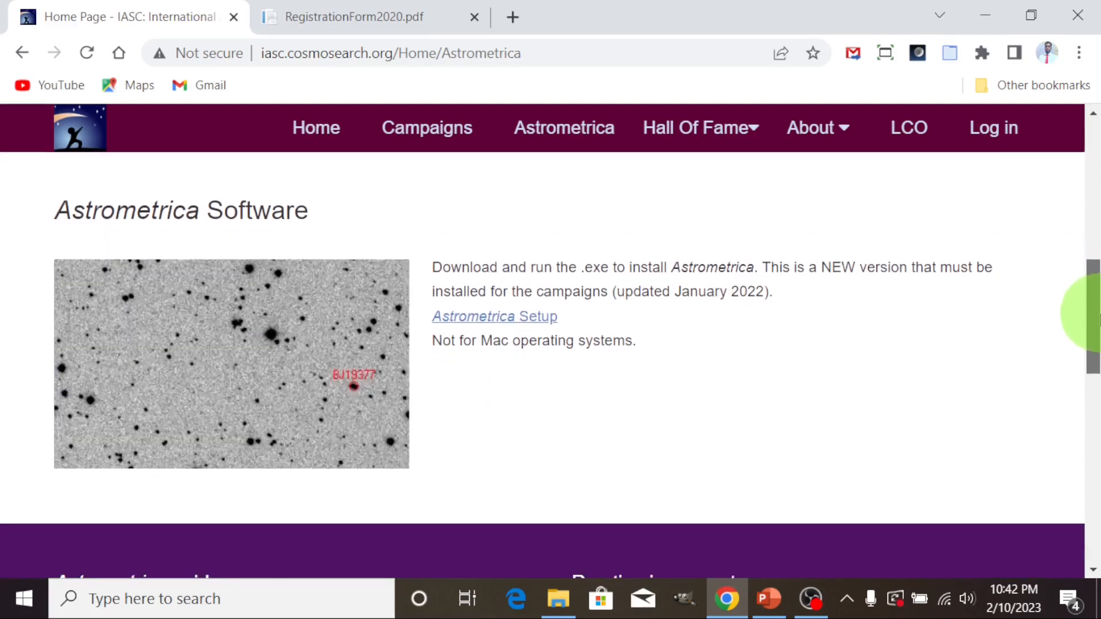
pyautogui.scroll(-3)
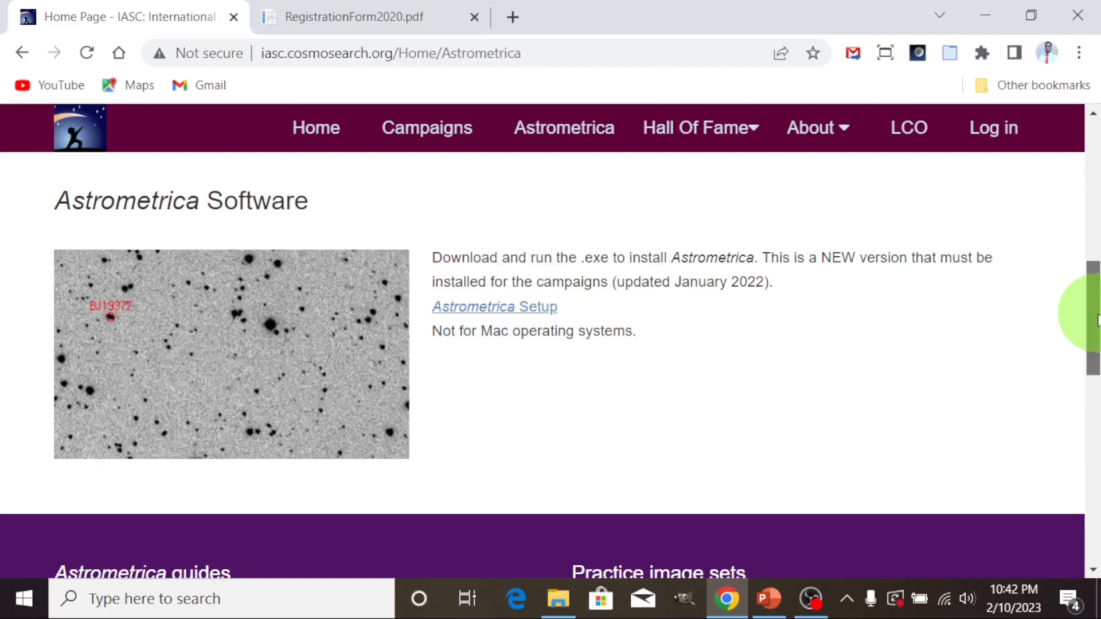
pyautogui.scroll(-3)
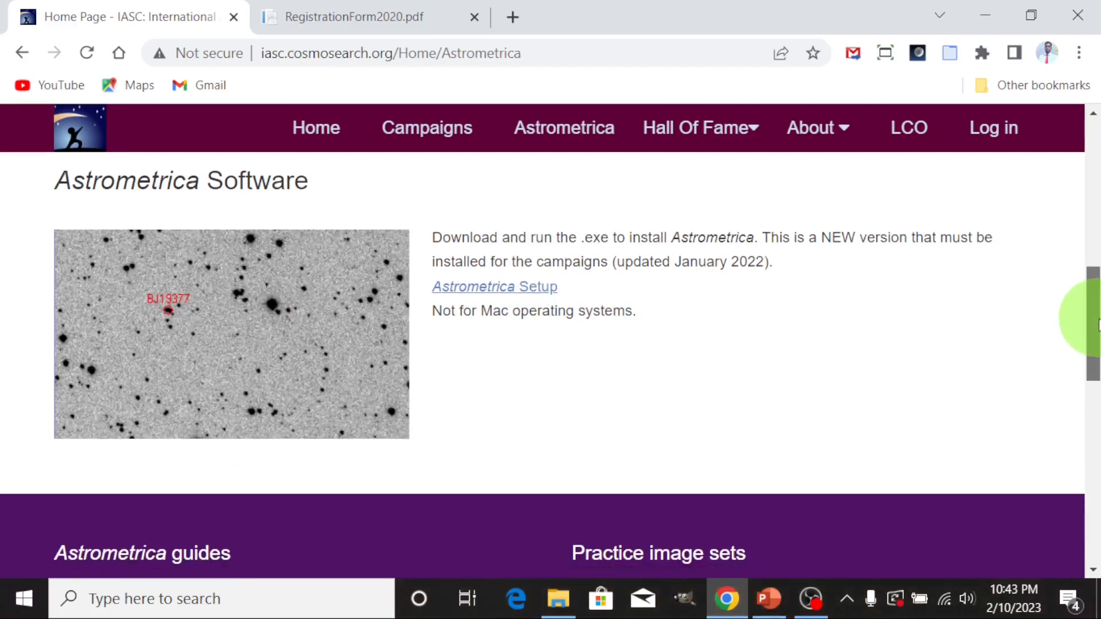
pyautogui.scroll(-3)
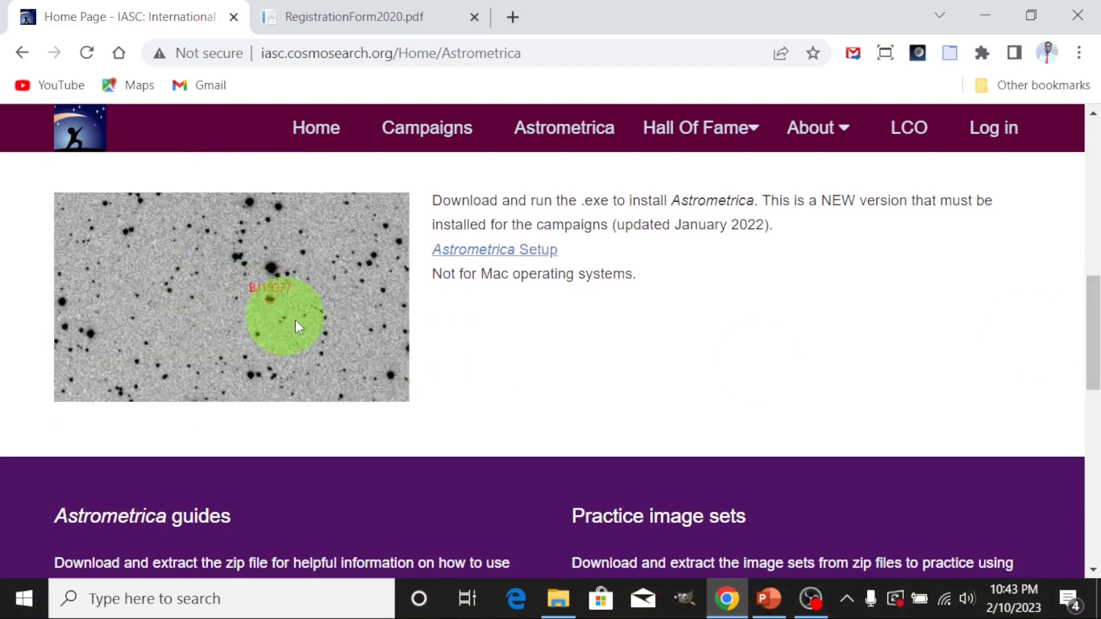
pyautogui.moveTo(302, 421)
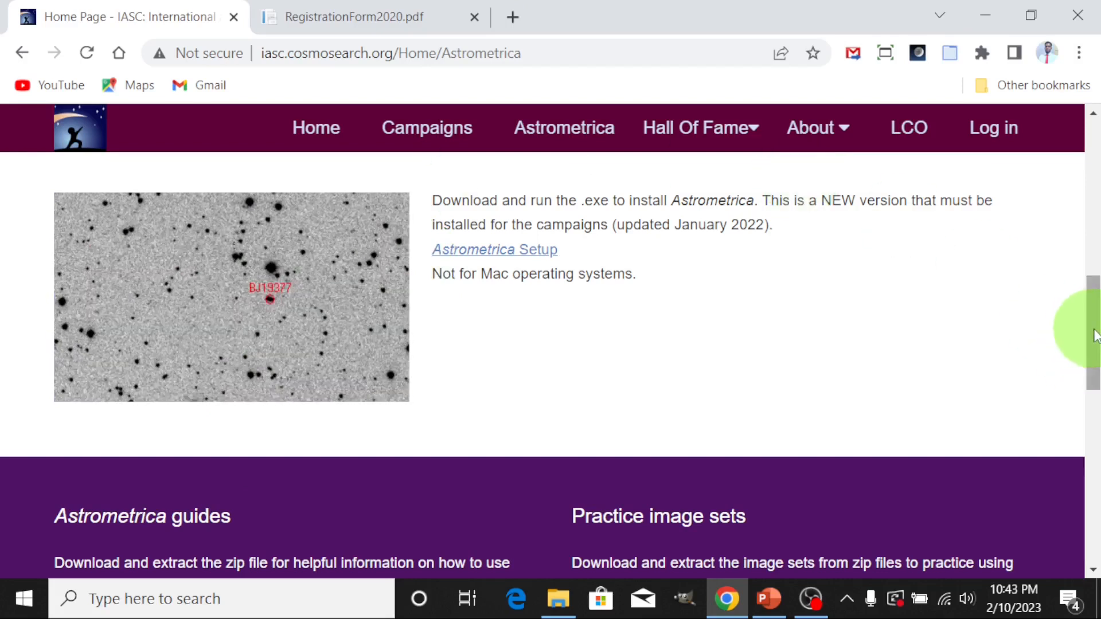
pyautogui.scroll(-3)
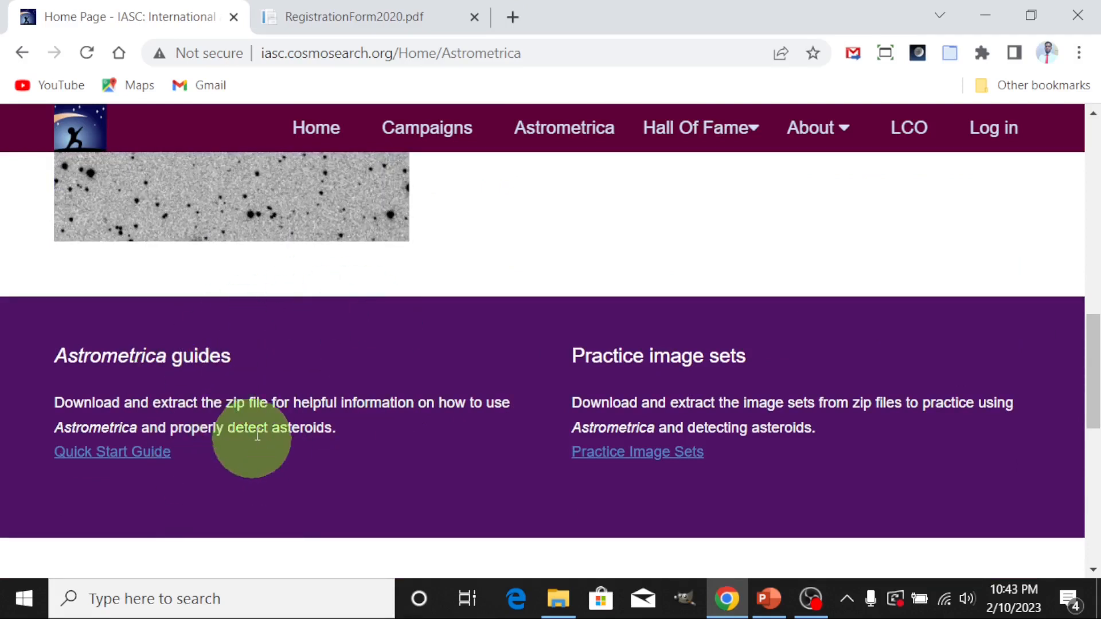
pyautogui.moveTo(652, 320)
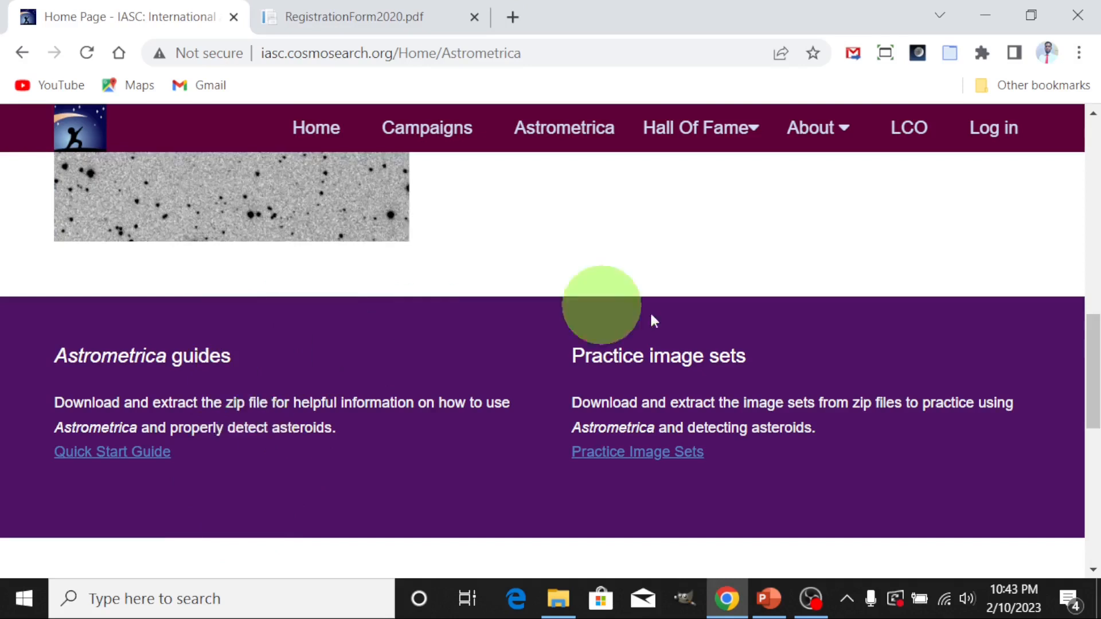
pyautogui.moveTo(724, 327)
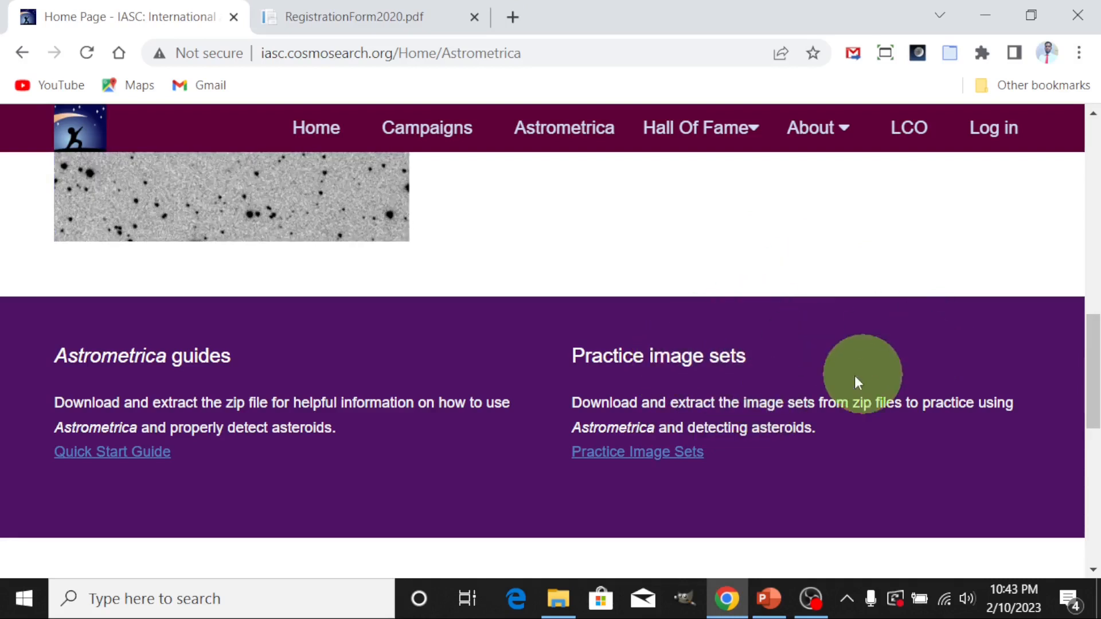
pyautogui.moveTo(869, 437)
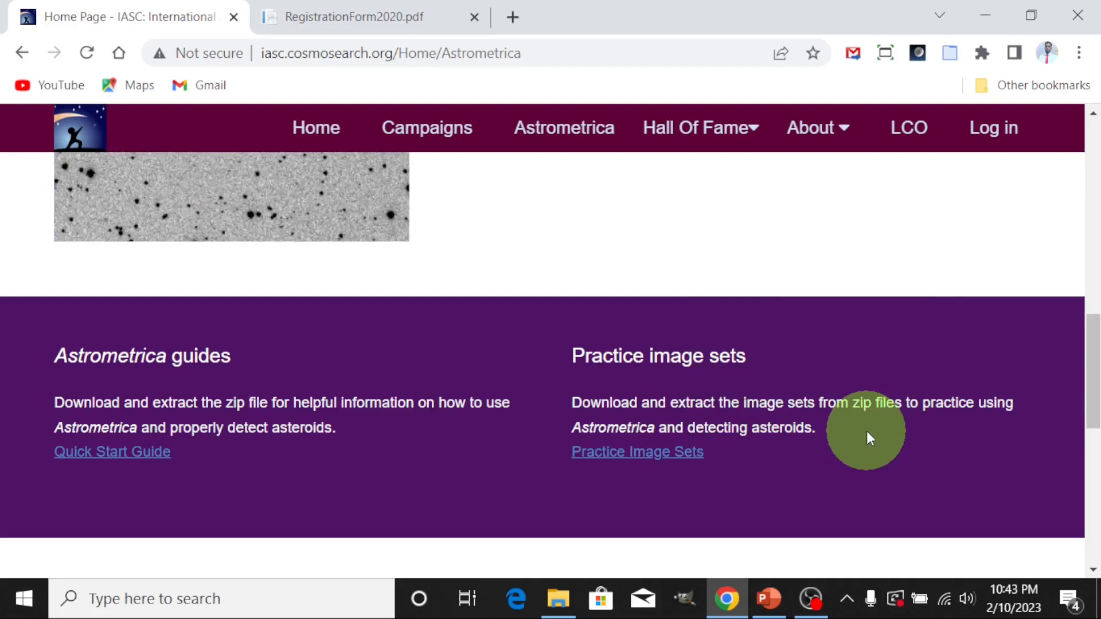
pyautogui.moveTo(818, 404)
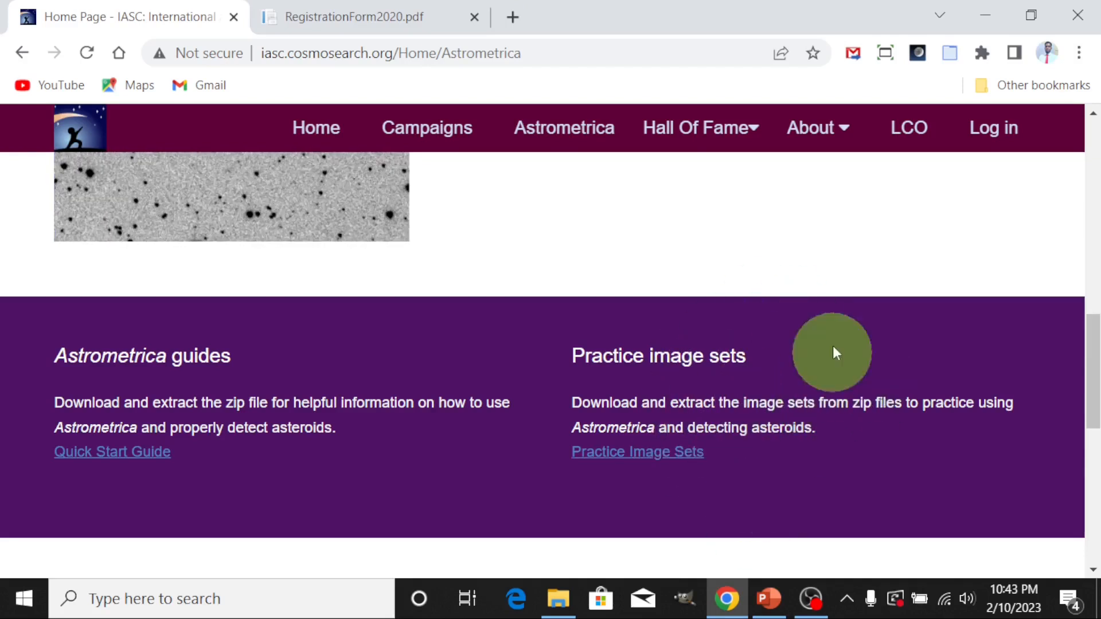
pyautogui.moveTo(752, 486)
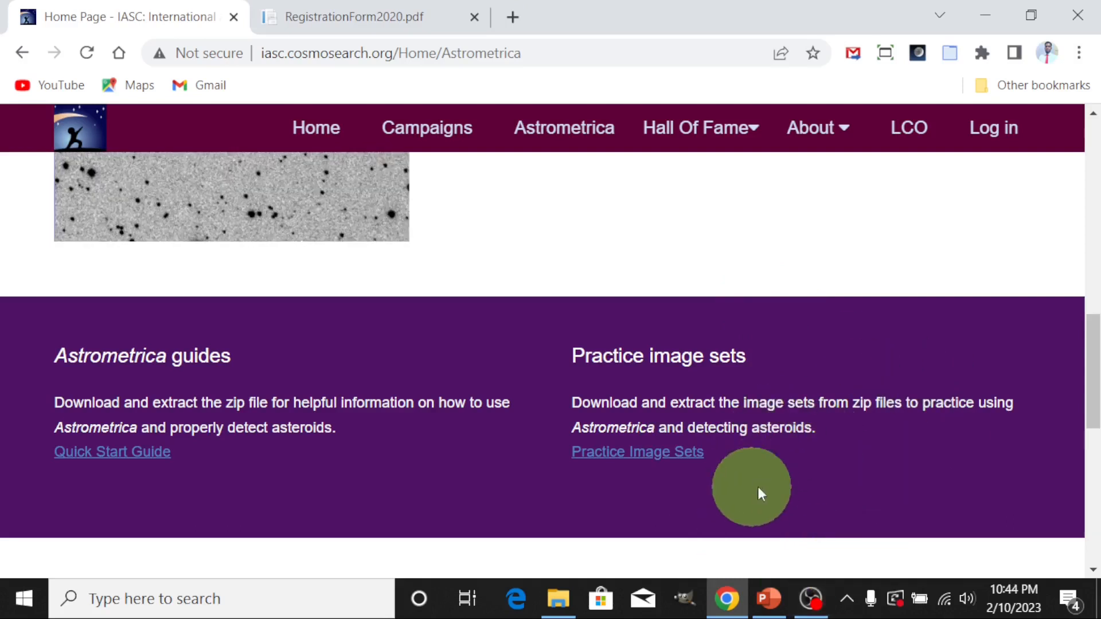
pyautogui.moveTo(855, 469)
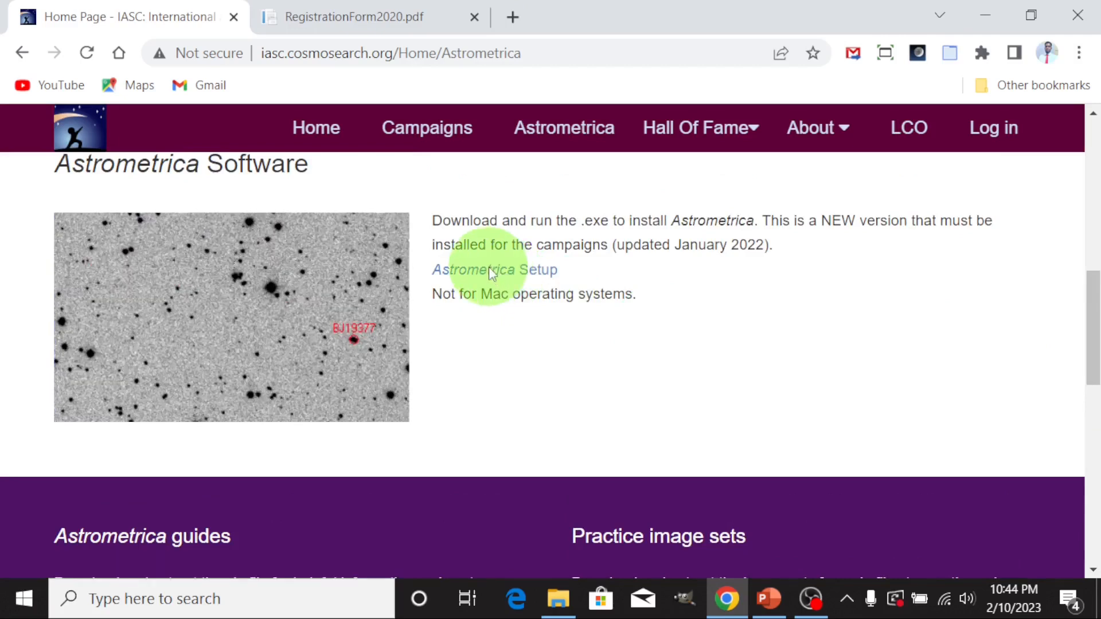
# Step: Start downloads of the Astrometrica setup exe, the Quick Start Guide zip and the Practice Image Sets zip
pyautogui.click(493, 270)
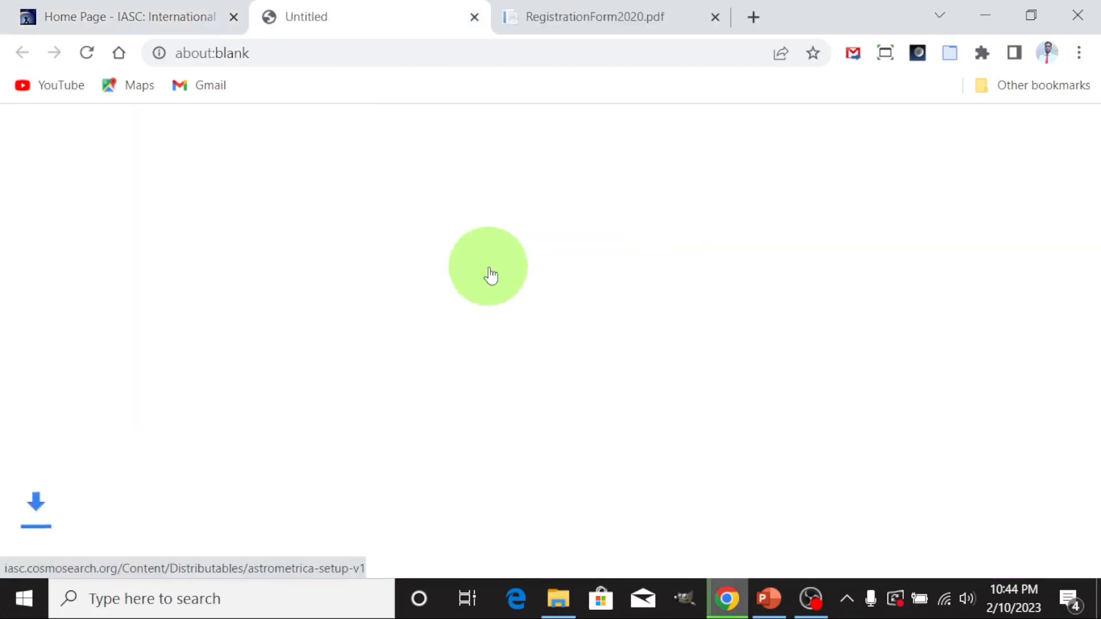
pyautogui.click(494, 270)
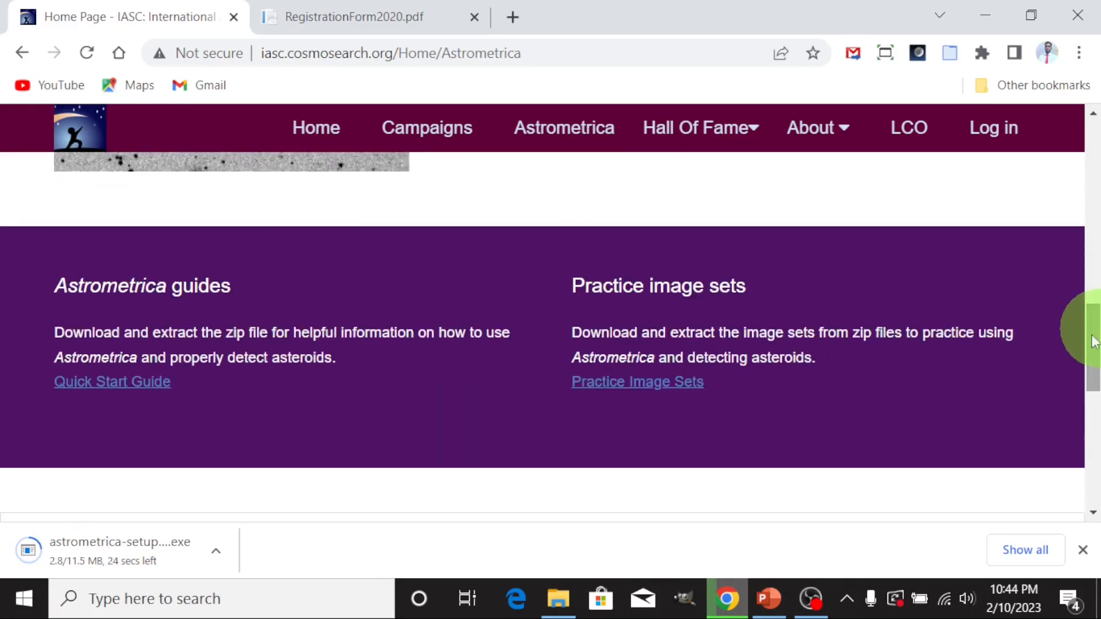
pyautogui.moveTo(111, 381)
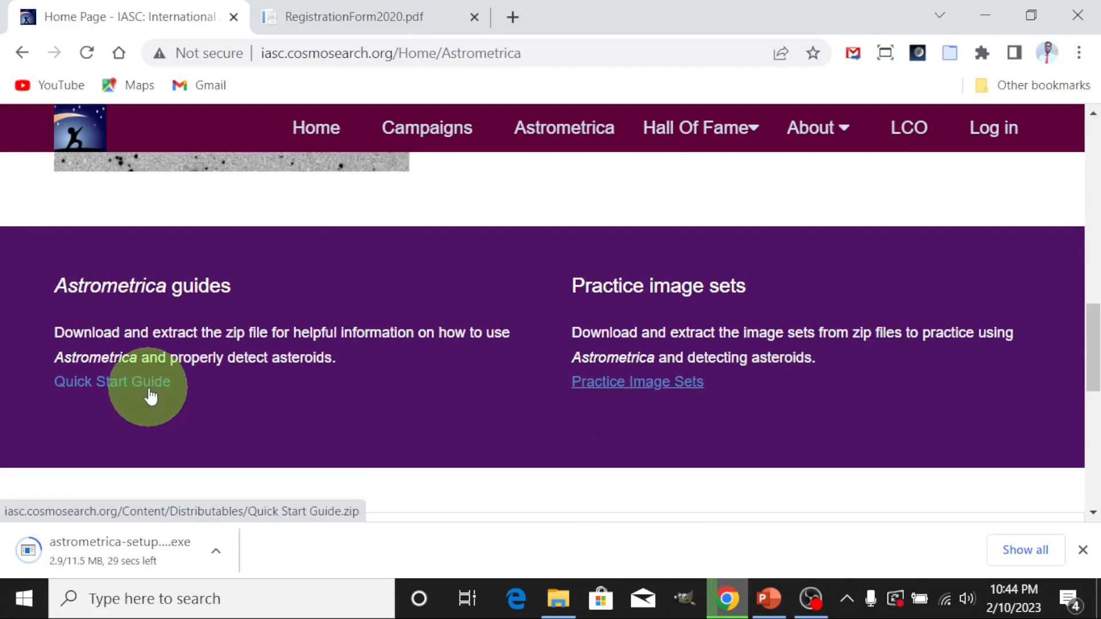
pyautogui.click(111, 381)
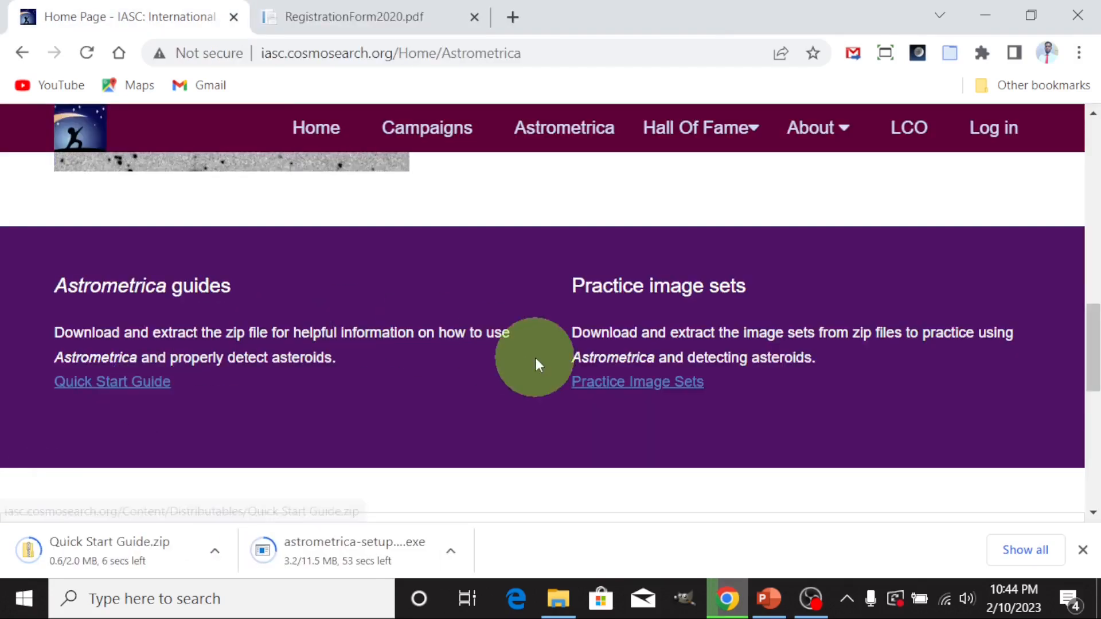
pyautogui.click(637, 381)
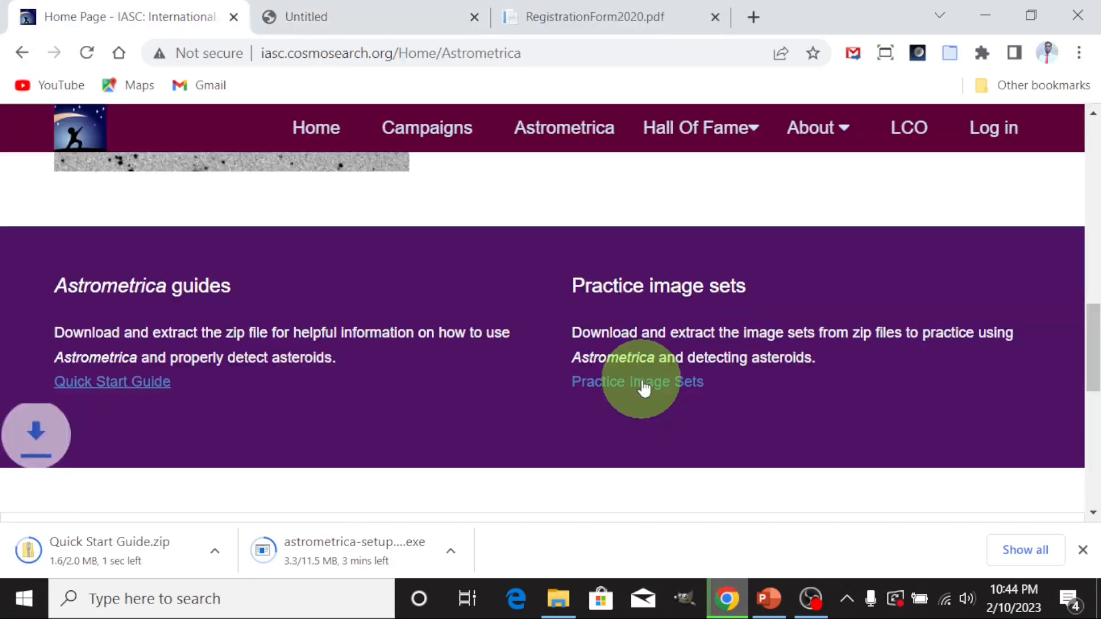
pyautogui.click(637, 381)
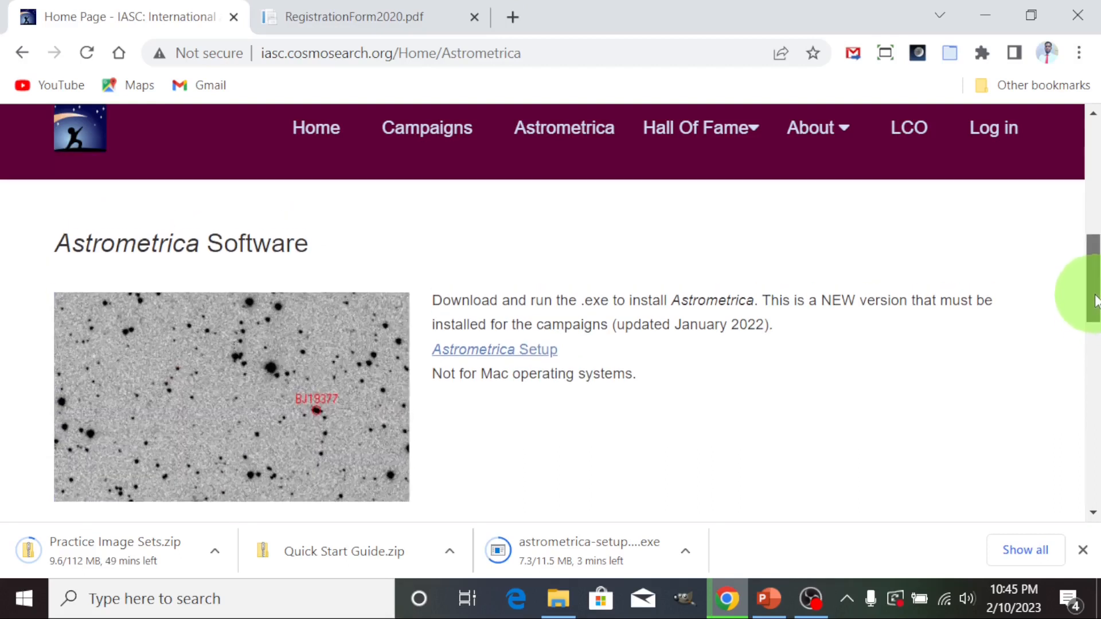
pyautogui.scroll(3)
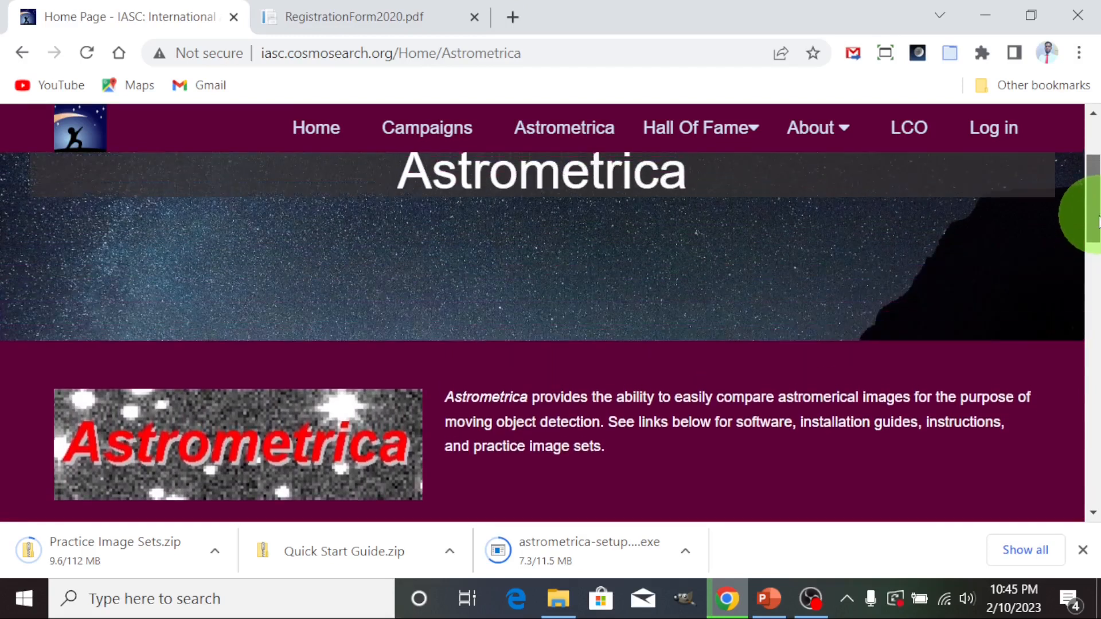
pyautogui.scroll(-3)
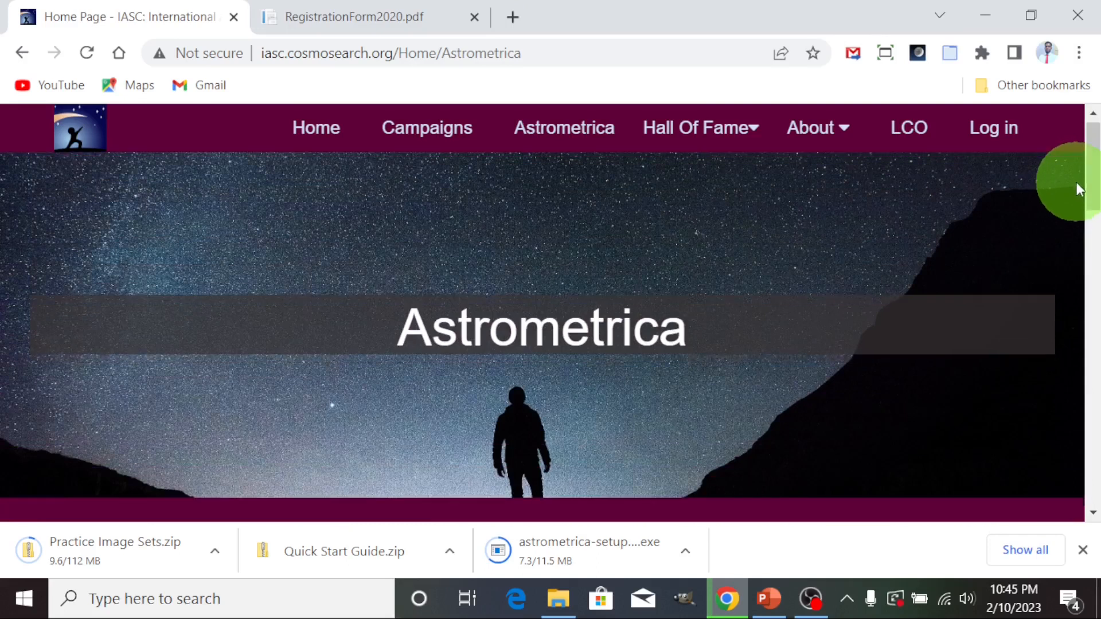
pyautogui.moveTo(562, 589)
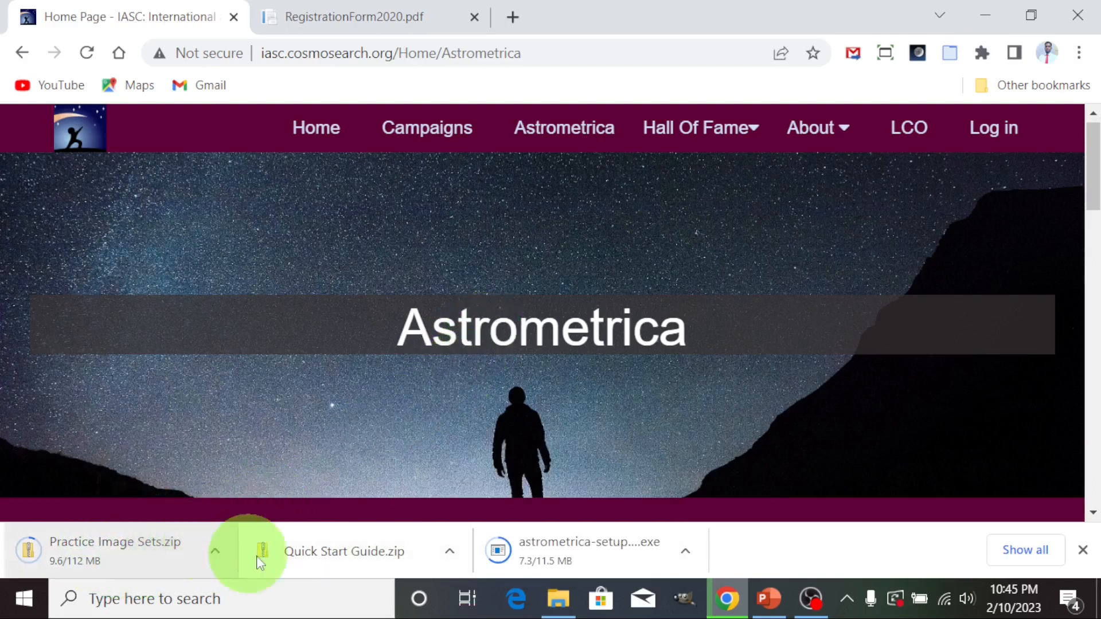
pyautogui.moveTo(264, 562)
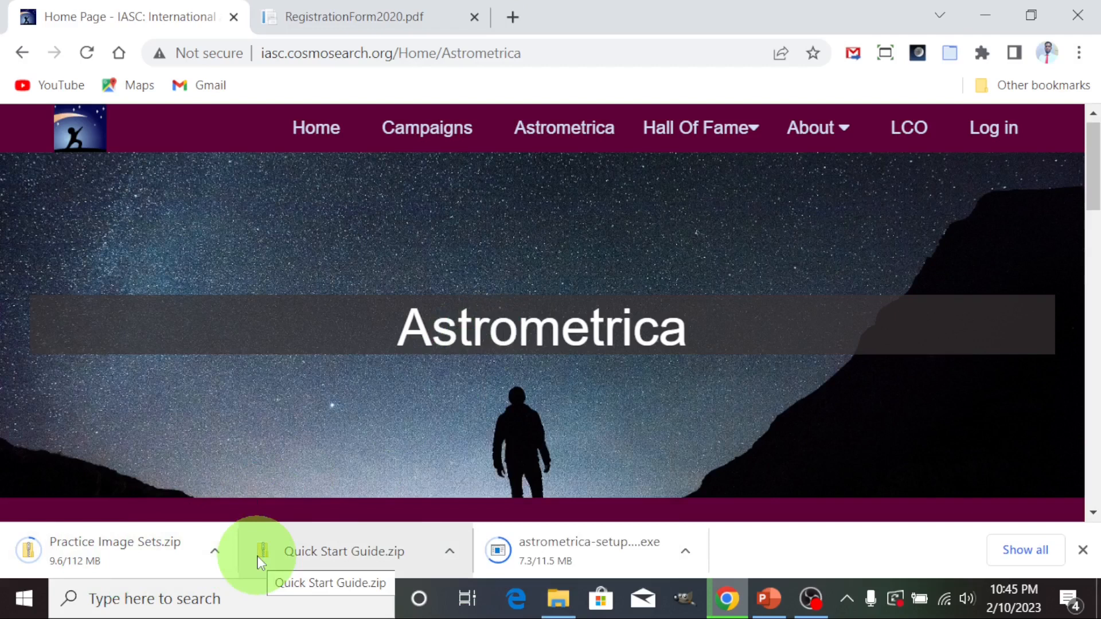